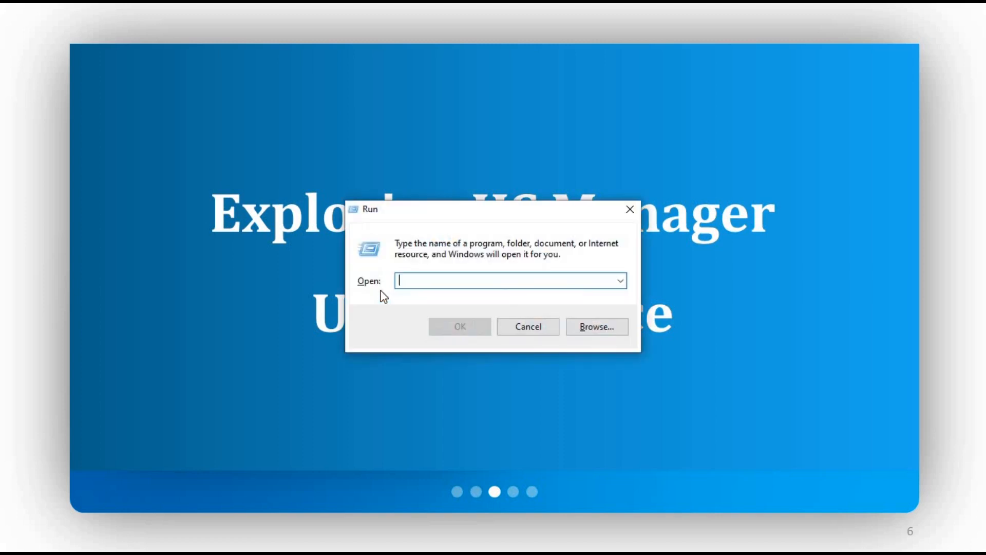
- Launch IIS Manager with the inetmgr Run command to show the server home page
type("inetmgr")
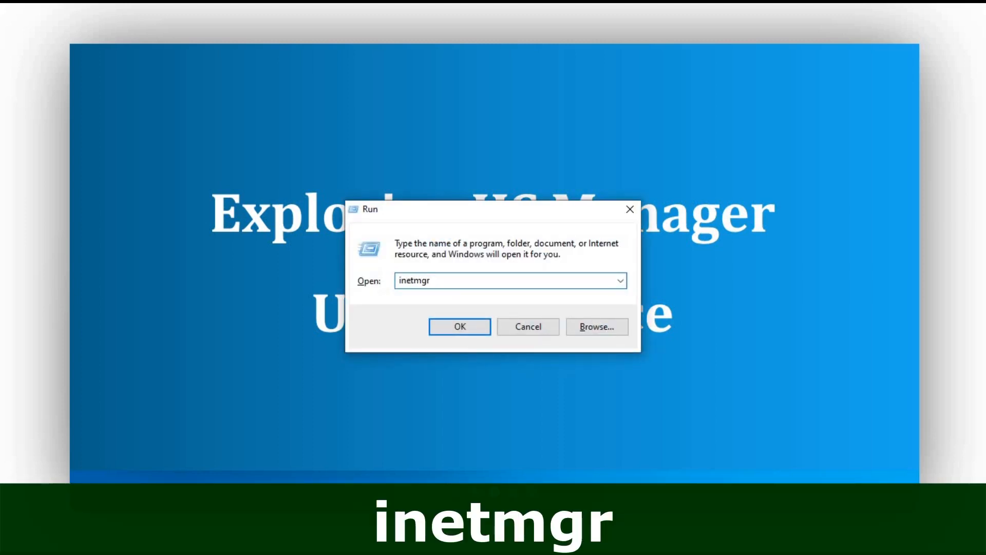
left_click(459, 326)
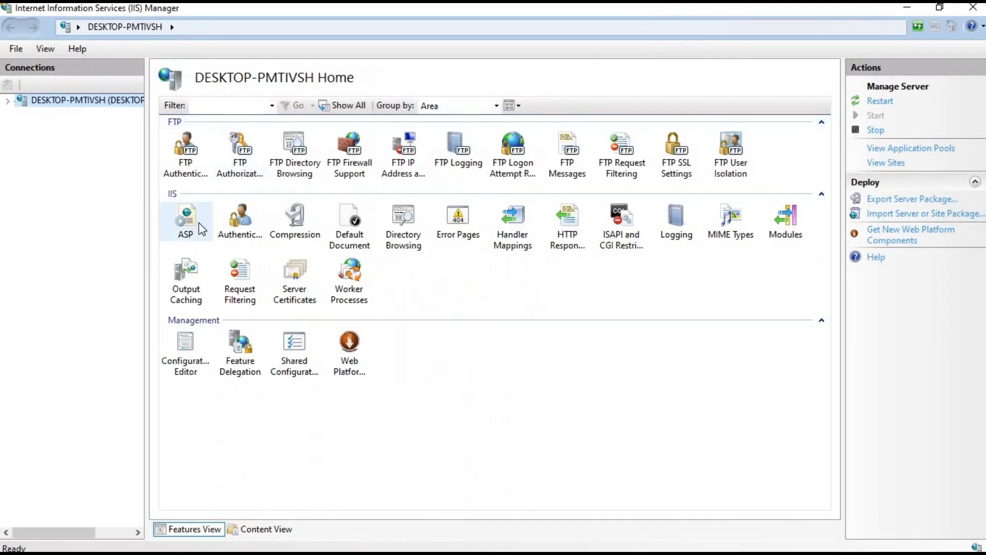
mouse_move(462, 275)
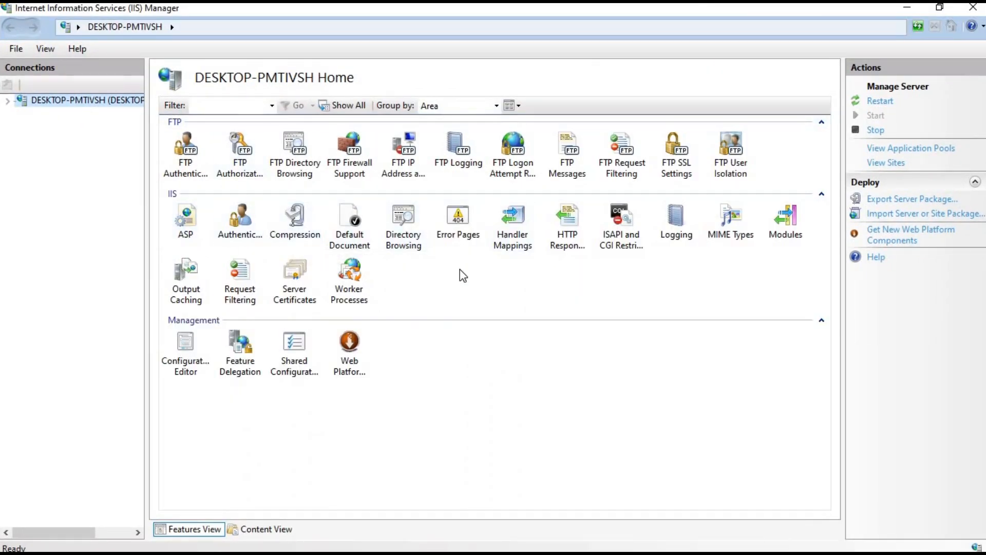
mouse_move(509, 294)
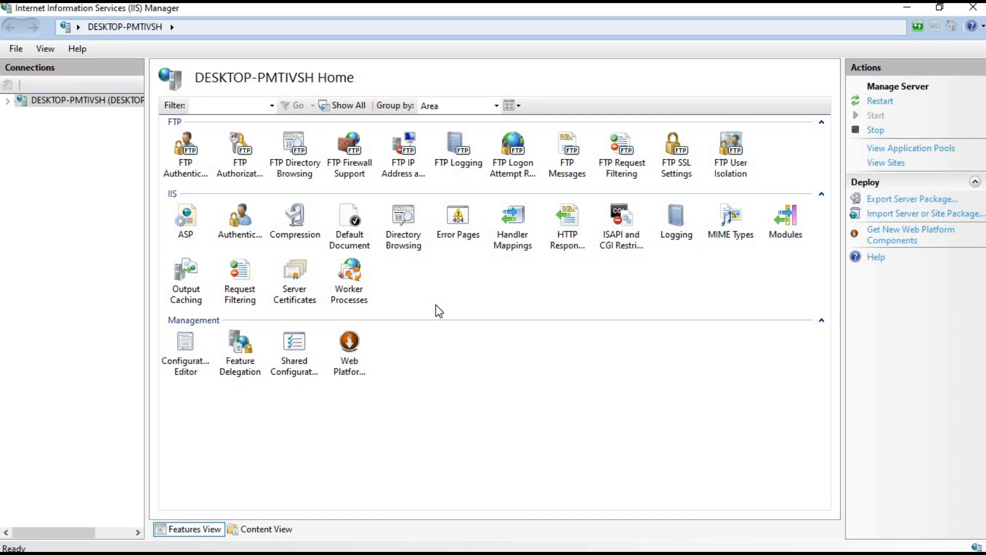
- Open Control Panel and list all settings as small icons
type("c")
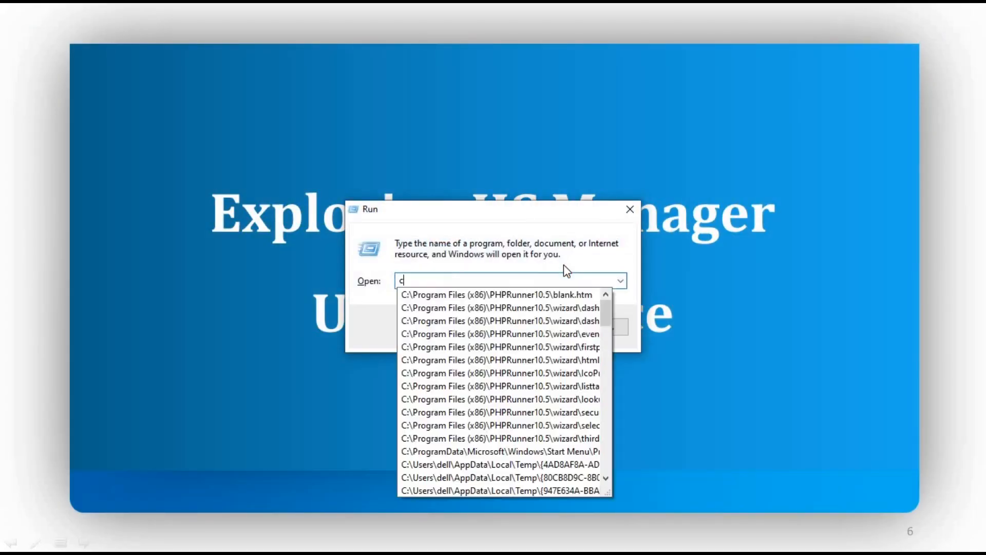
type("ontrol pane")
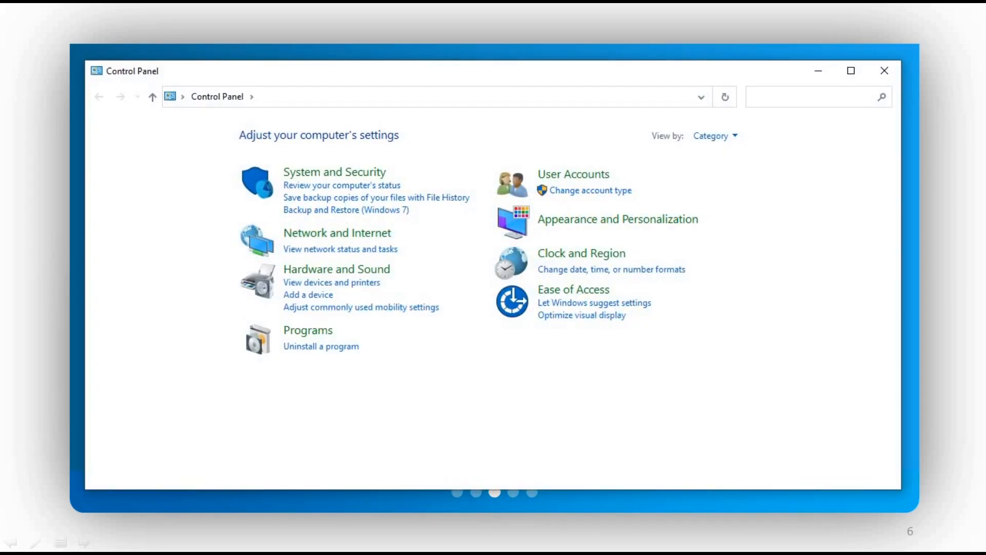
left_click(714, 136)
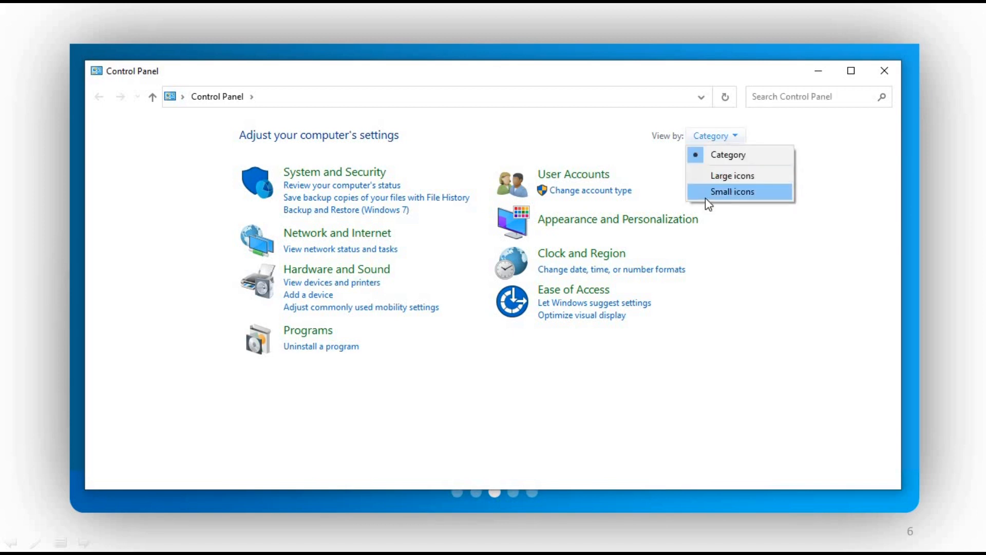
left_click(732, 191)
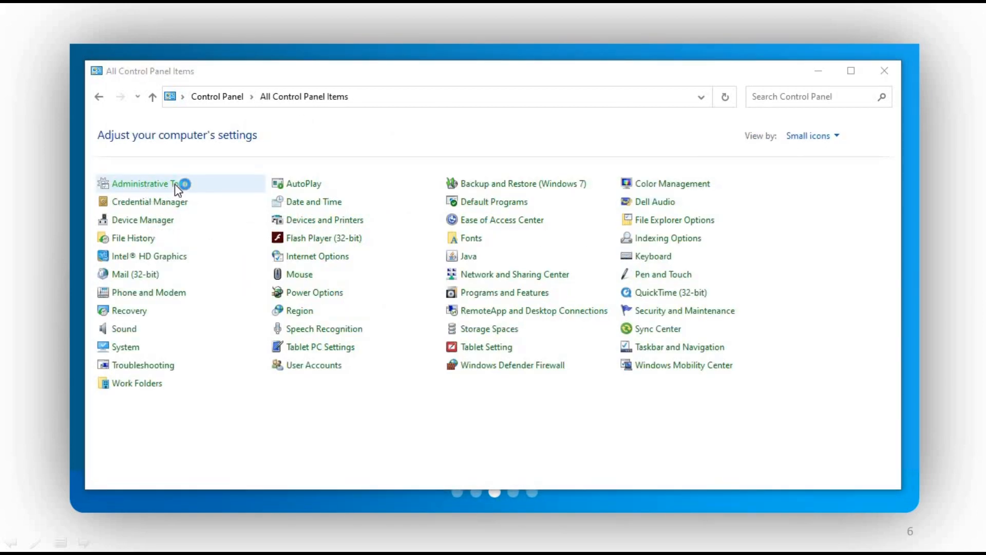
- Launch IIS Manager from the Administrative Tools folder
double_click(144, 182)
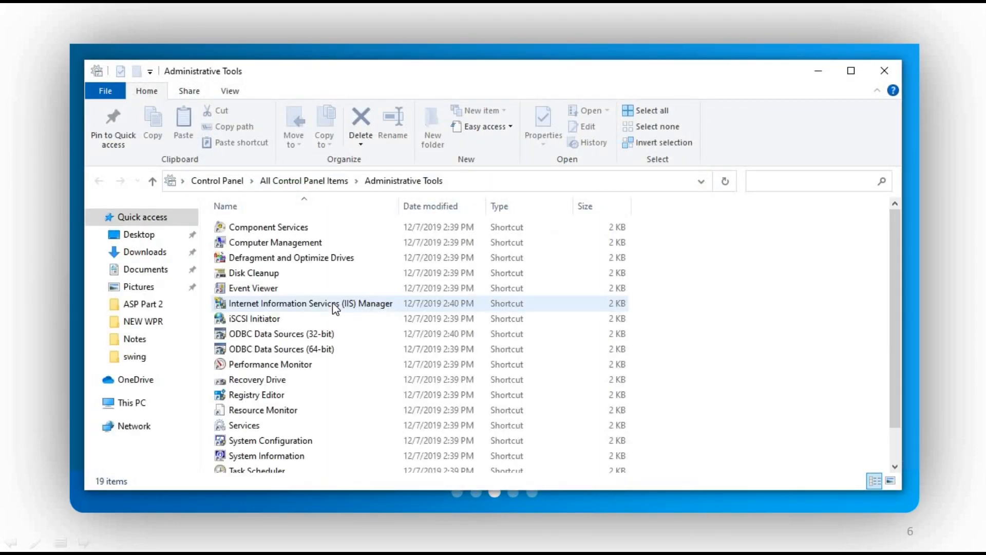
left_click(310, 303)
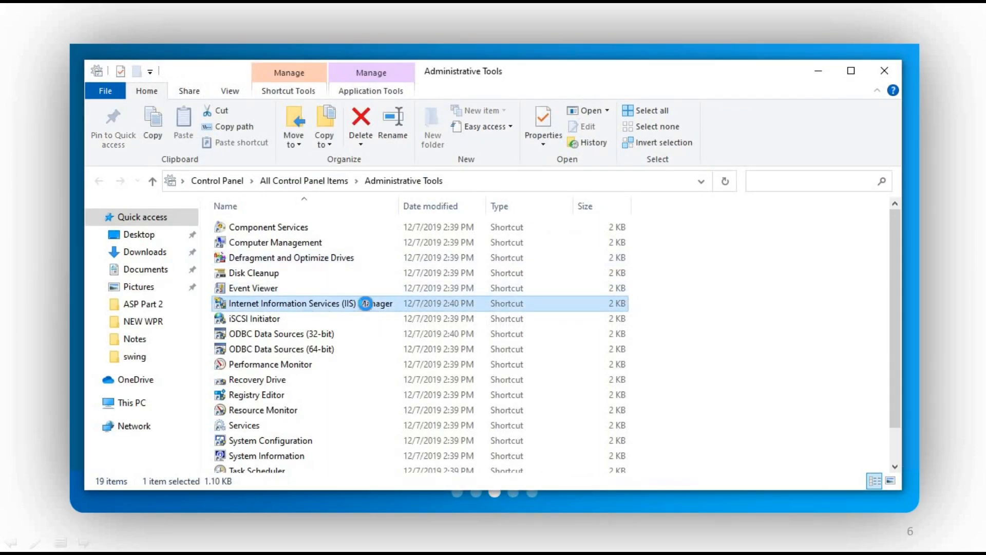
double_click(292, 303)
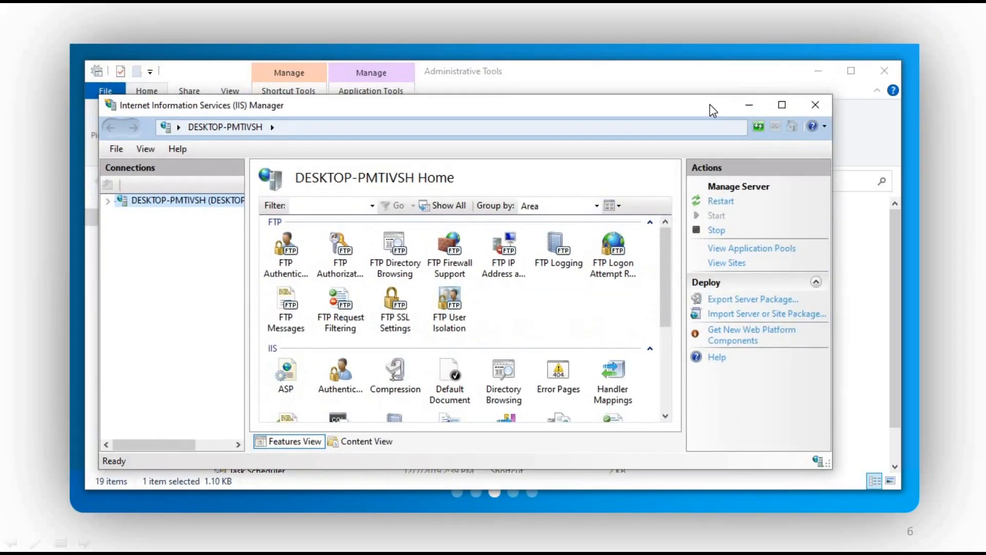
mouse_move(783, 105)
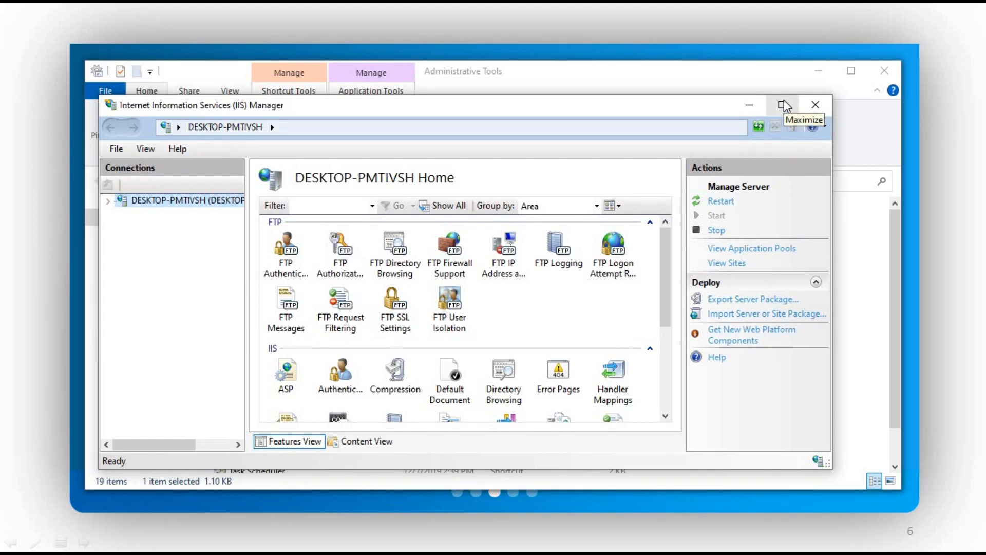
- Maximize the IIS Manager window to full screen
left_click(784, 105)
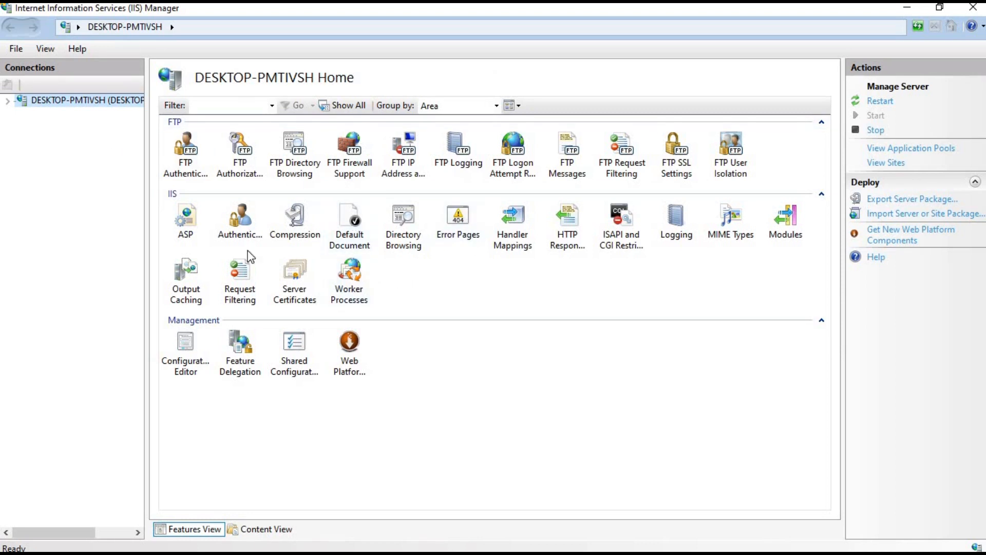
mouse_move(134, 201)
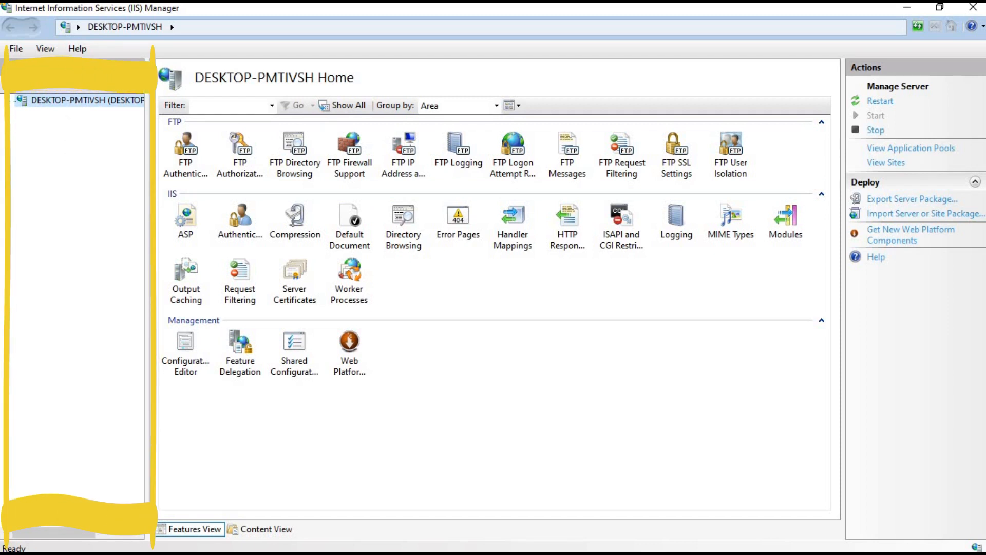
mouse_move(38, 173)
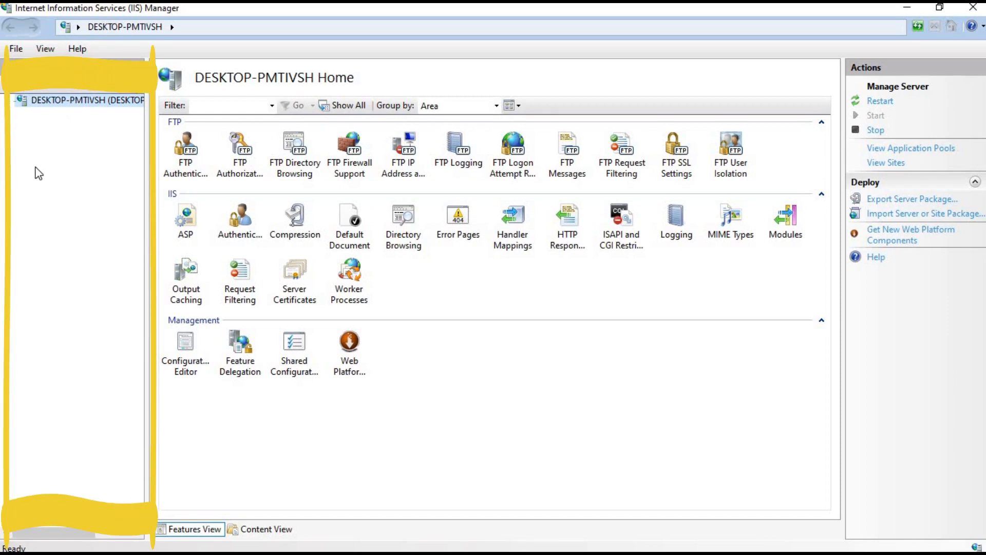
mouse_move(567, 213)
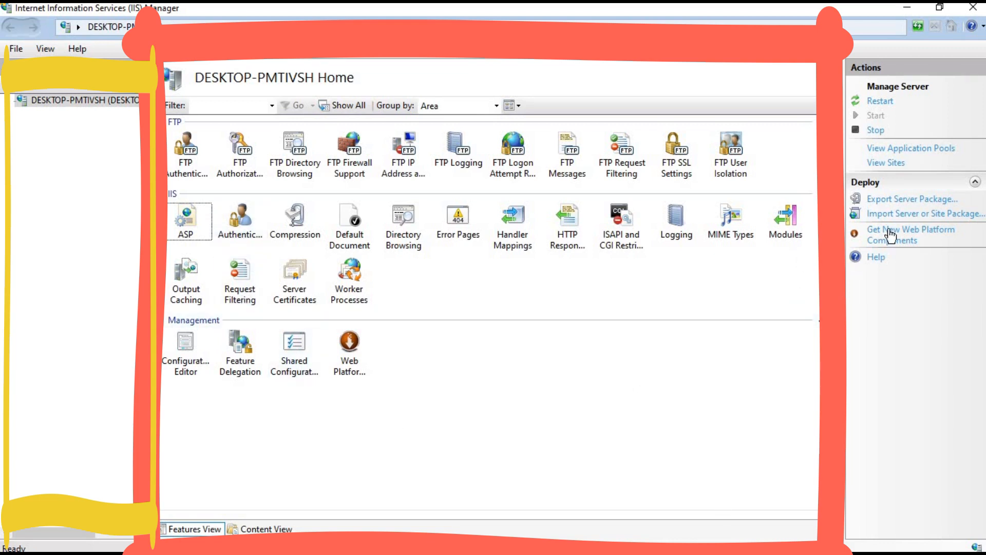
mouse_move(903, 77)
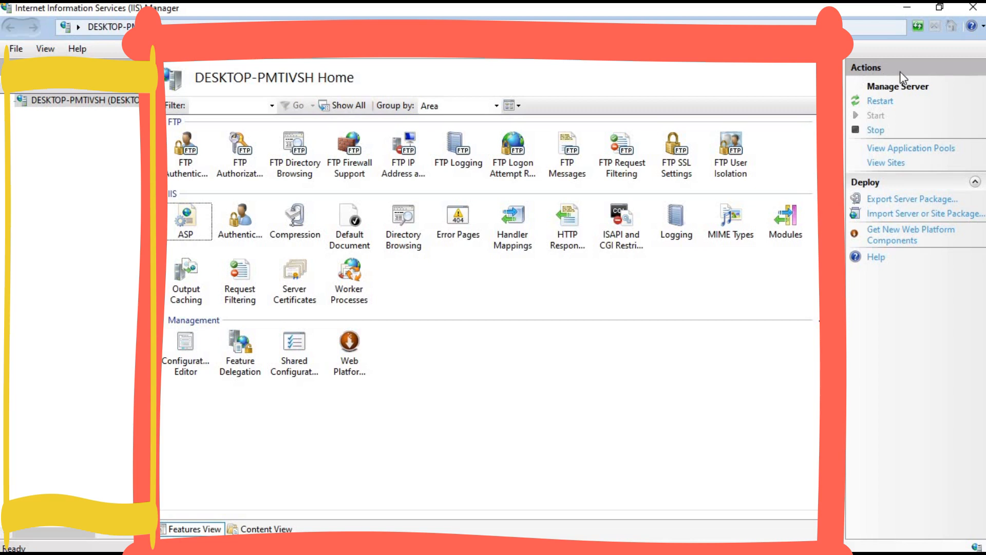
mouse_move(184, 144)
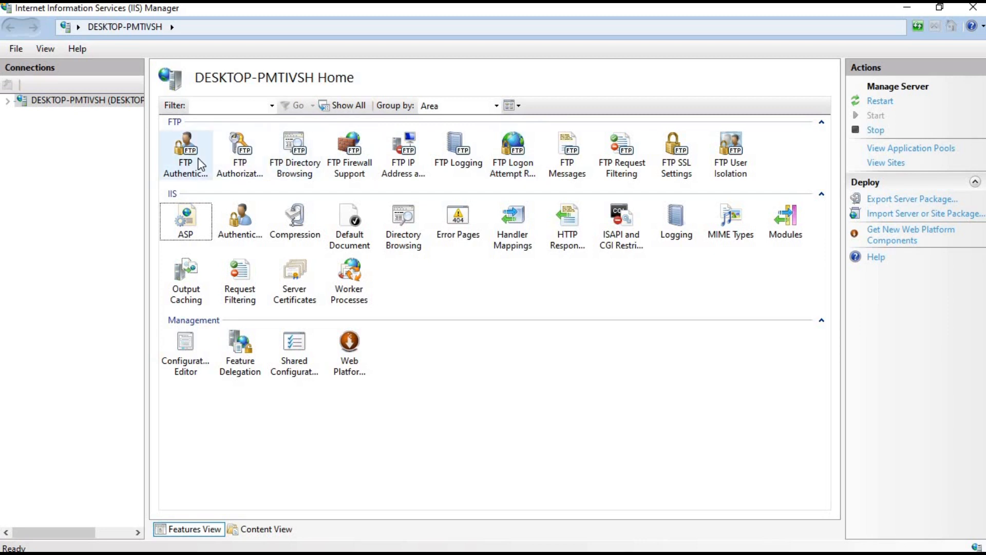
mouse_move(797, 161)
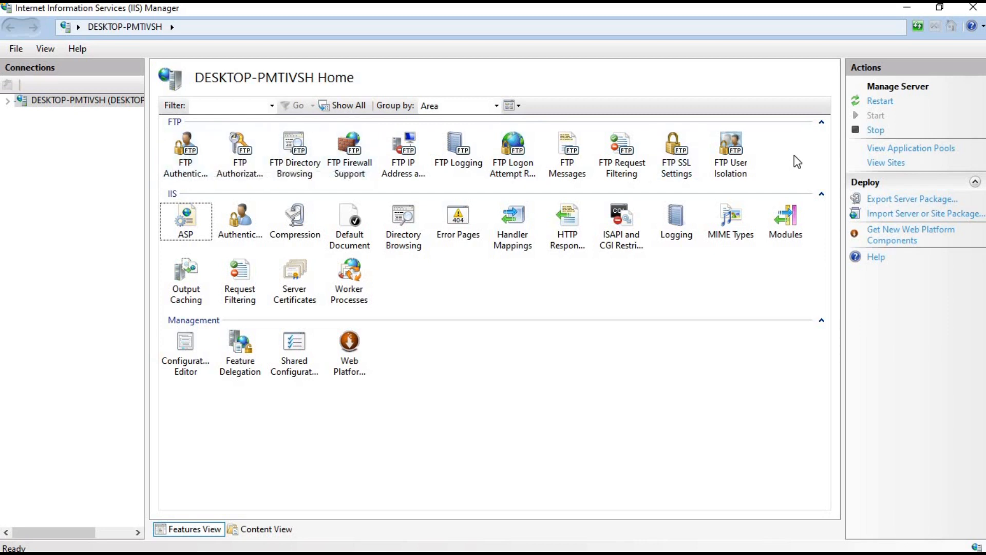
left_click(822, 121)
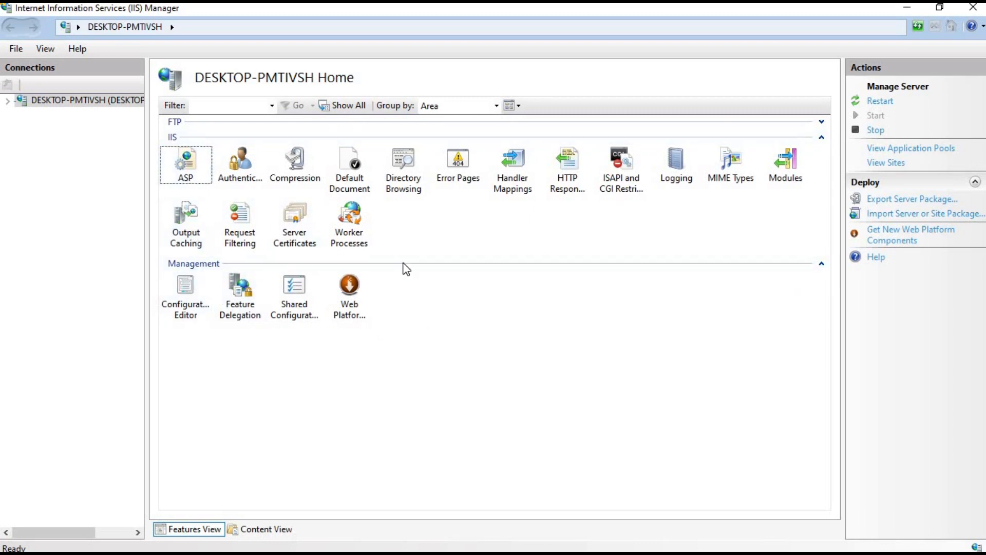
left_click(294, 296)
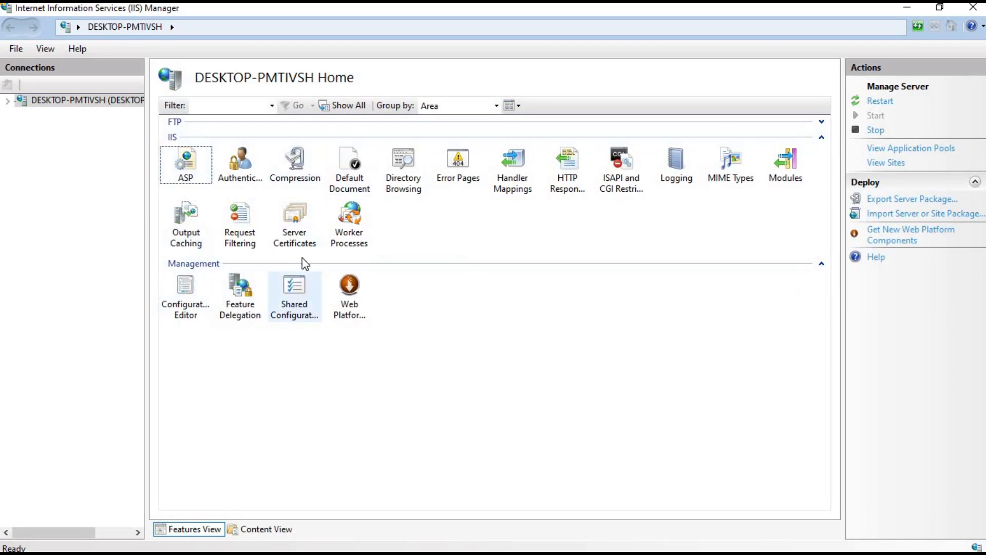
left_click(294, 225)
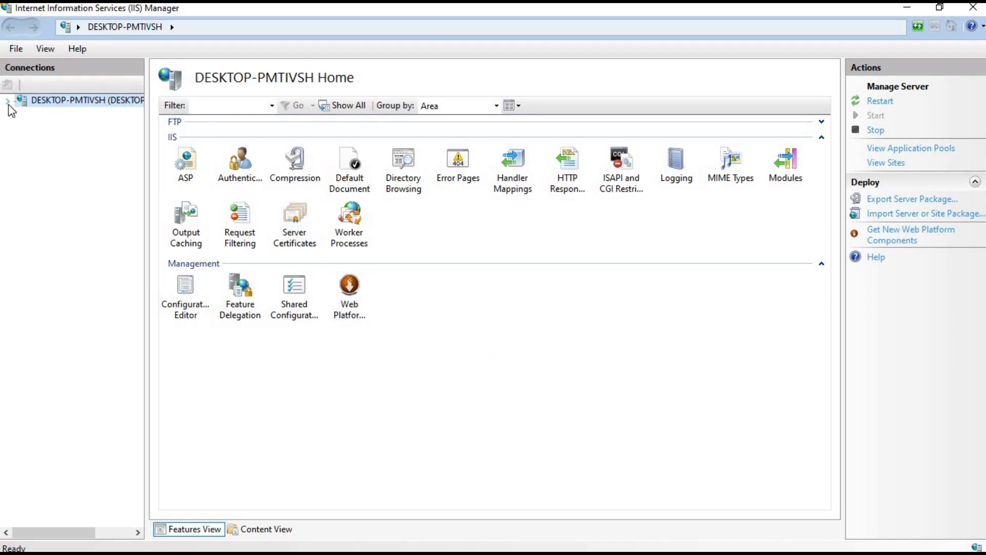
left_click(7, 100)
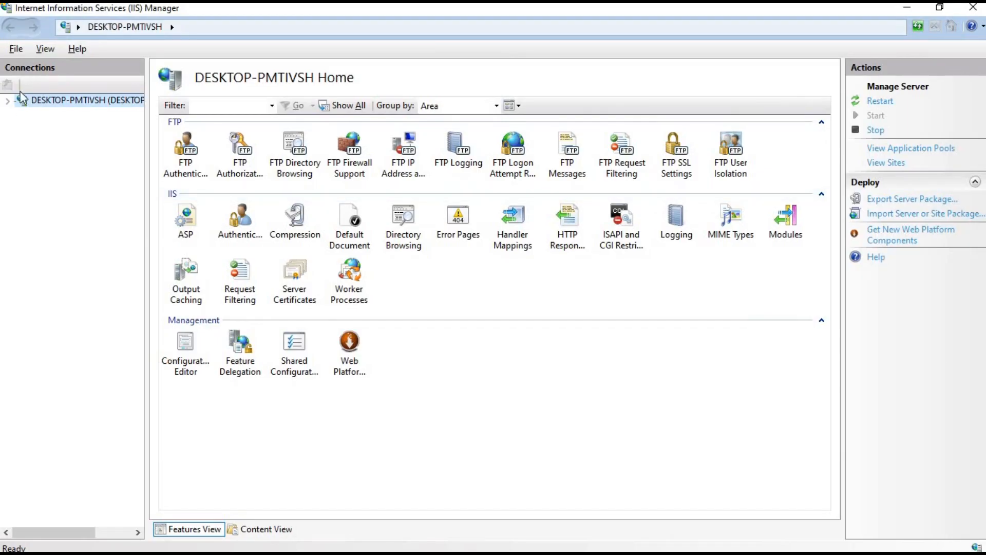
left_click(7, 100)
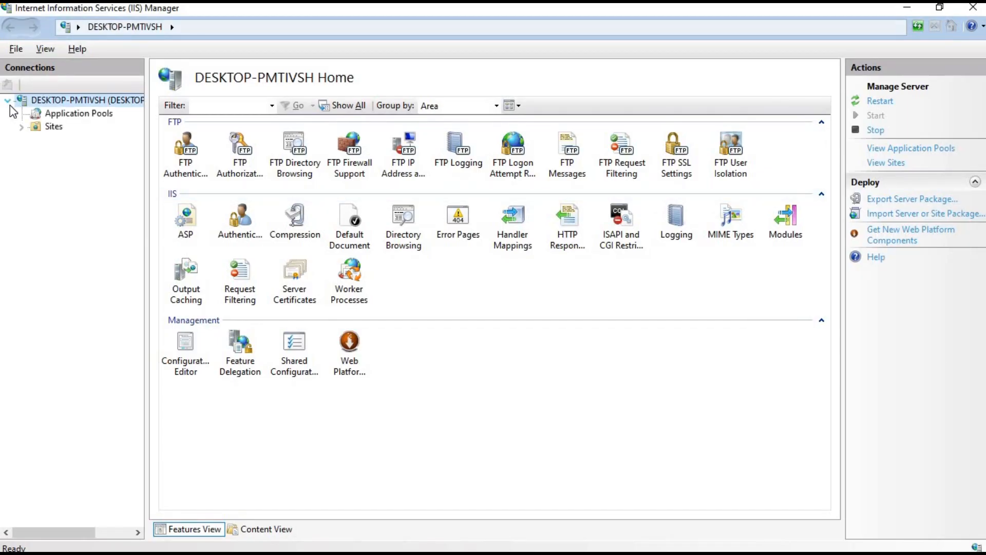
left_click(79, 113)
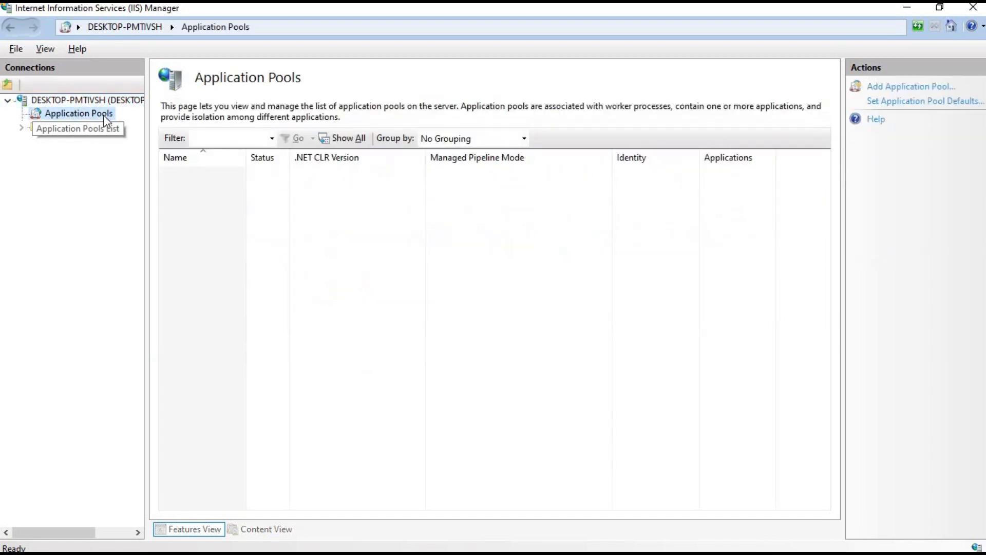
left_click(79, 113)
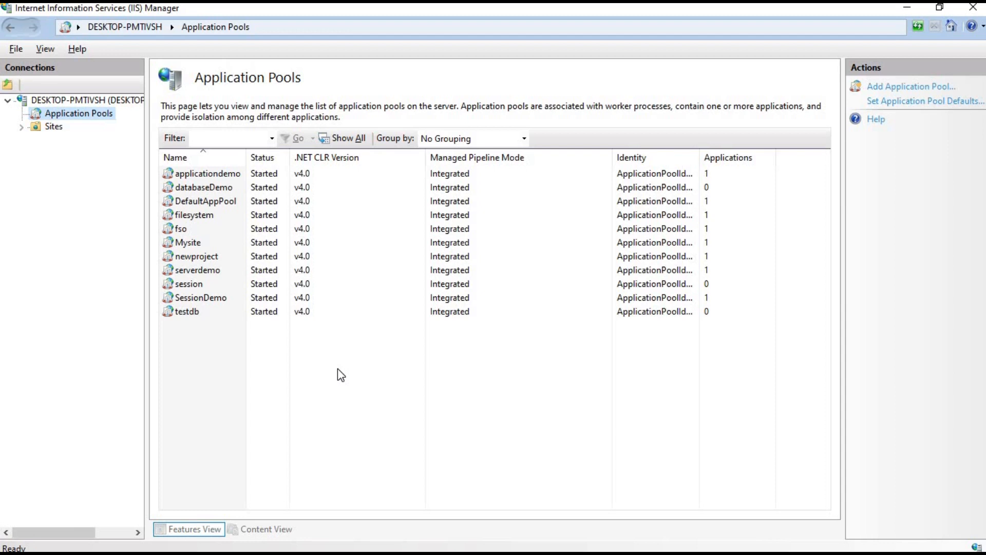
left_click(186, 312)
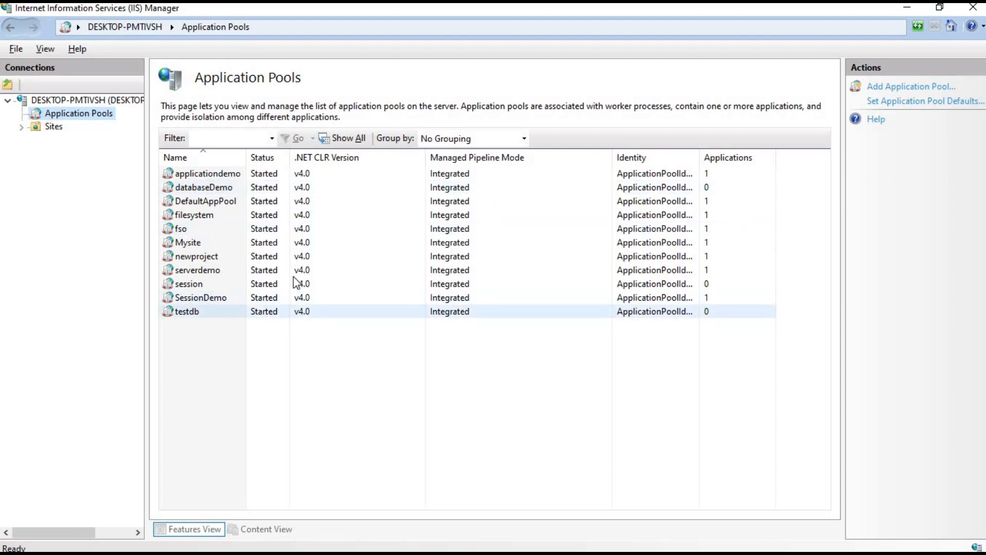
left_click(187, 243)
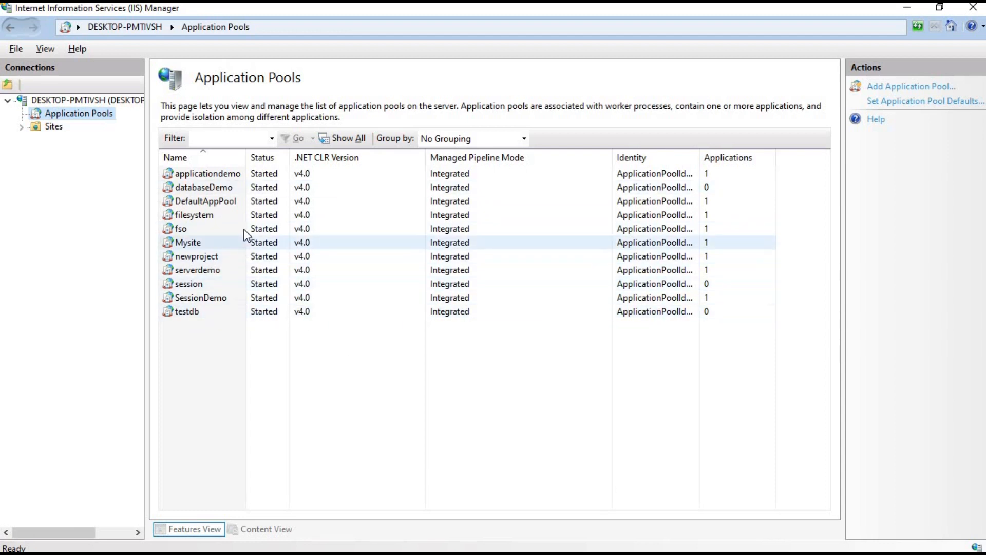
left_click(204, 200)
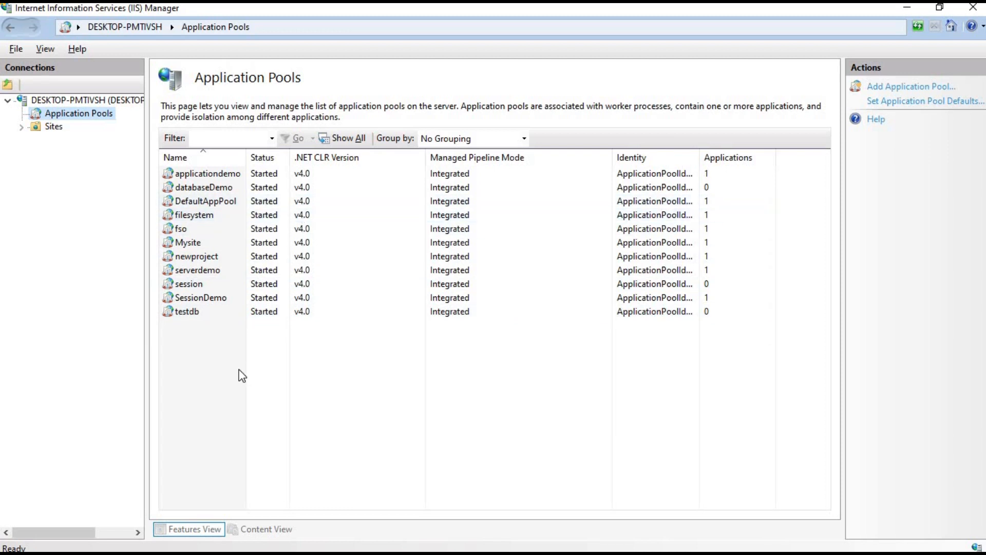
right_click(189, 284)
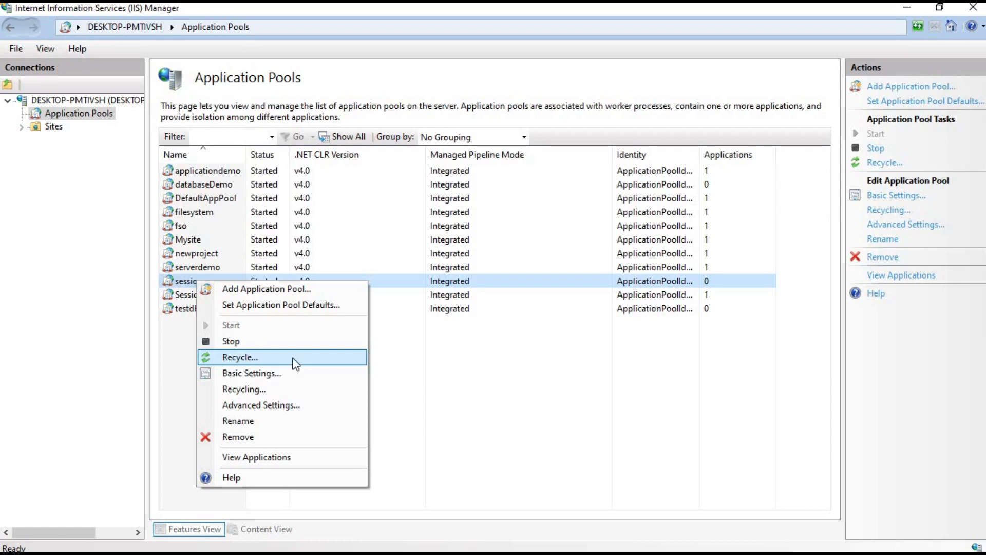
mouse_move(335, 393)
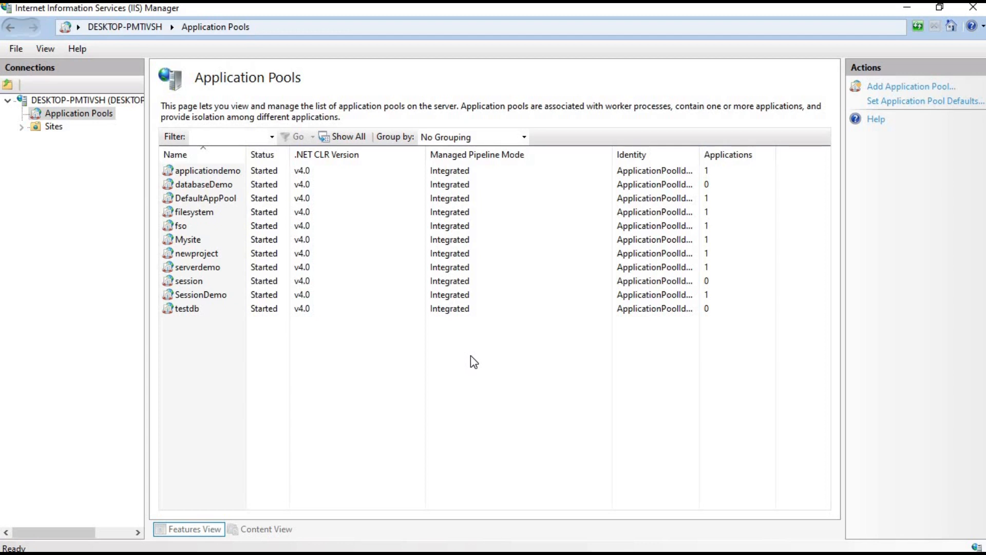
mouse_move(464, 394)
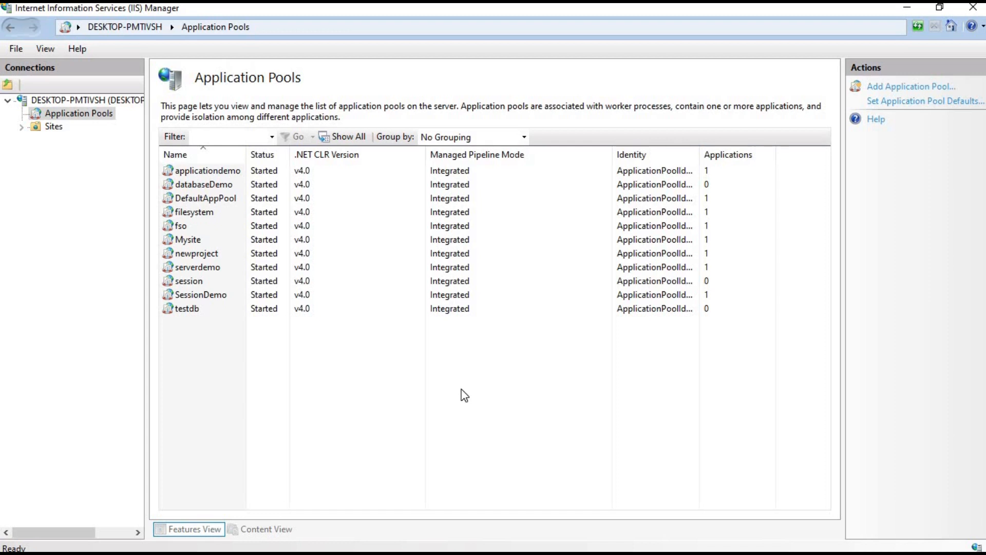
mouse_move(981, 248)
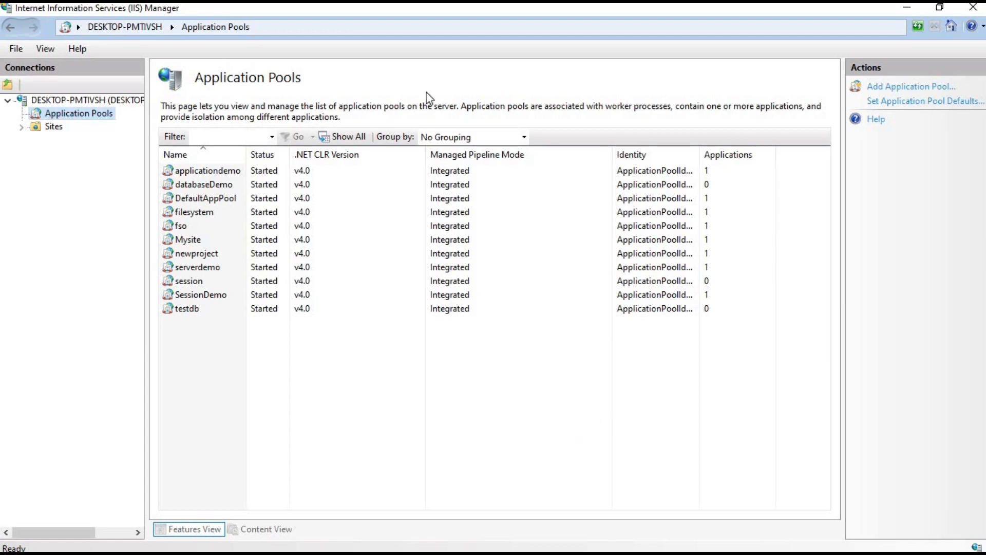
right_click(79, 113)
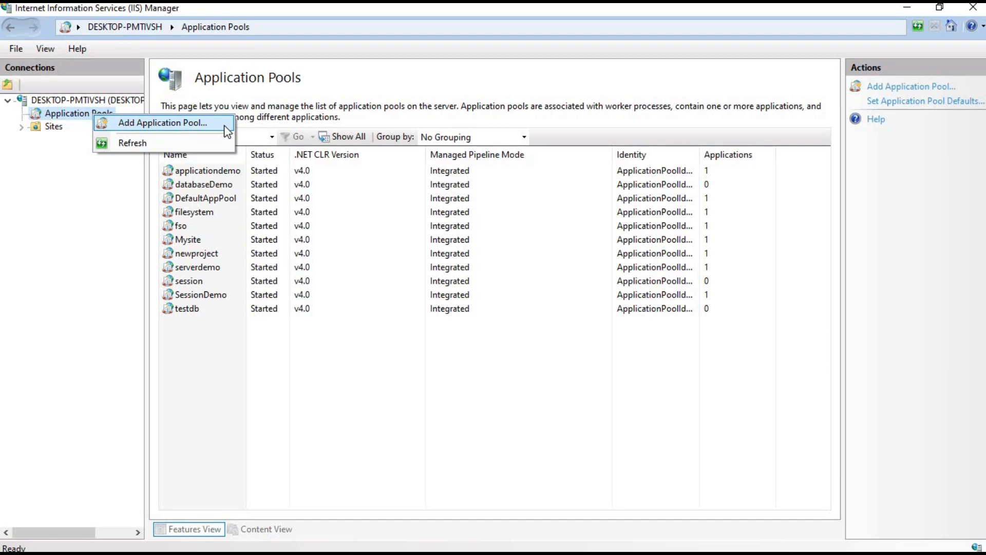
left_click(164, 122)
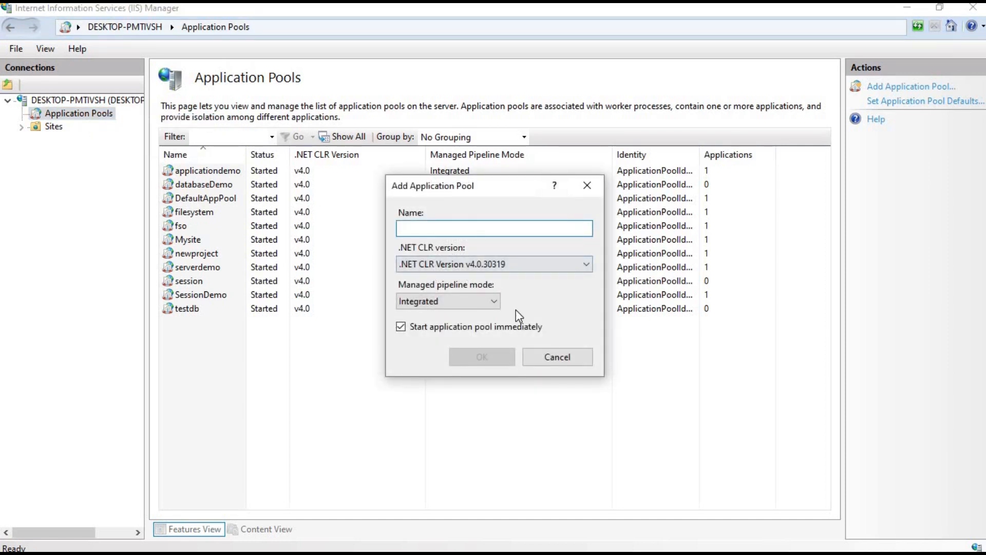
mouse_move(411, 275)
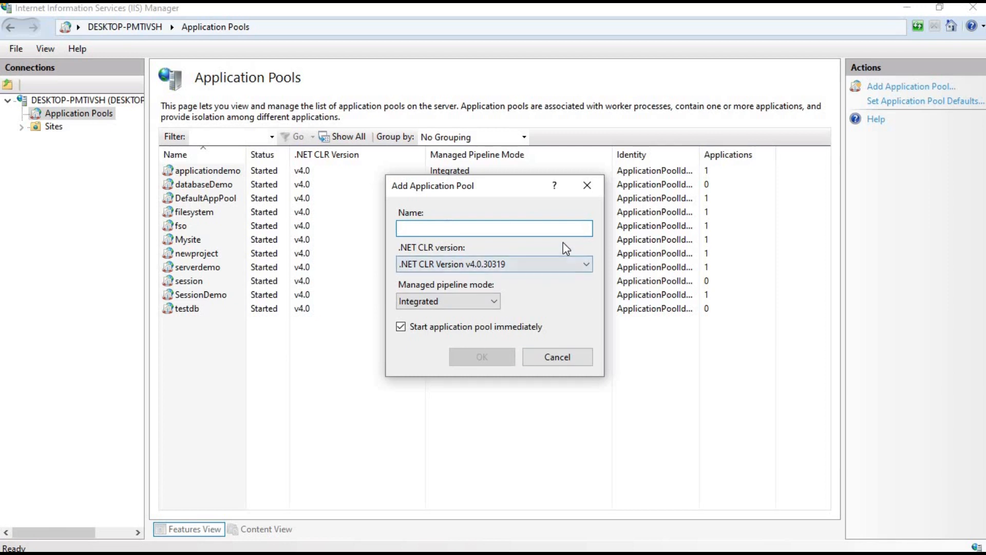
left_click(555, 357)
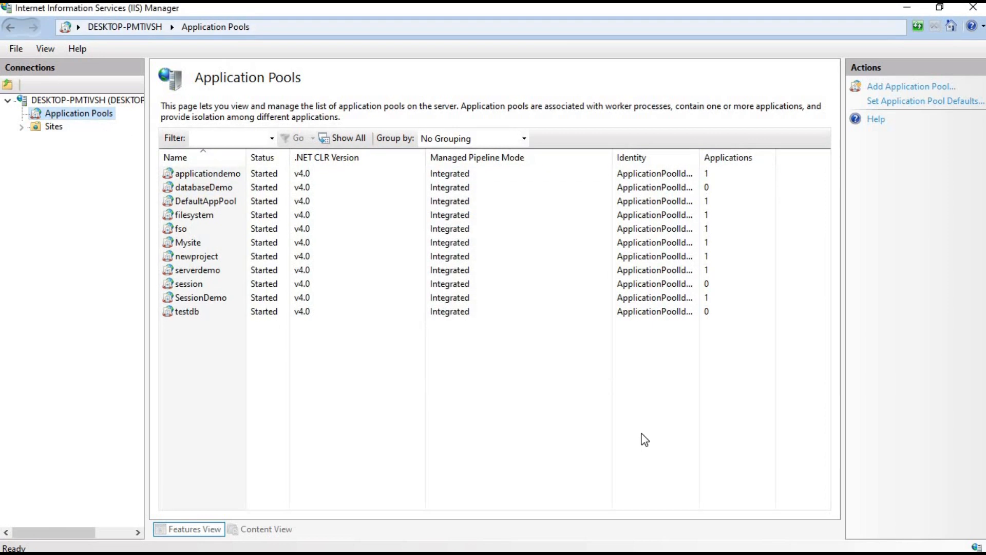
mouse_move(55, 127)
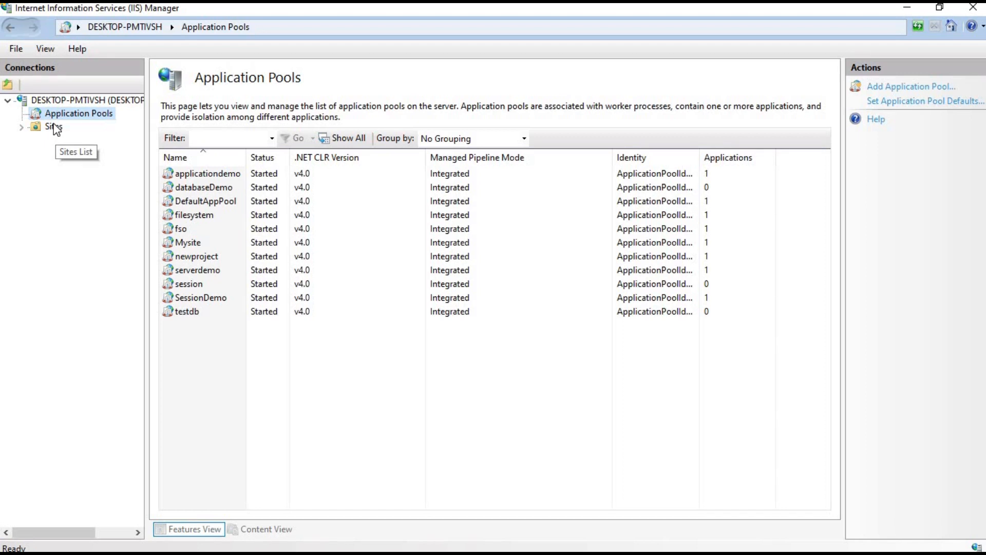
mouse_move(53, 127)
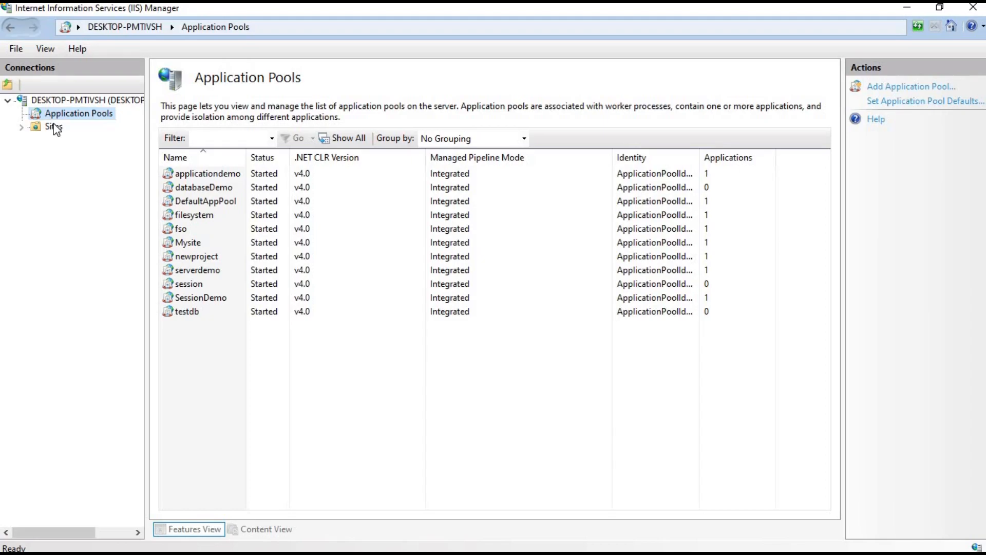
left_click(941, 8)
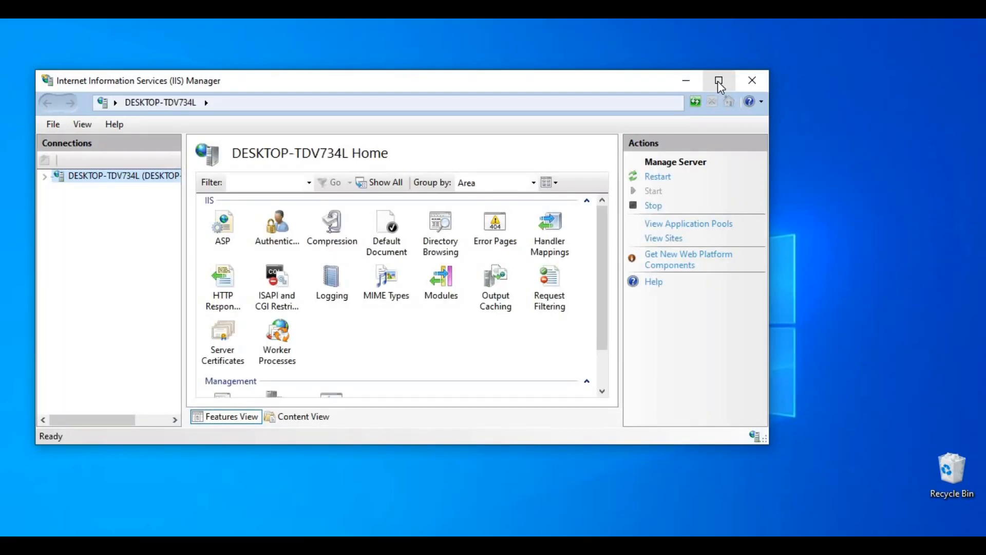
- Maximize IIS Manager, expand the server node and bring up Default Web Site's actions
left_click(718, 80)
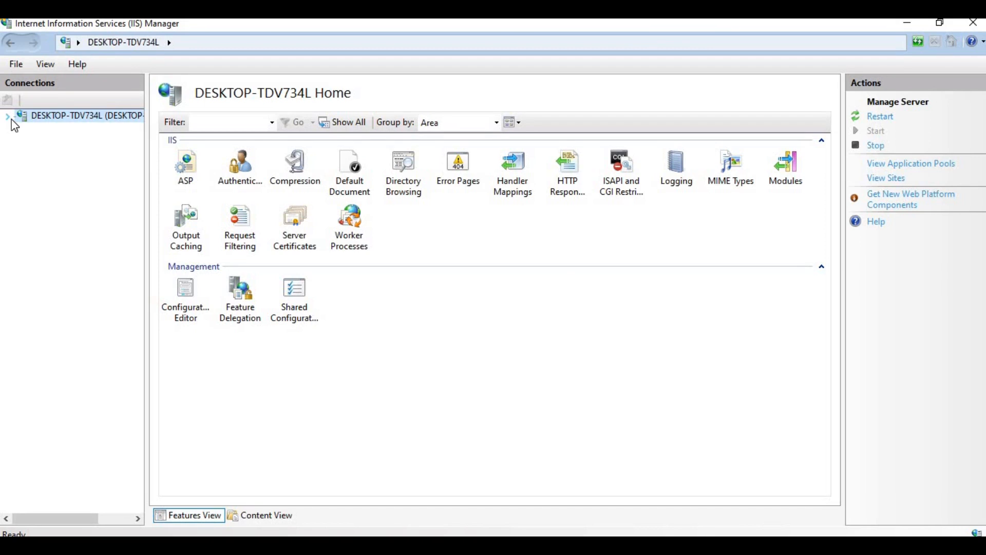
left_click(8, 115)
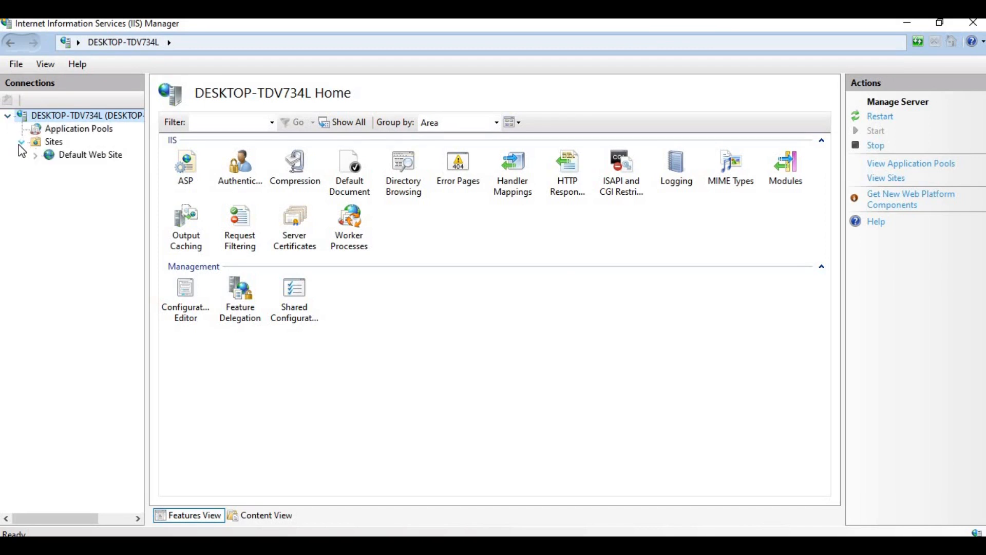
mouse_move(90, 155)
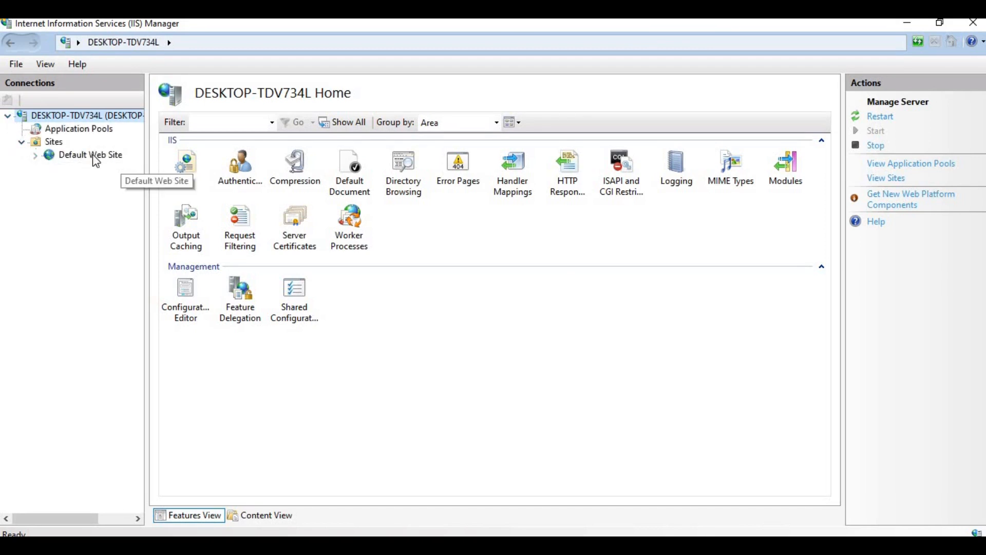
left_click(91, 155)
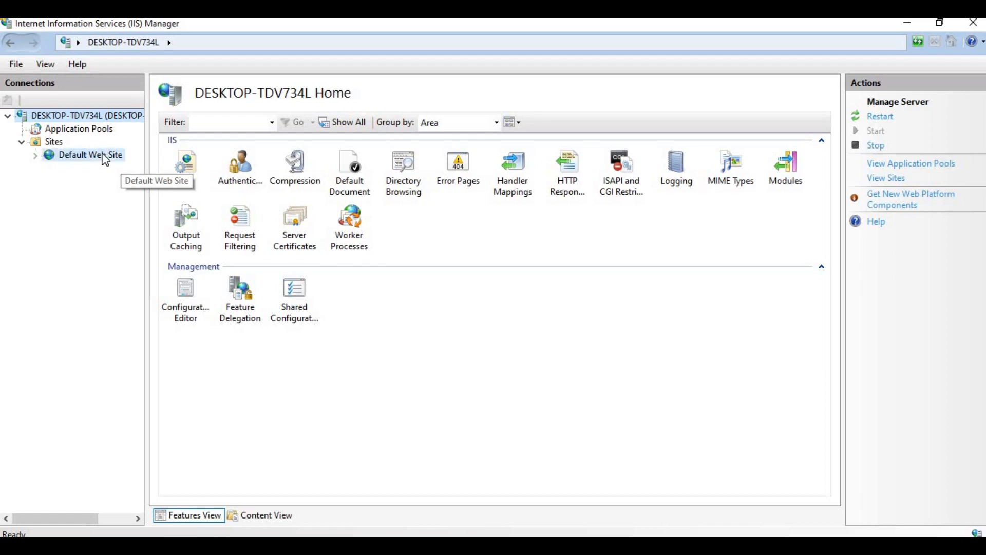
right_click(91, 155)
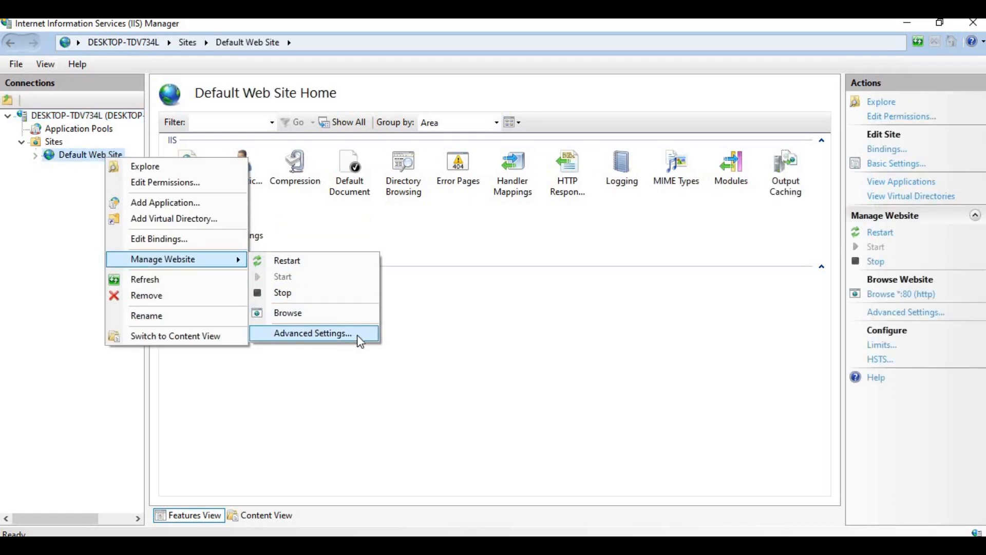
- Read Default Web Site's physical path in Advanced Settings and open inetpub\wwwroot
left_click(312, 333)
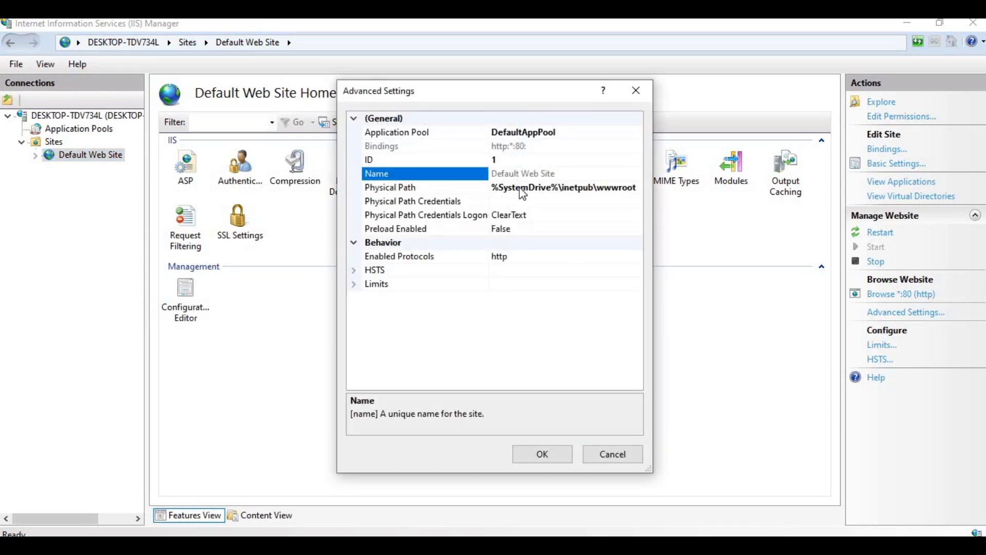
left_click(391, 187)
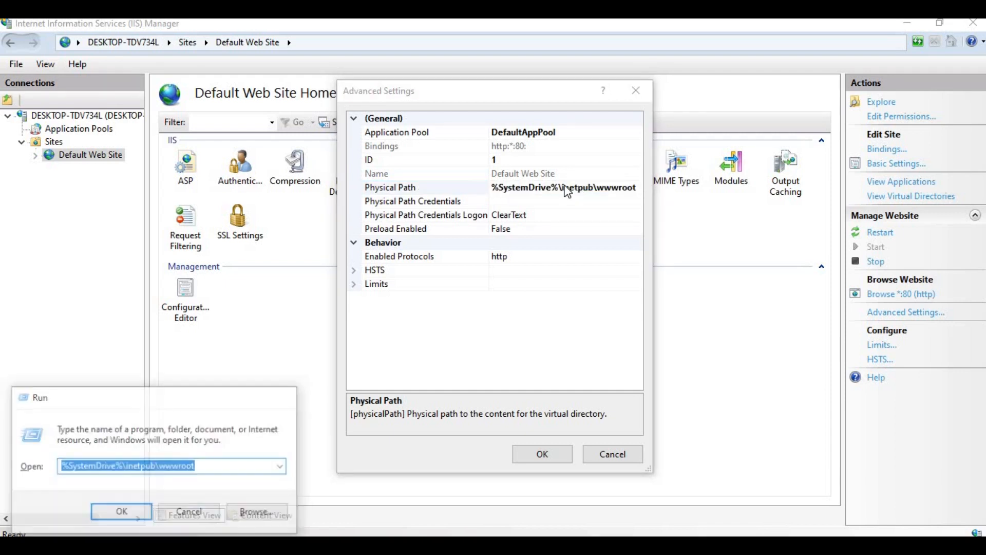
left_click(122, 510)
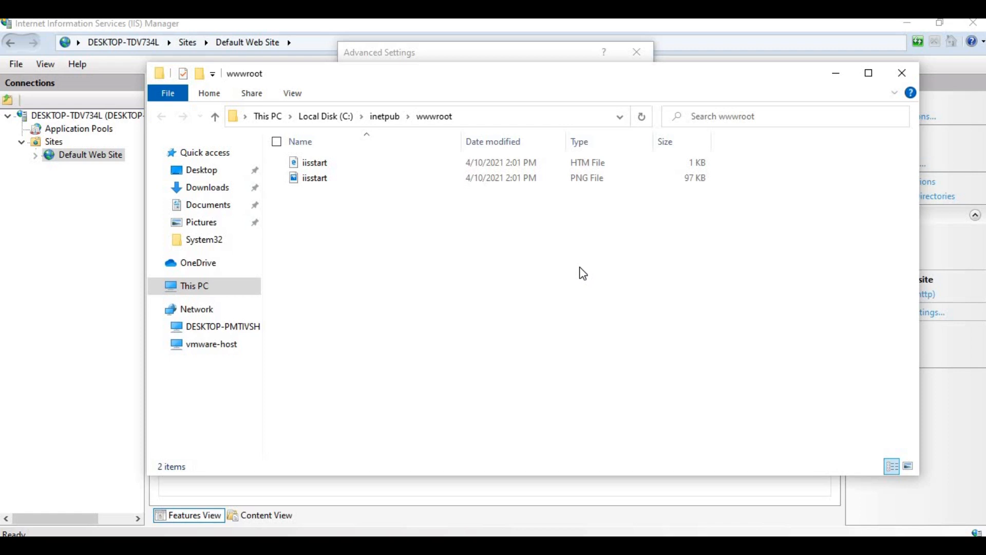
mouse_move(604, 317)
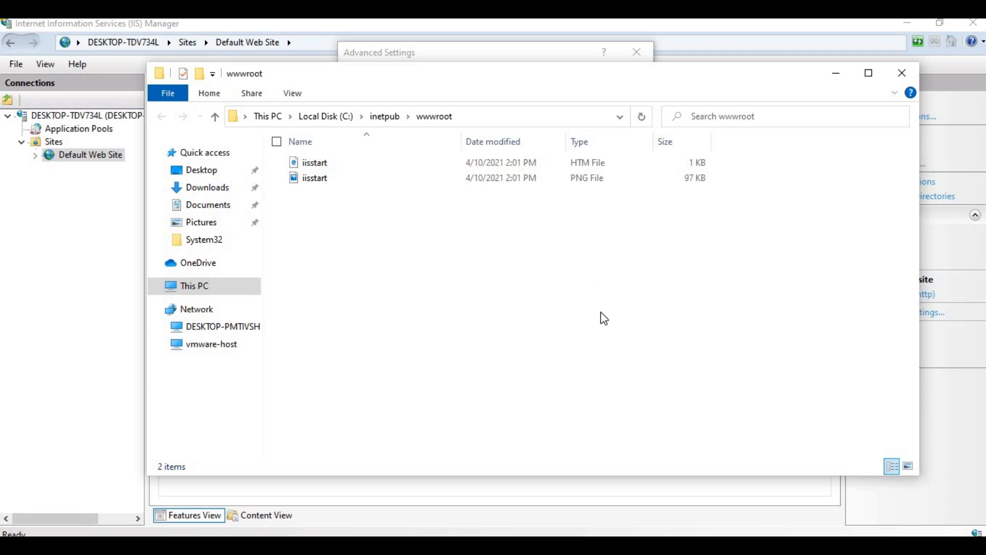
mouse_move(602, 327)
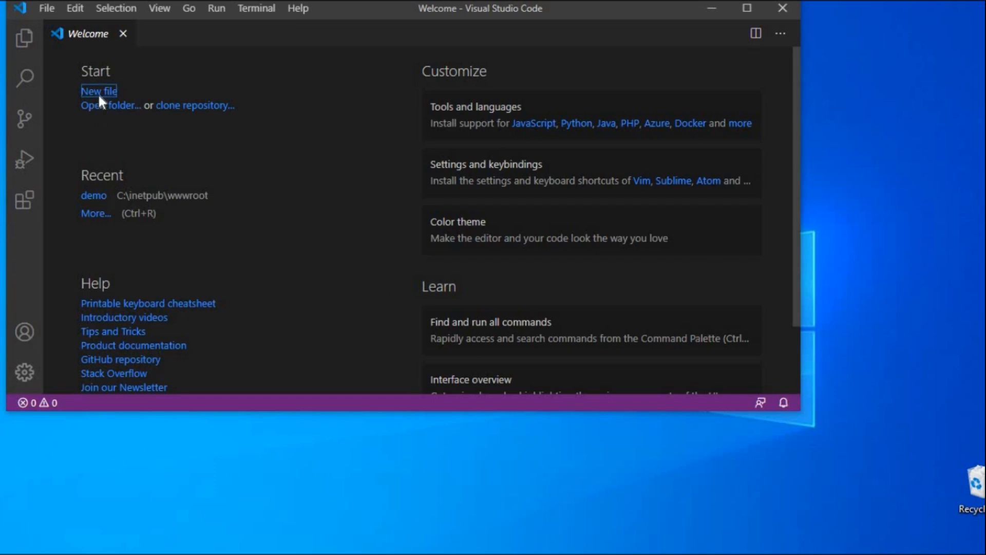
- Write <% Response.write("First ASP Page") %> in a new untitled file
left_click(98, 91)
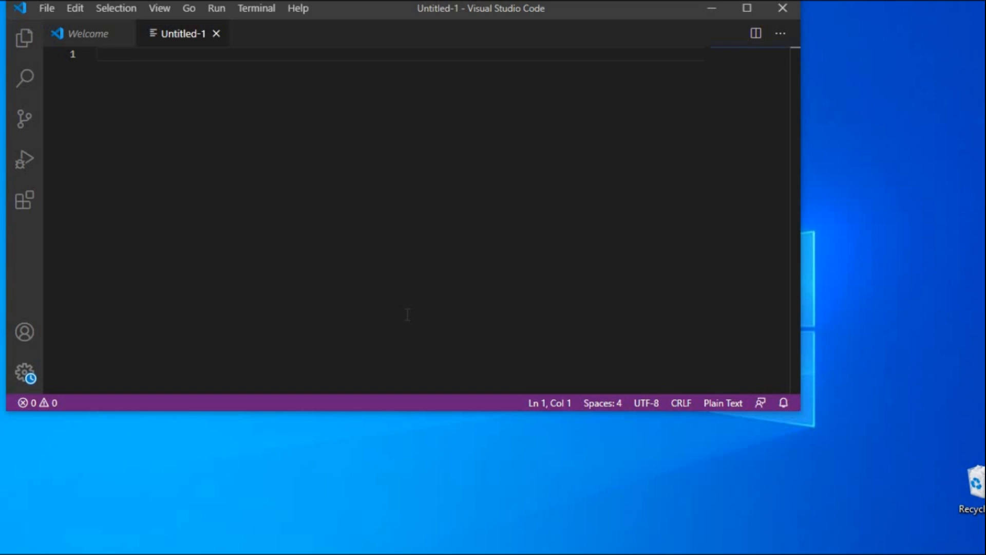
type("<%")
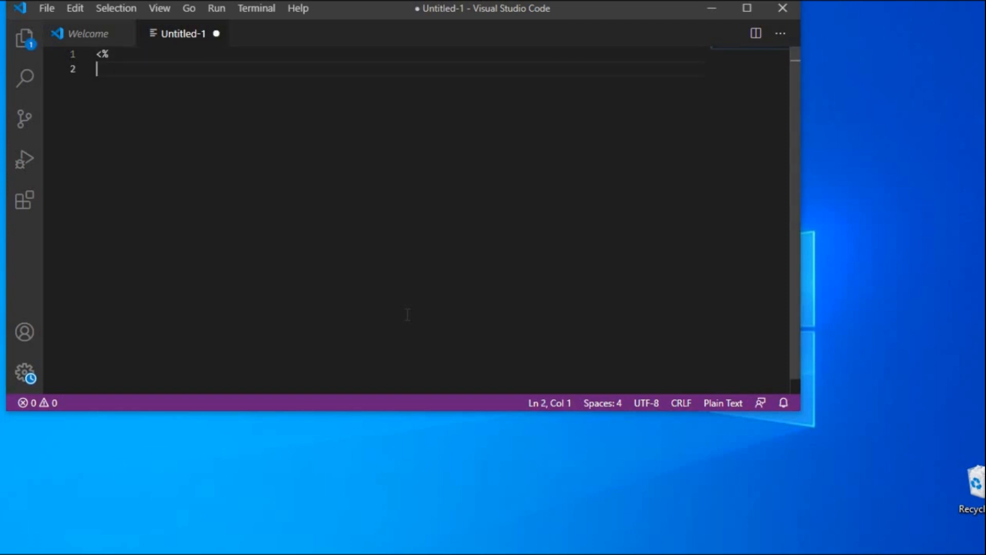
type("Response")
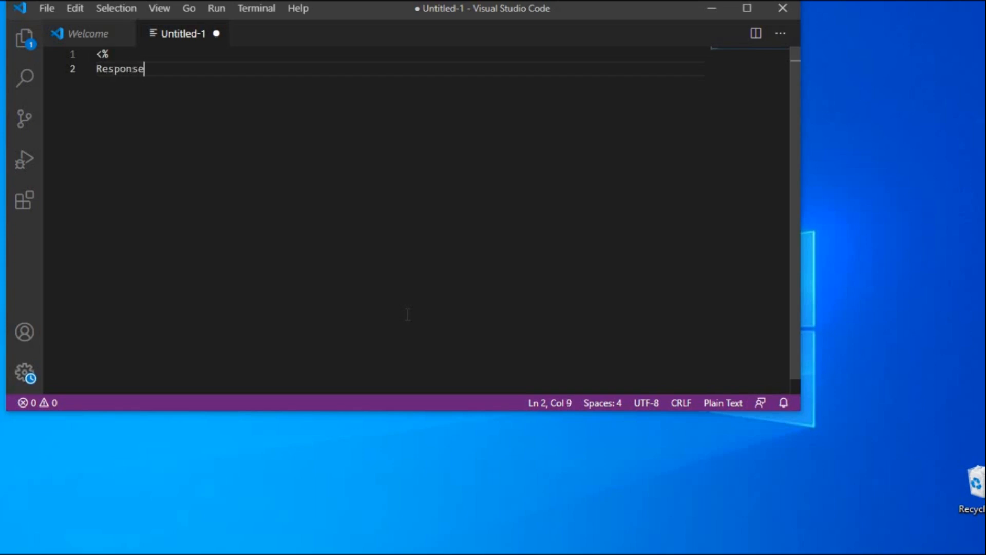
type(".write()")
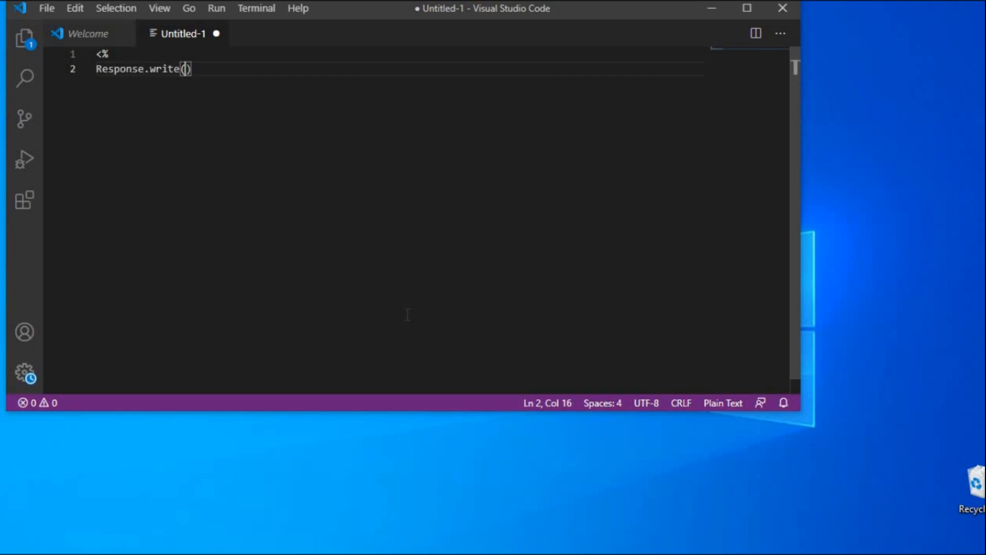
type("\"")
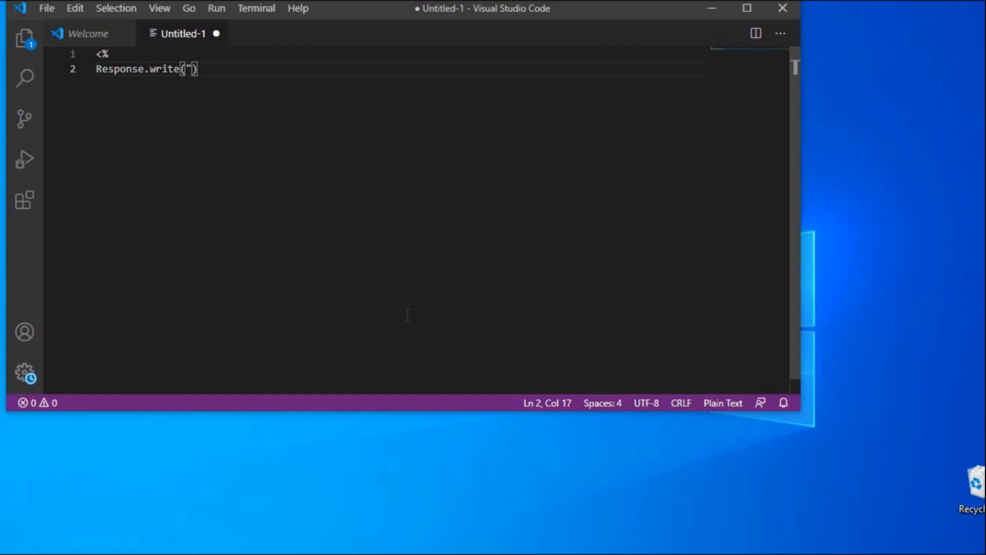
type("Fin")
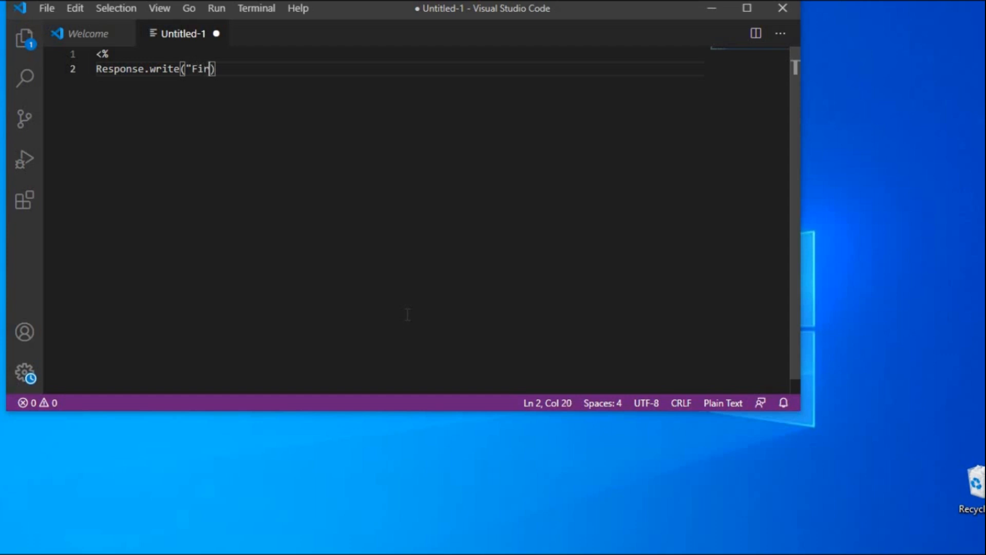
type("rst ASP Pa")
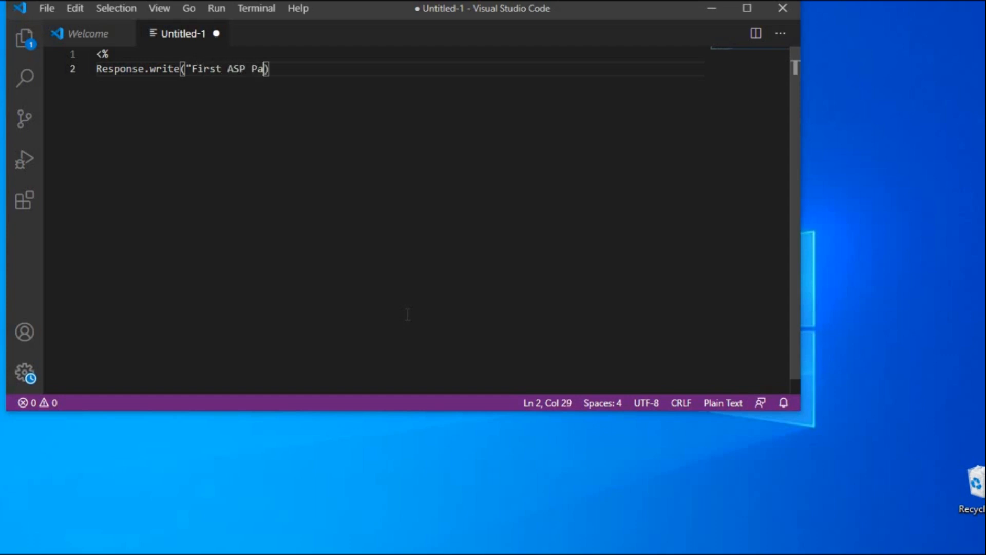
type("ge\"")
type("%")
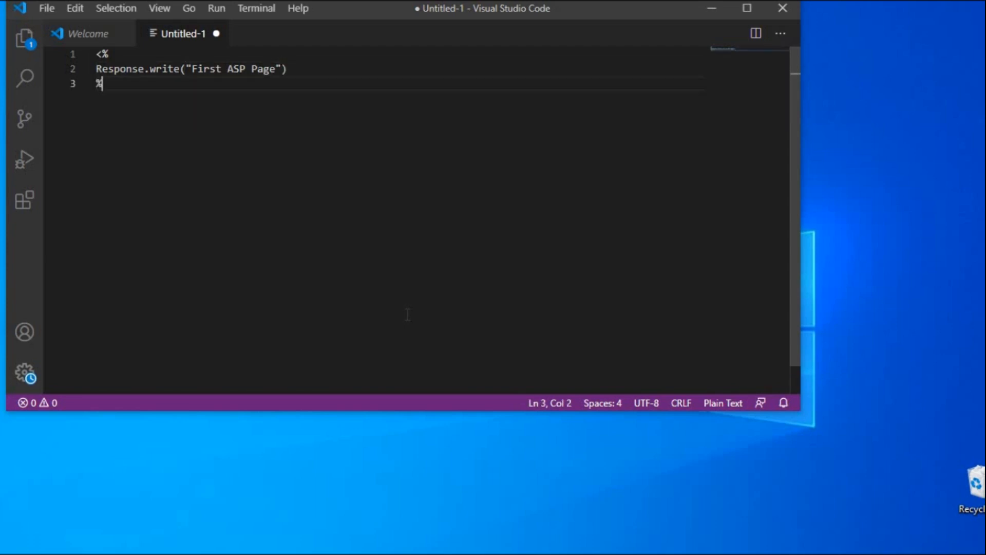
type(">")
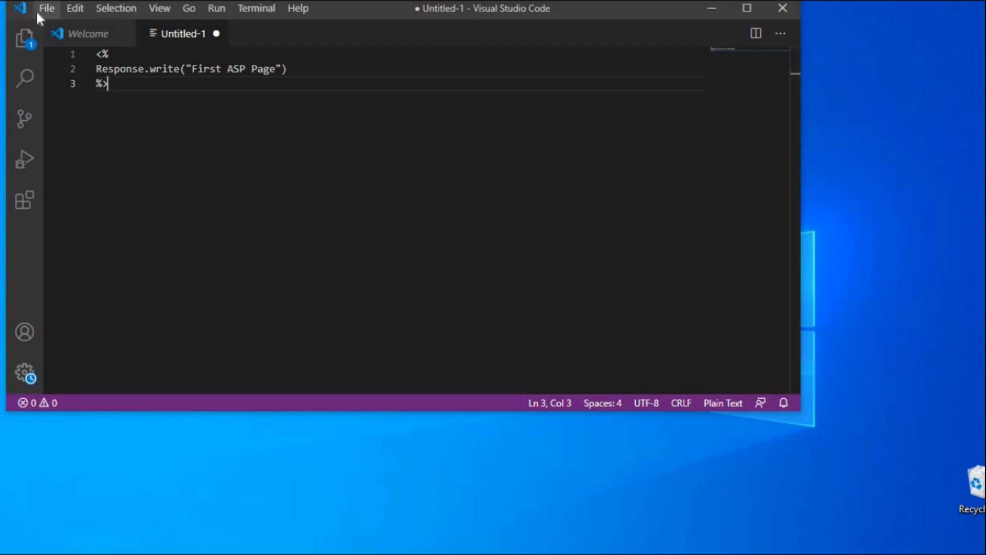
mouse_move(177, 218)
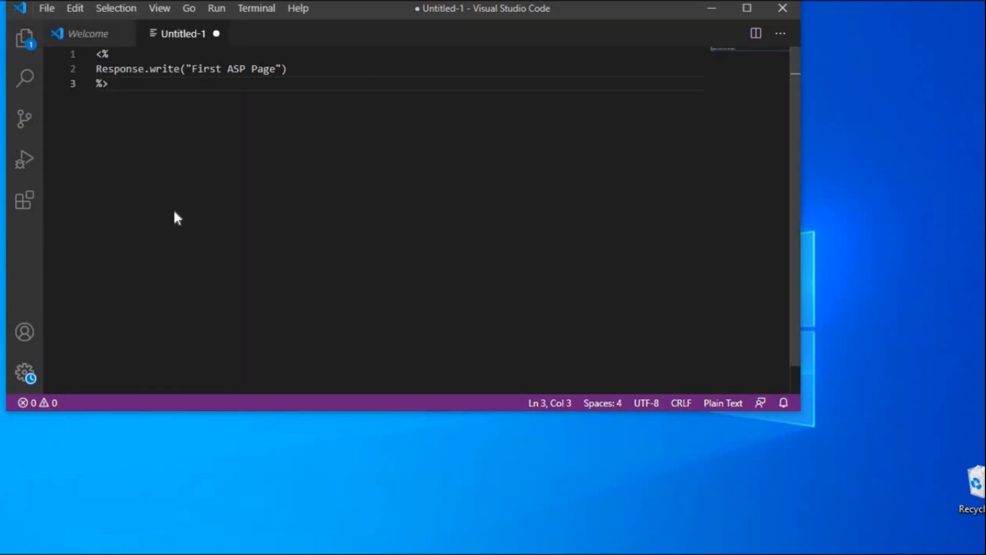
- Attempt to save the script as demo.asp in C:\inetpub\wwwroot, hitting a permission warning
key("ctrl+s")
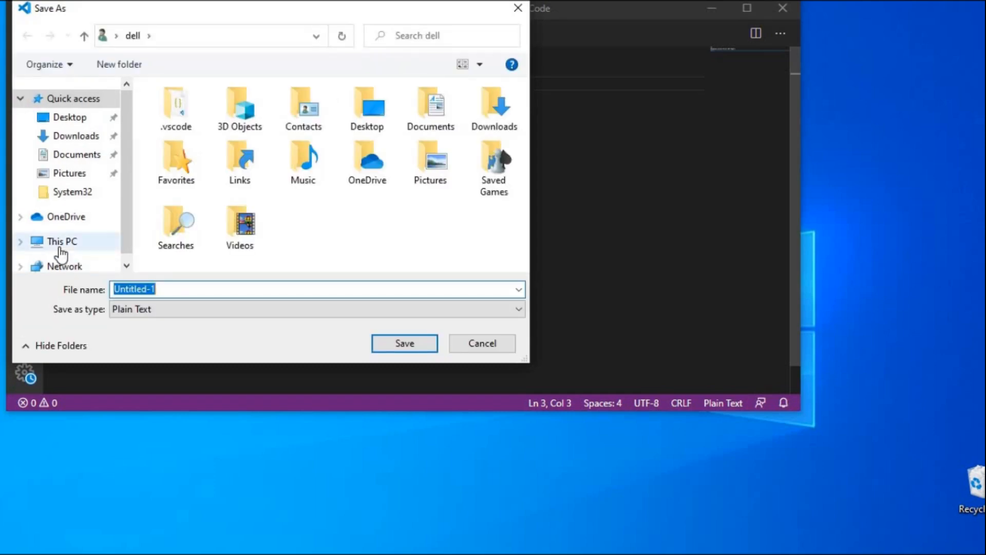
left_click(60, 240)
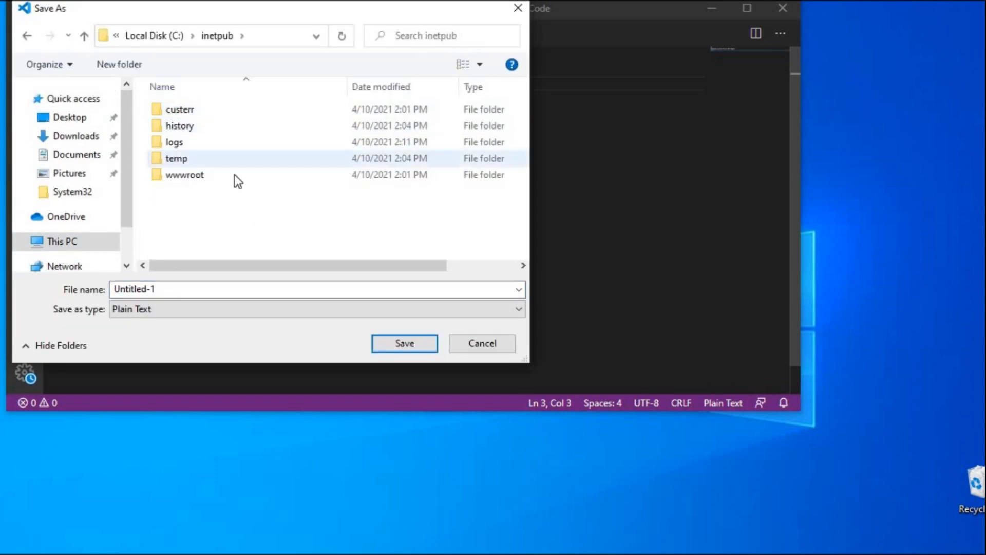
double_click(184, 175)
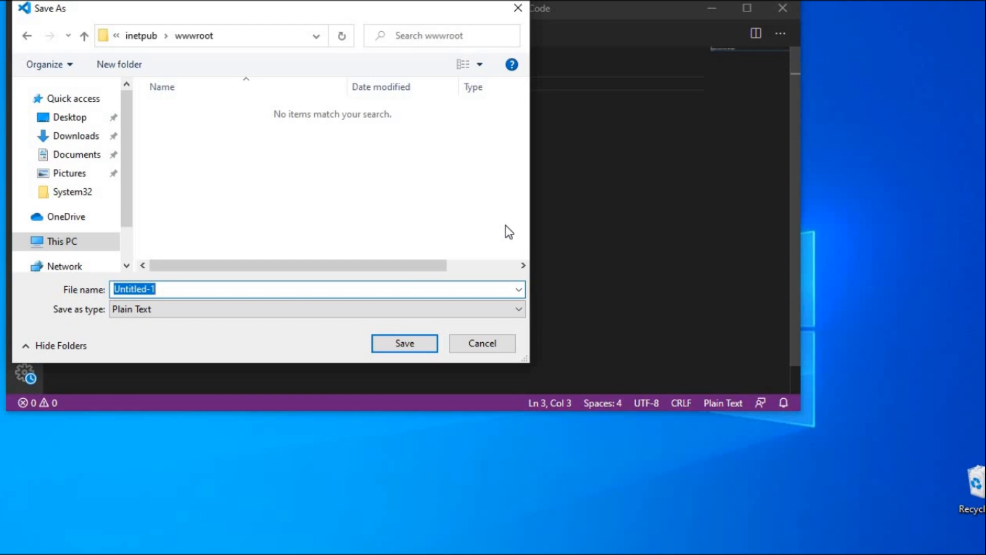
type("demo")
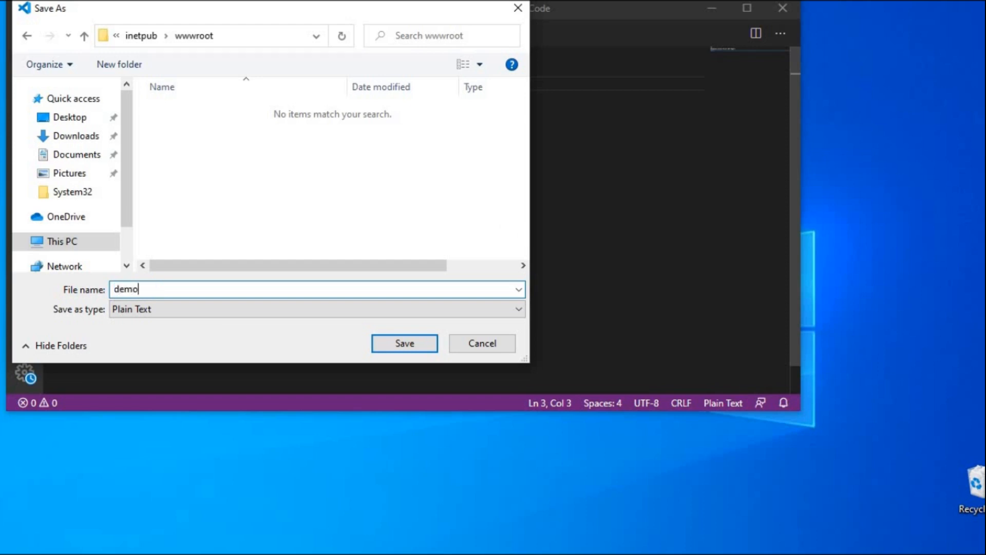
type(".")
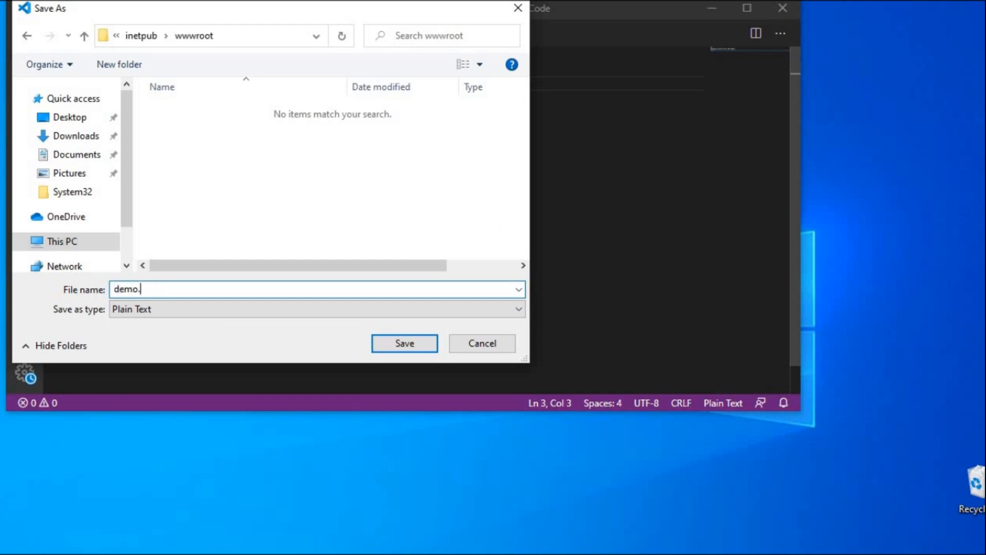
type("asp")
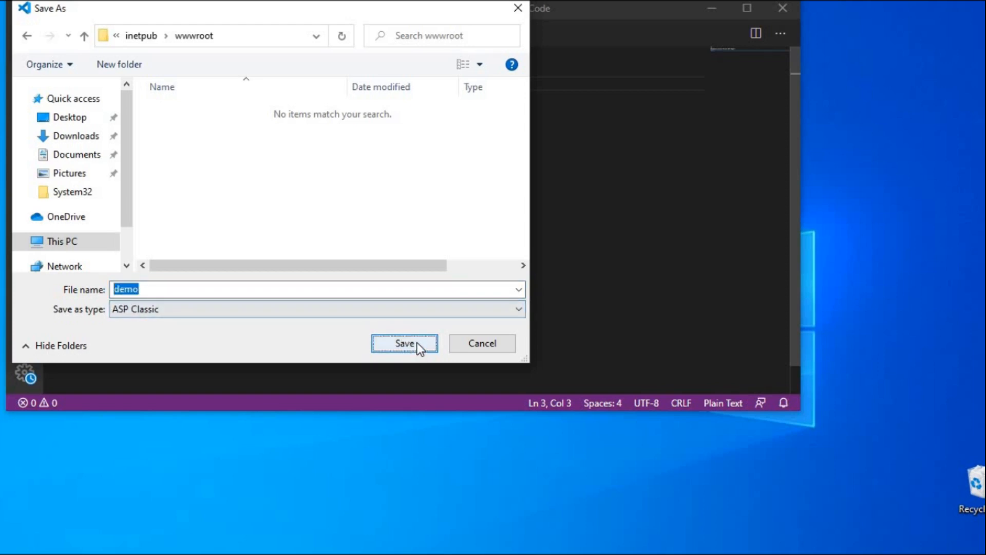
left_click(405, 343)
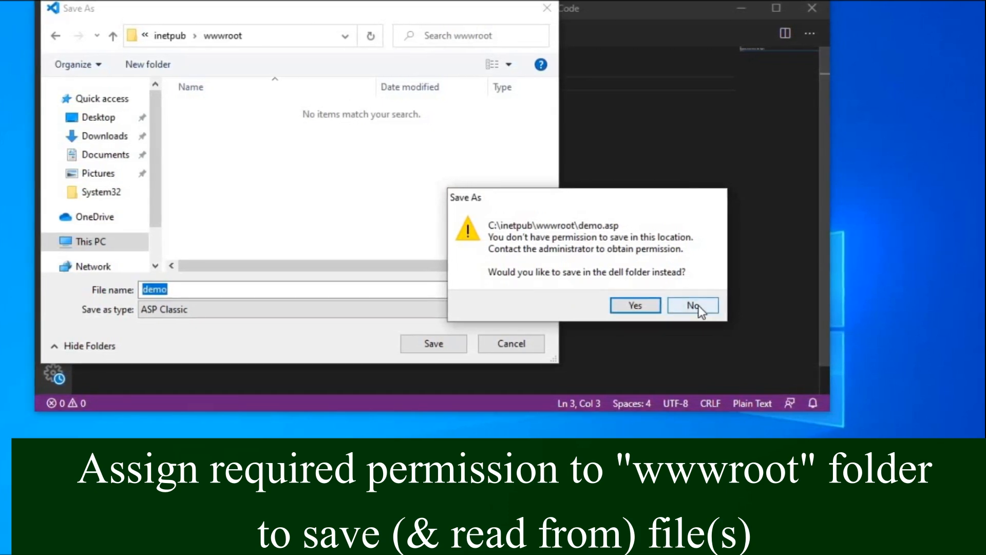
- Decline saving elsewhere and open wwwroot's Properties with administrator approval
left_click(692, 305)
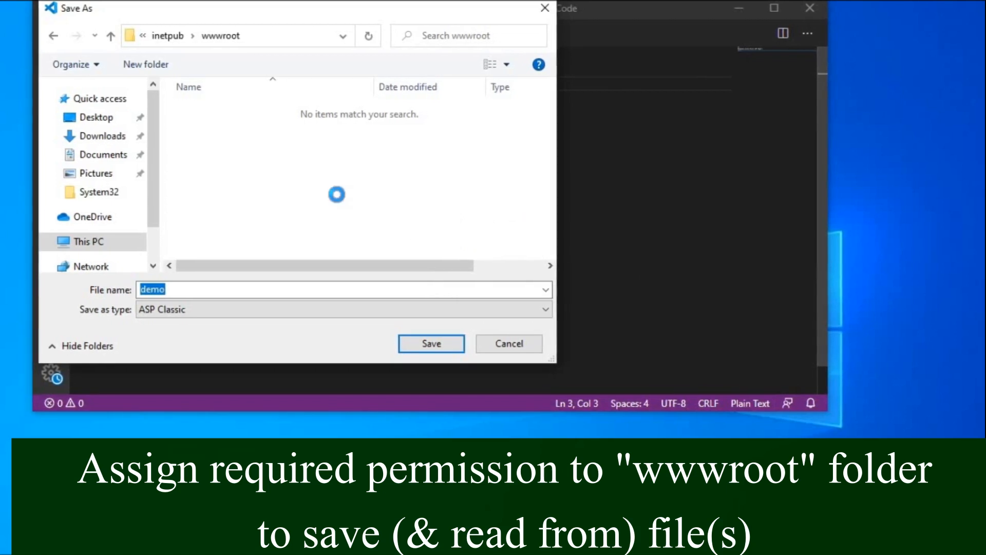
right_click(337, 194)
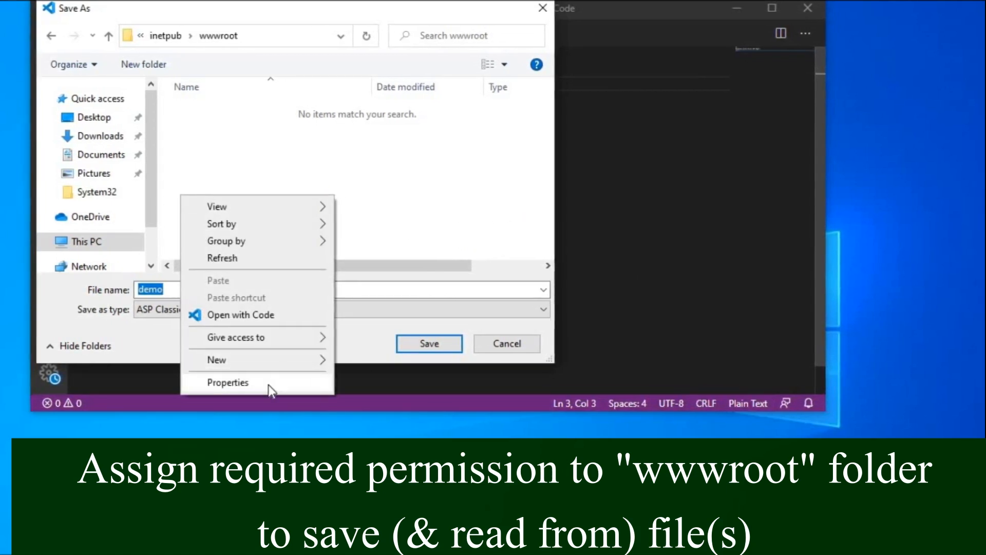
left_click(227, 382)
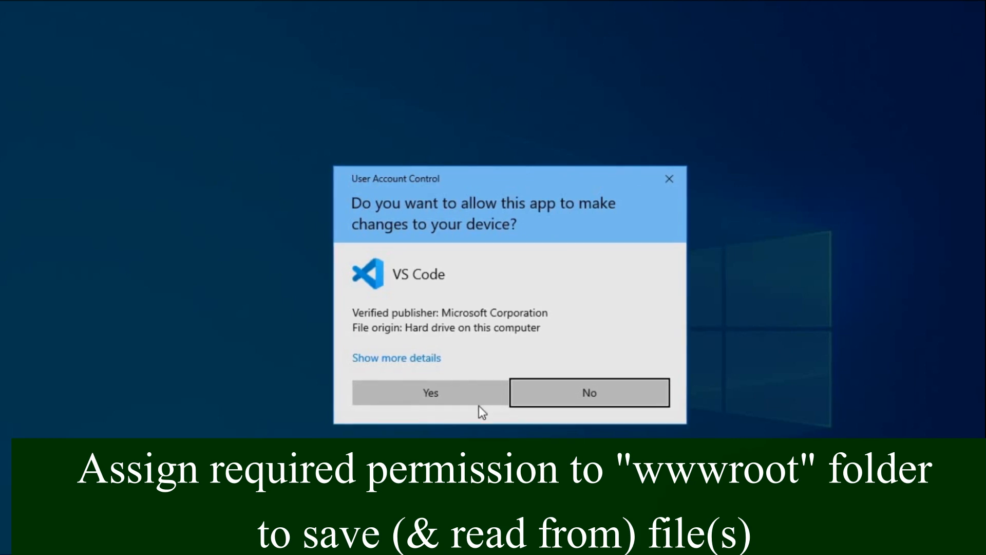
left_click(431, 393)
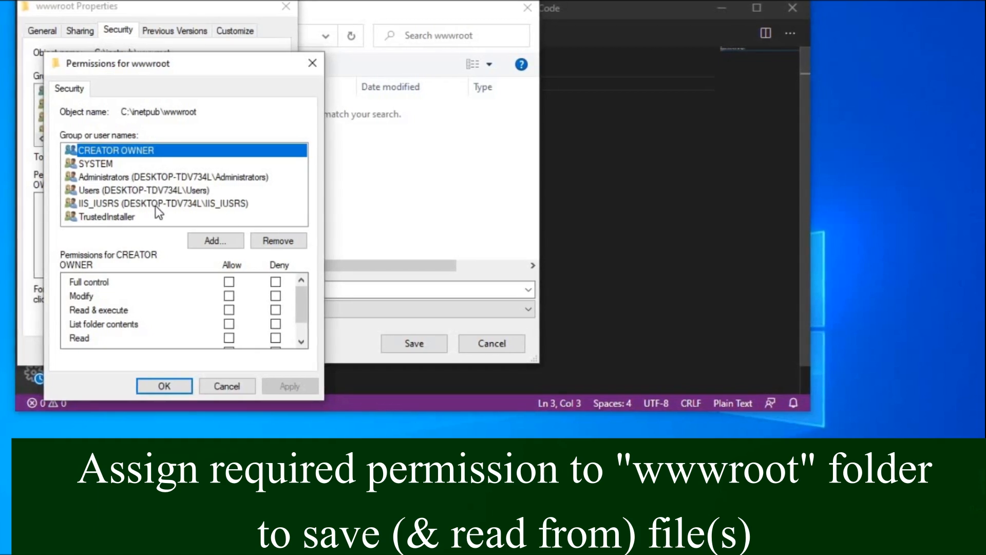
- Grant IIS_IUSRS and Users Full control on wwwroot and apply
left_click(154, 202)
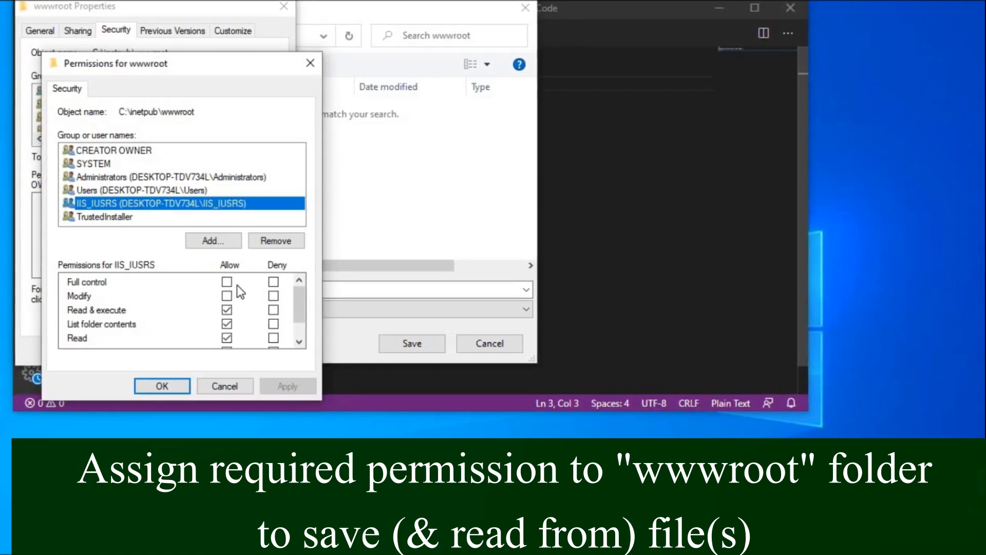
left_click(226, 282)
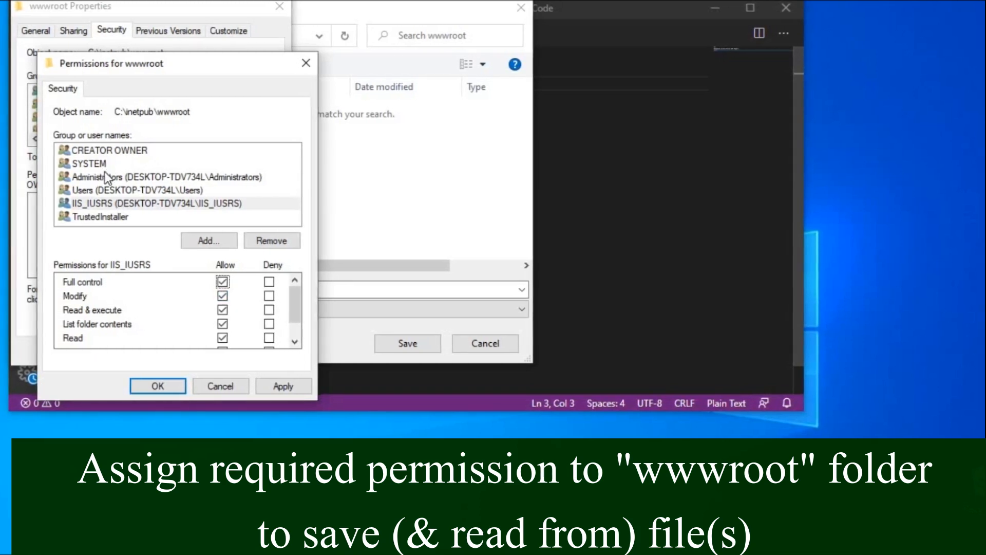
left_click(125, 190)
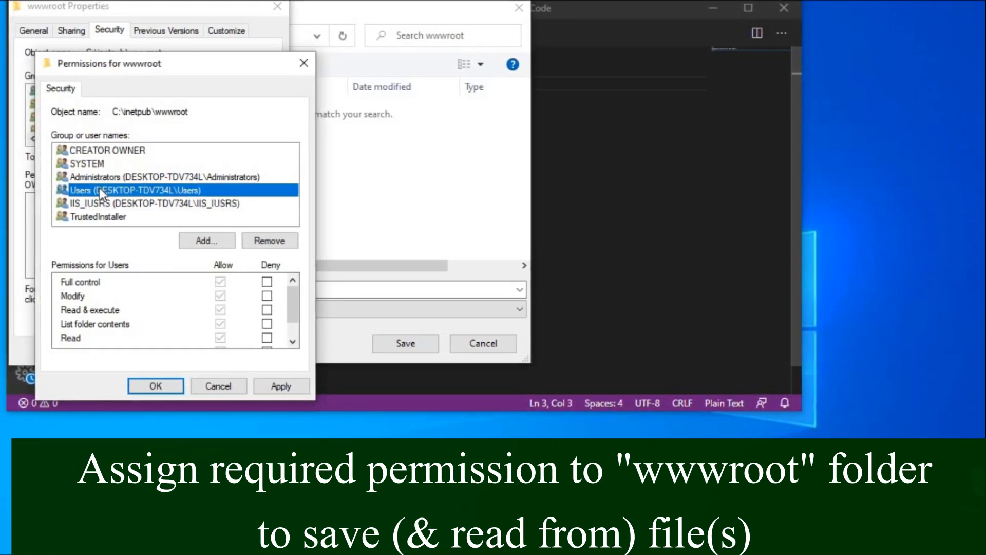
left_click(221, 282)
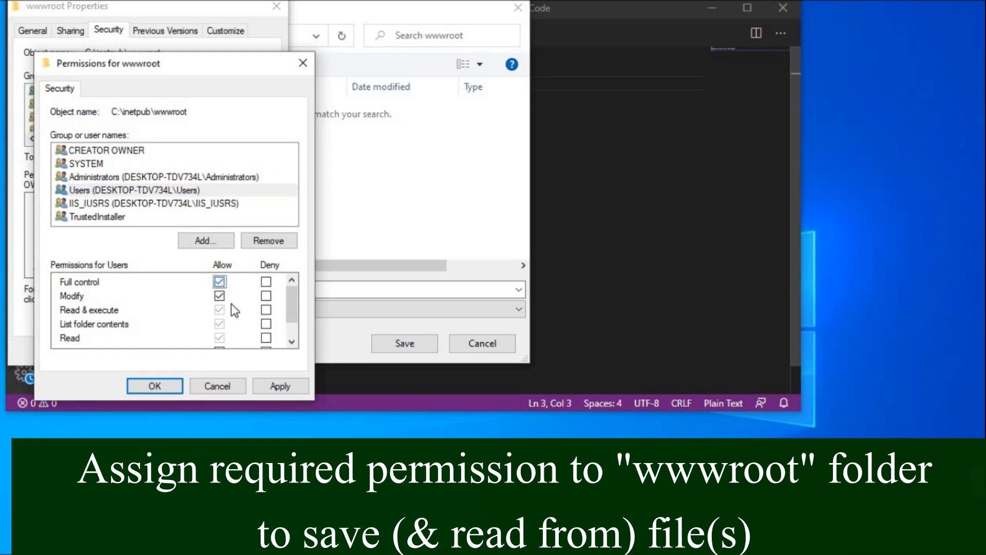
left_click(108, 217)
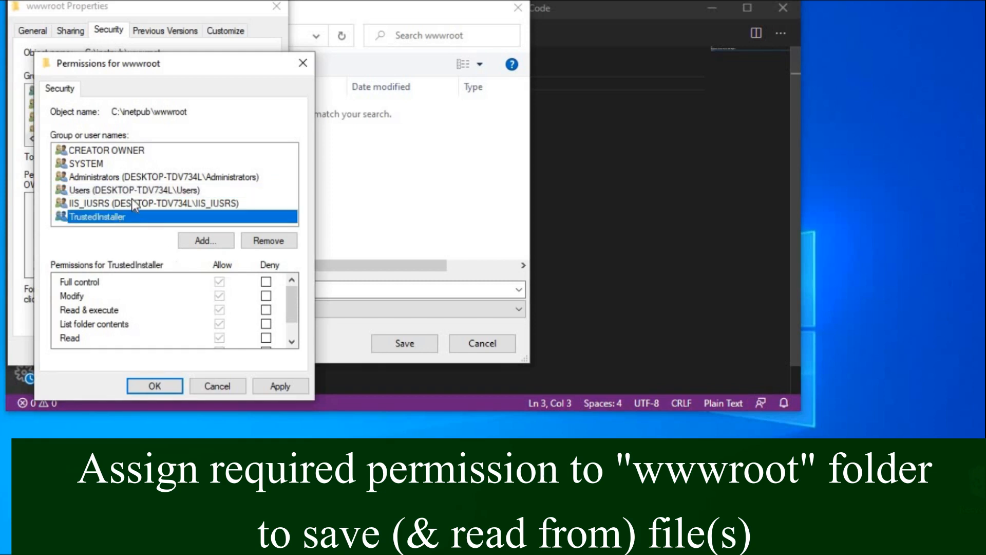
left_click(88, 164)
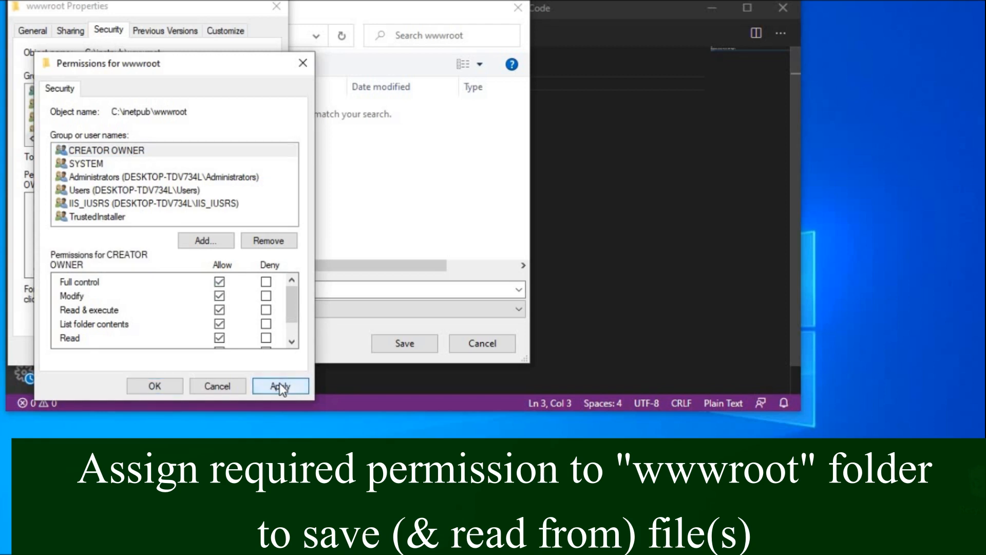
left_click(280, 385)
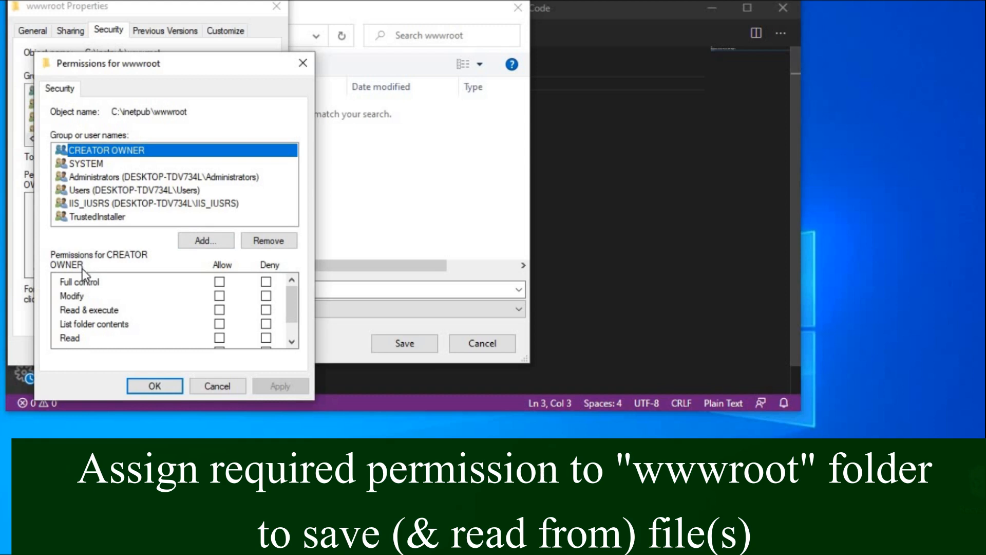
mouse_move(142, 214)
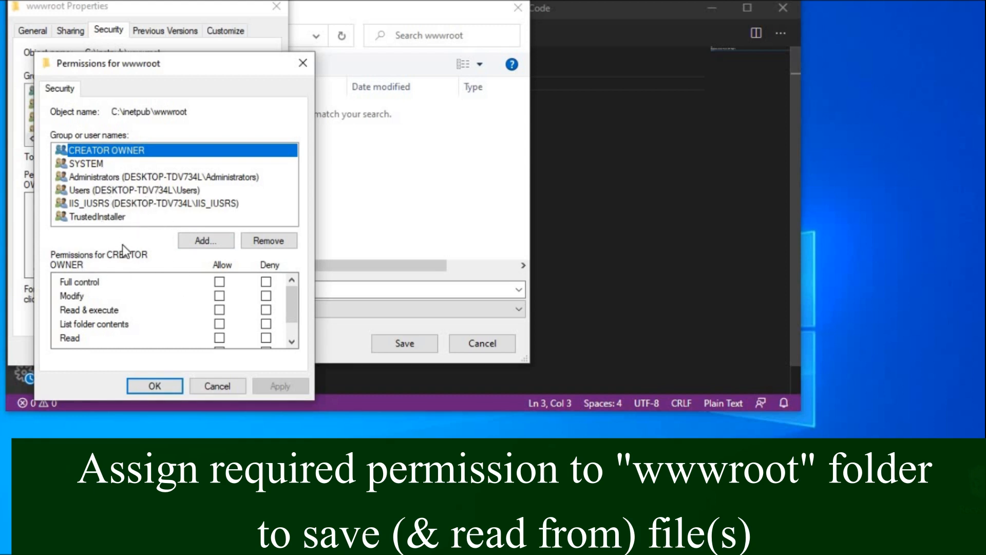
- Confirm the IIS_IUSRS permissions and close the wwwroot properties
left_click(151, 203)
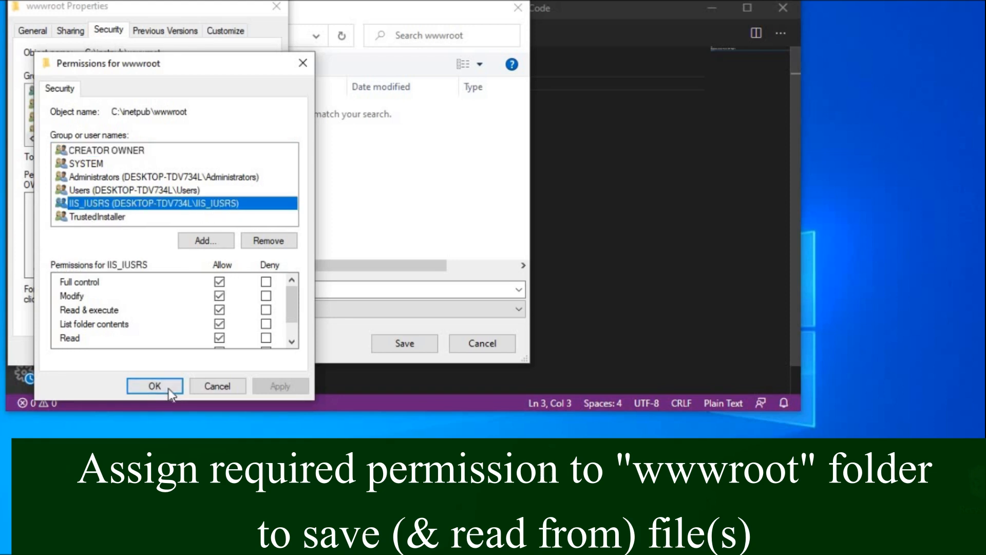
left_click(154, 385)
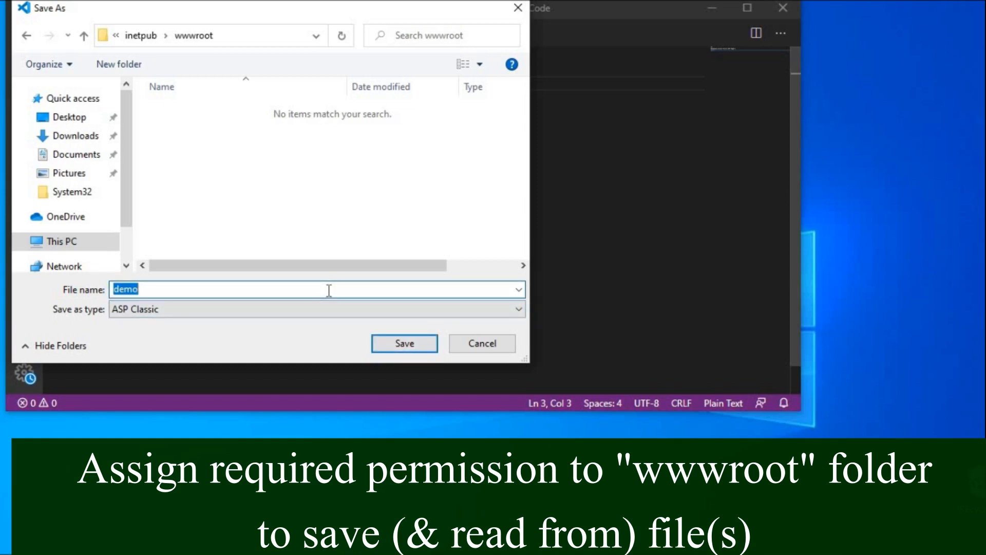
- Save the script as demo.asp in wwwroot
type(".asp")
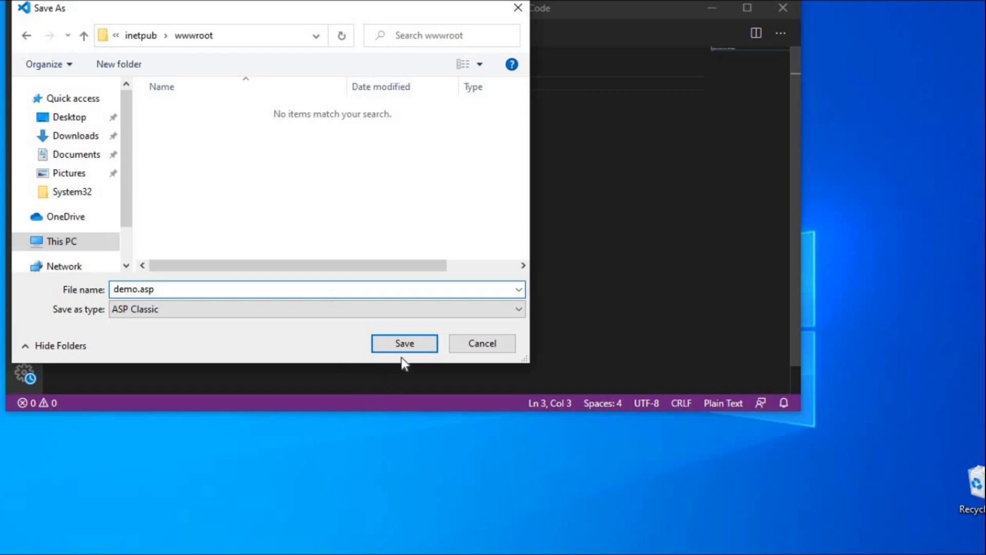
left_click(404, 343)
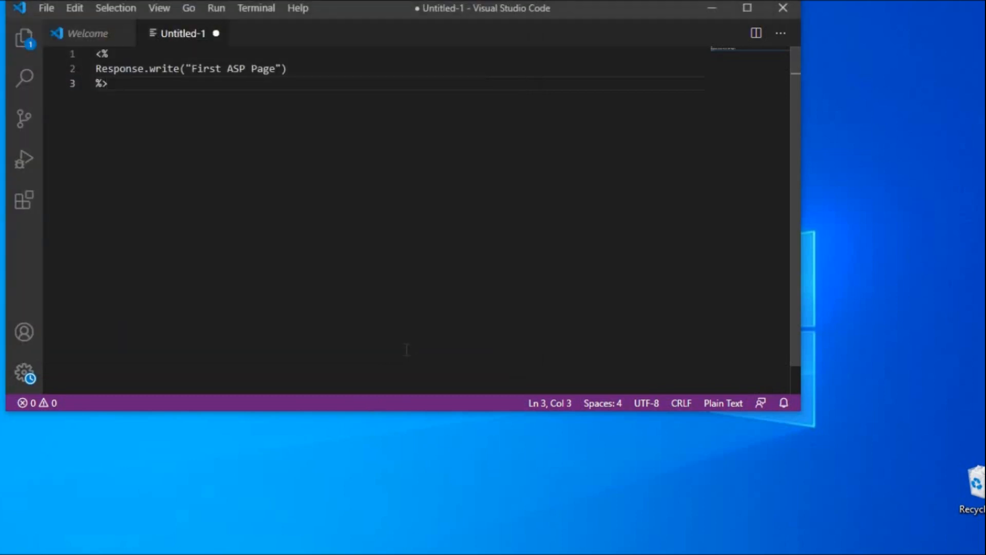
key("ctrl+s")
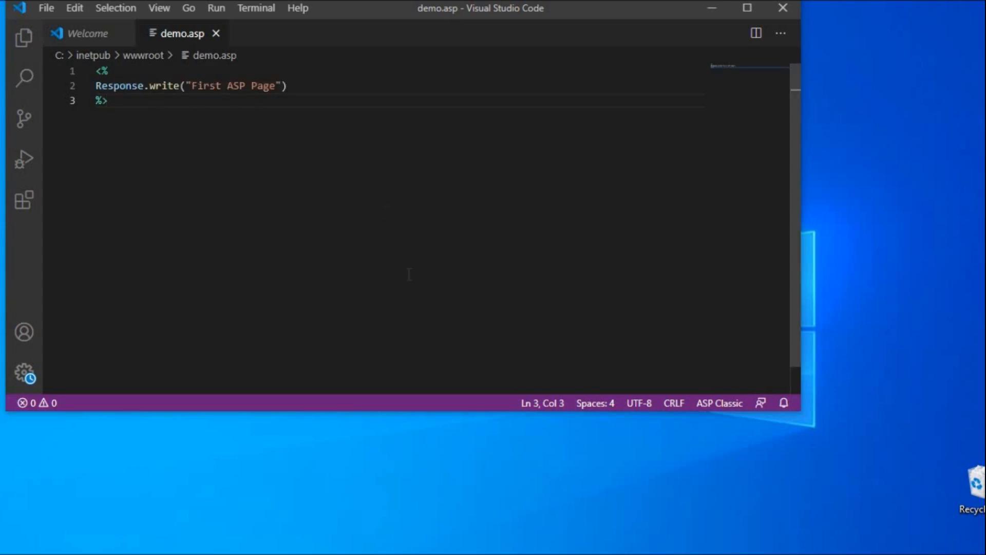
mouse_move(351, 265)
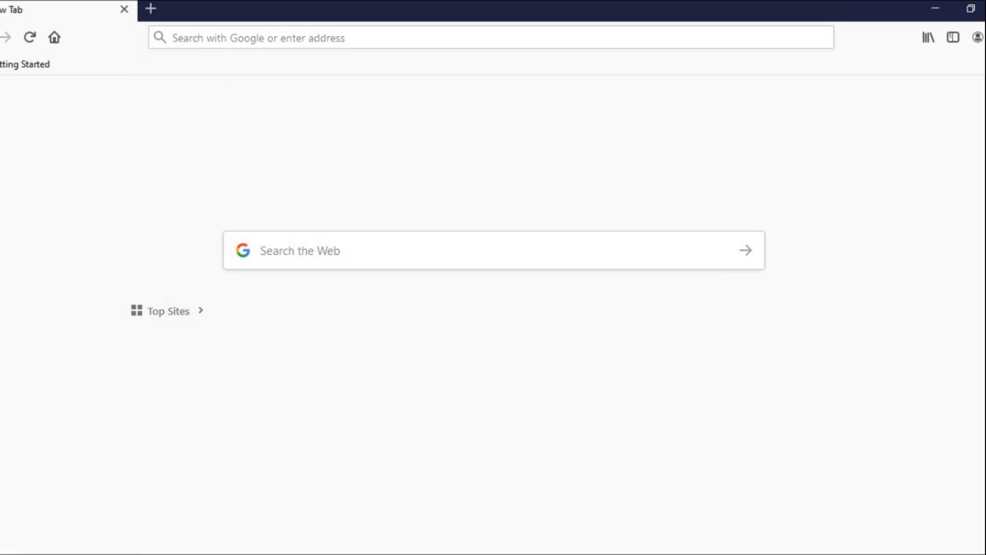
- Load localhost/demo.asp in Firefox to see the First ASP Page output
left_click(491, 38)
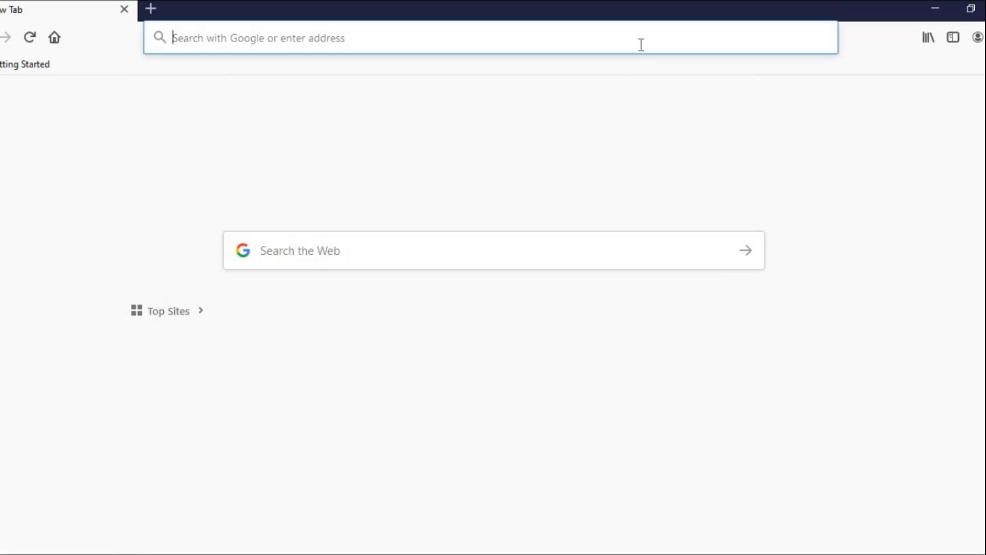
type("localhost/")
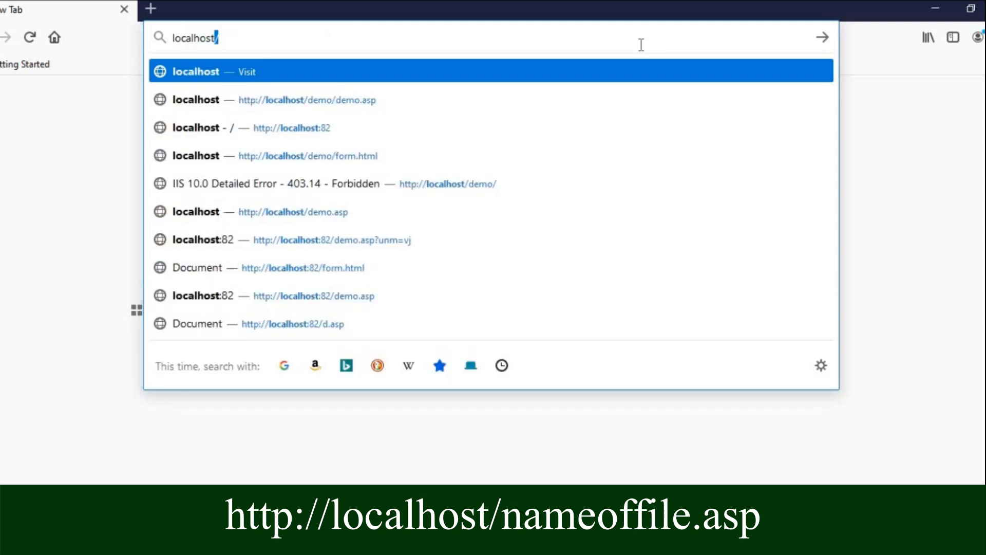
type("/")
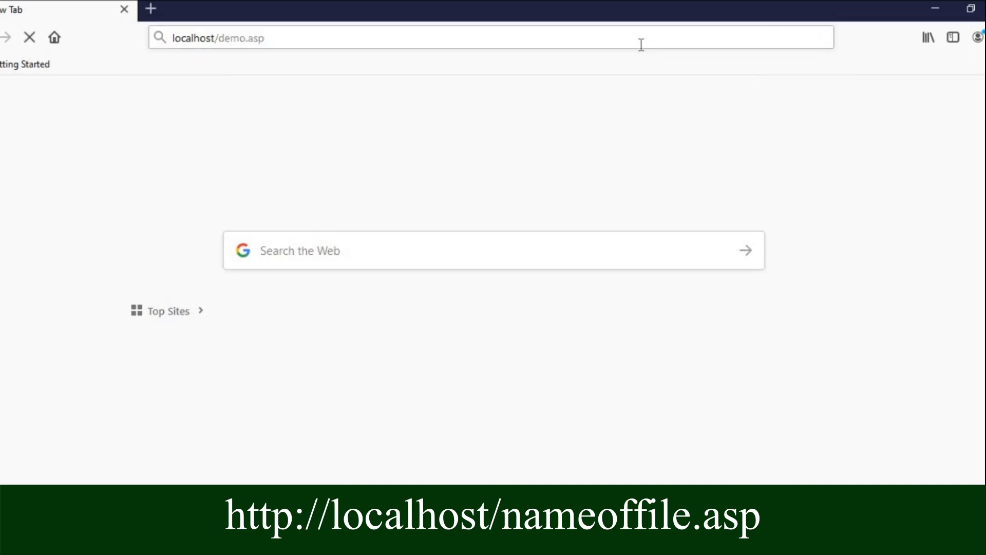
key("Enter")
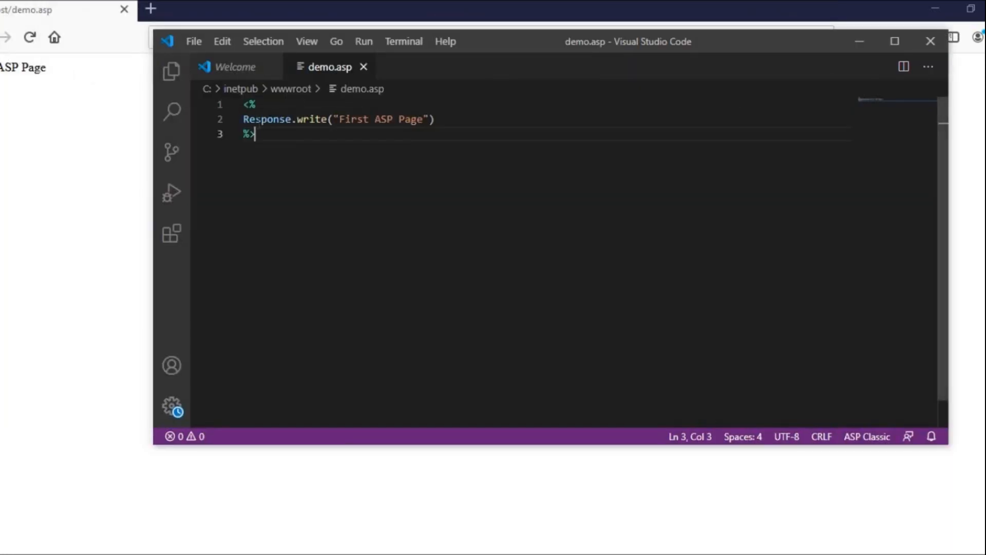
- Save a copy of demo.asp to the root of Local Disk (E:) via Save As
left_click_drag(629, 41, 560, 30)
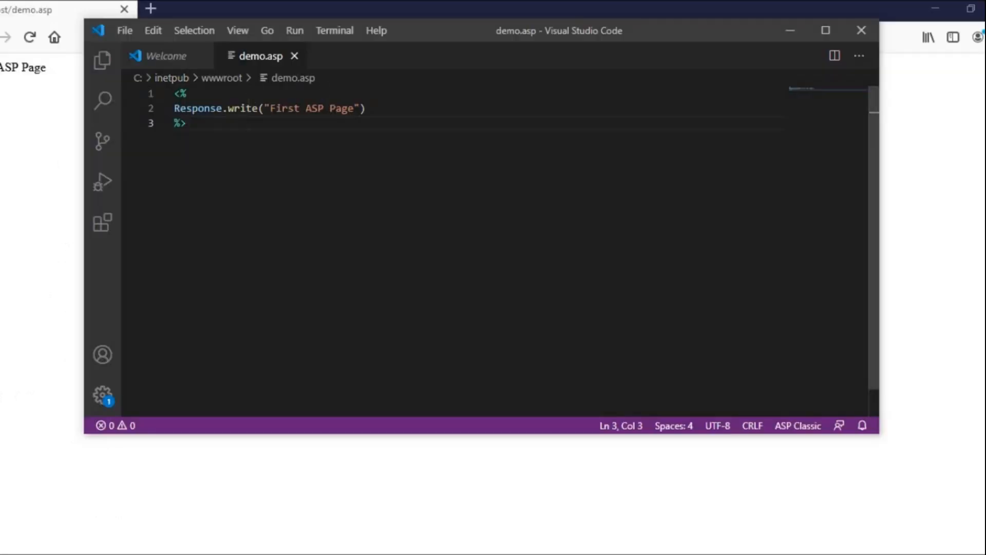
left_click(125, 30)
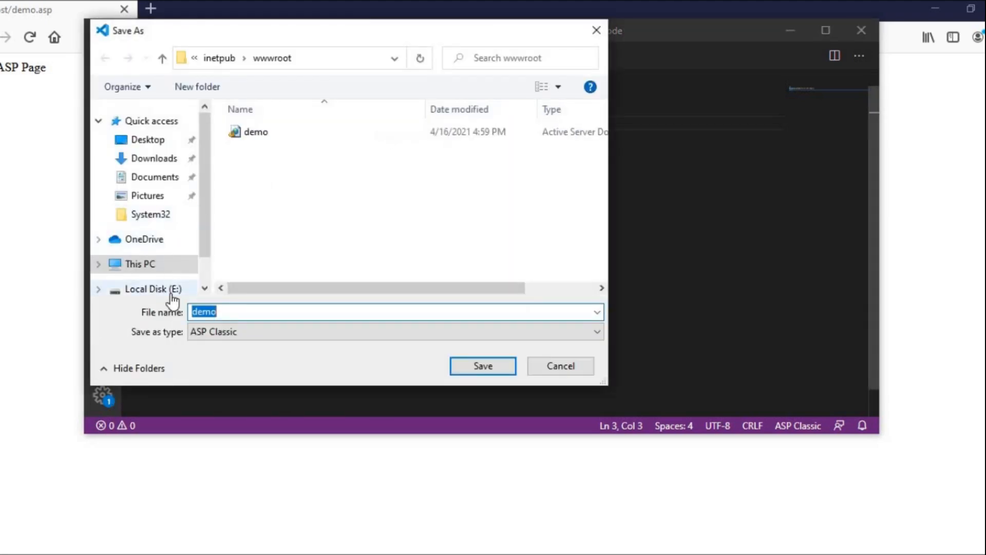
left_click(151, 289)
type(".as")
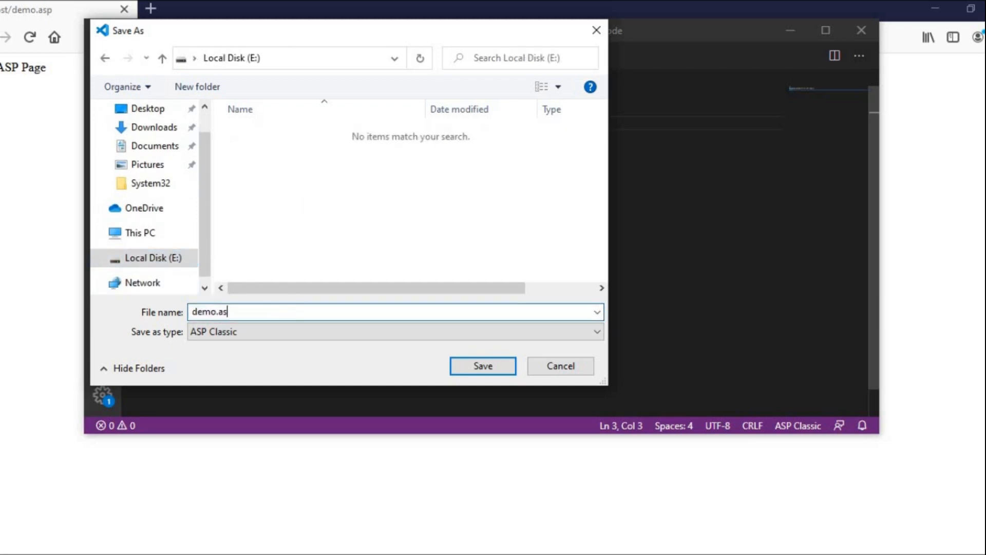
type("p")
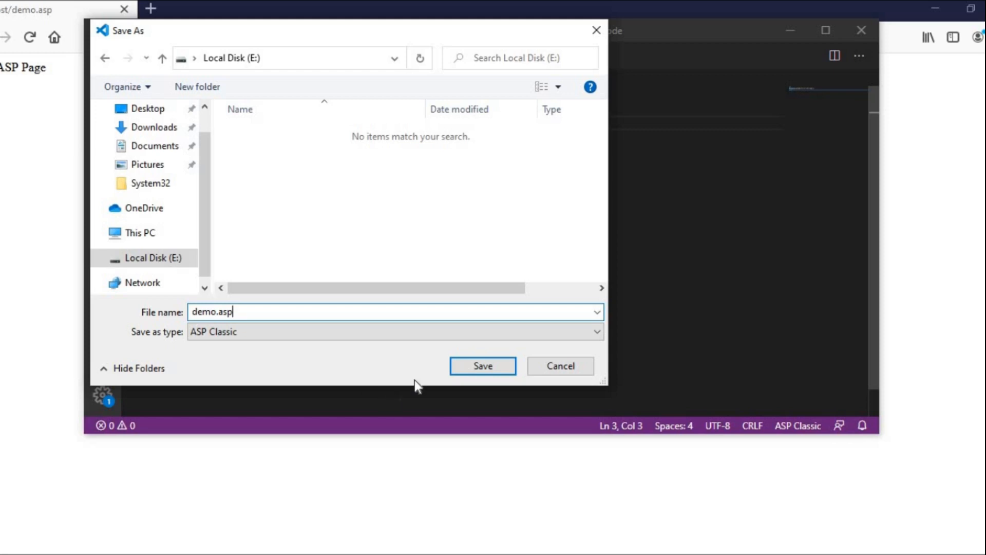
left_click(483, 366)
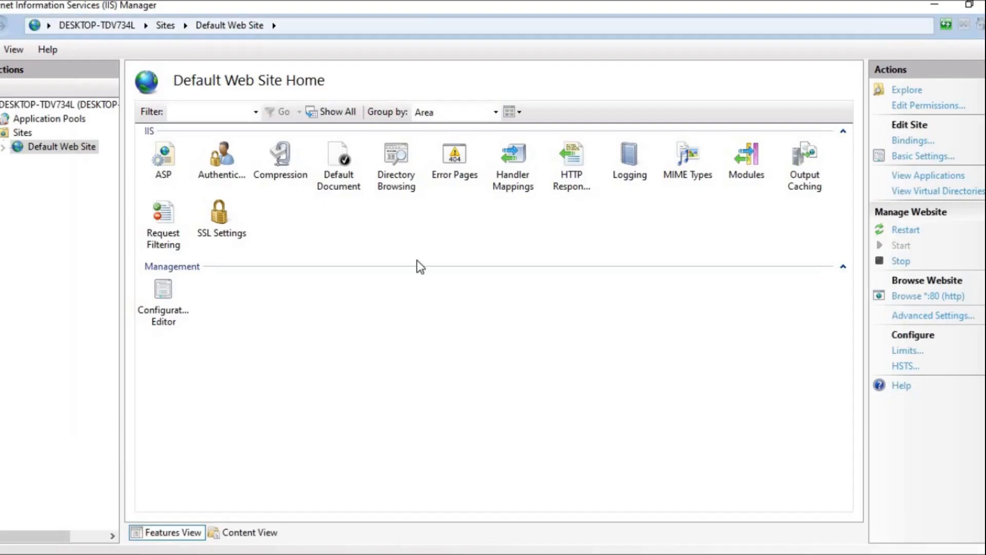
mouse_move(61, 146)
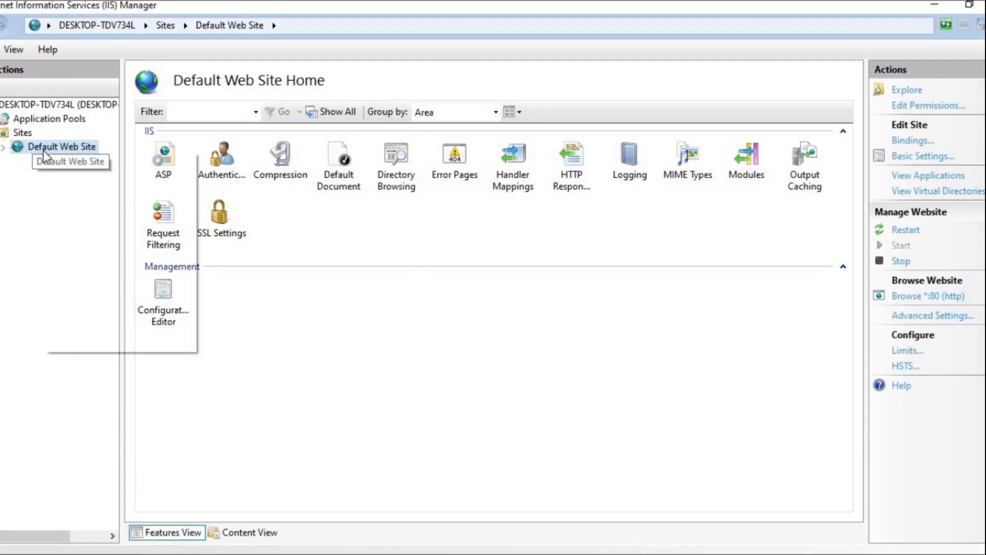
- Add virtual directory Testingpro under Default Web Site with physical path E:\
right_click(61, 147)
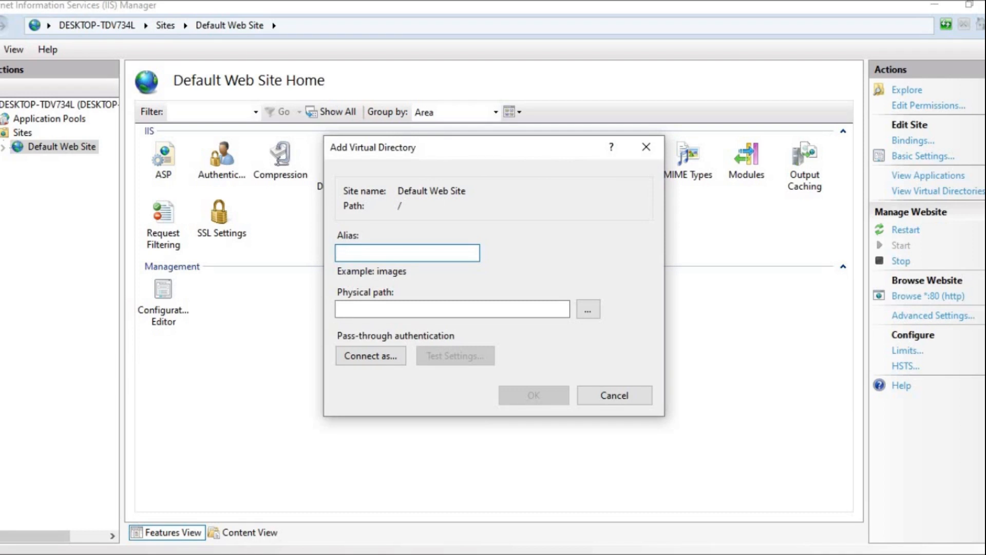
type("Testingpr")
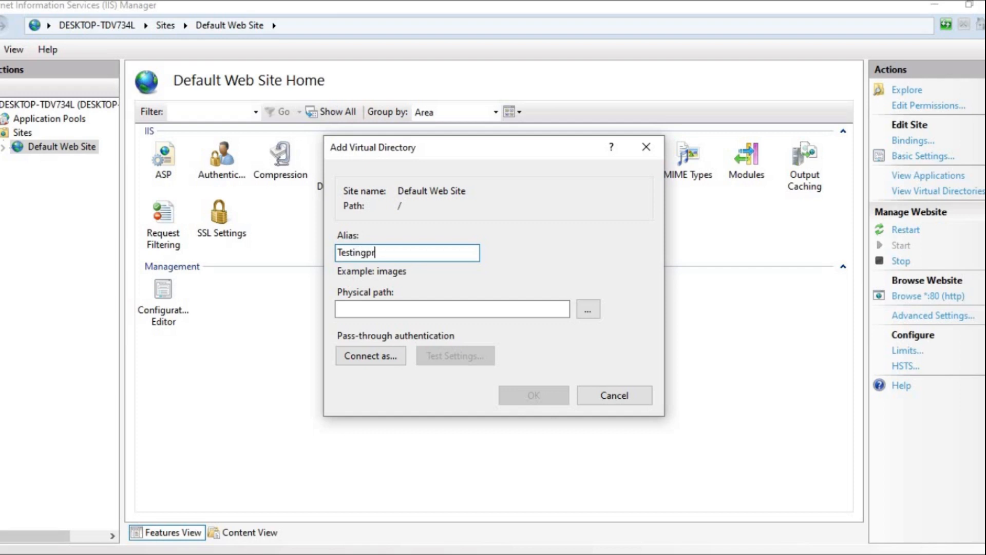
type("o")
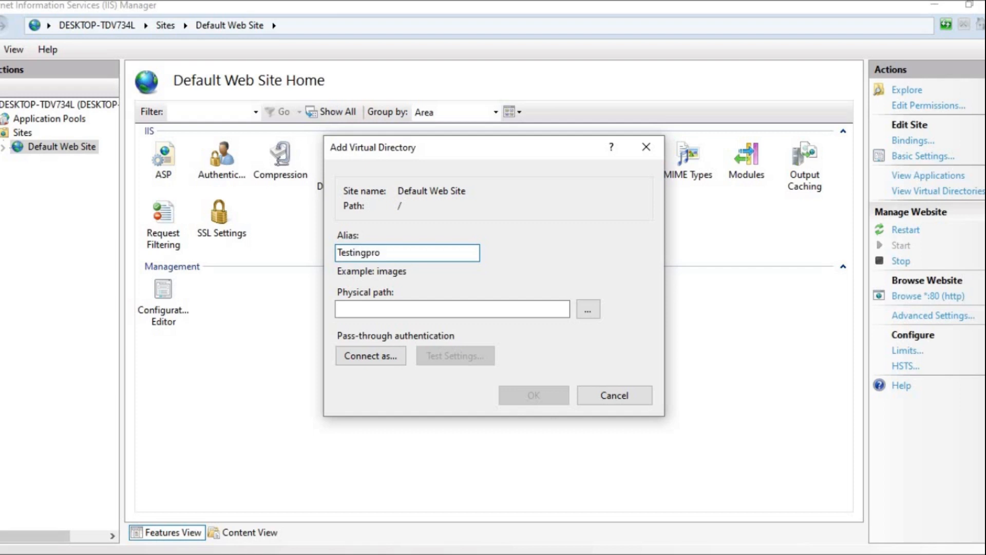
left_click(588, 309)
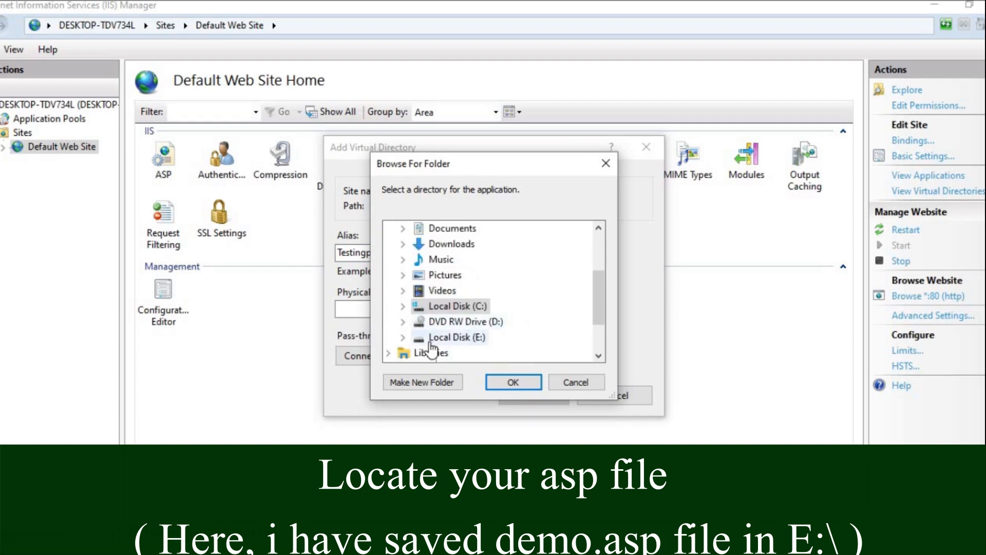
left_click(458, 337)
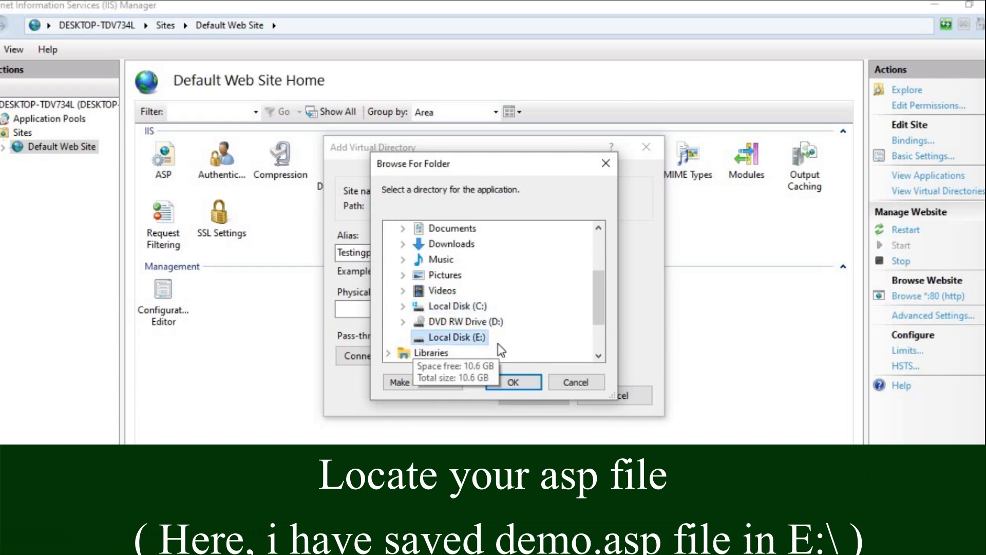
left_click(514, 382)
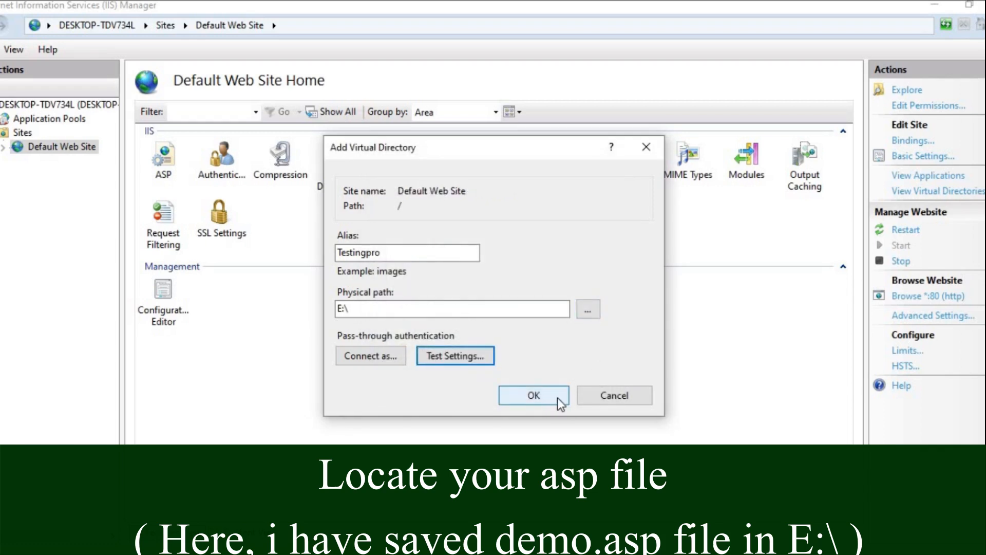
left_click(533, 395)
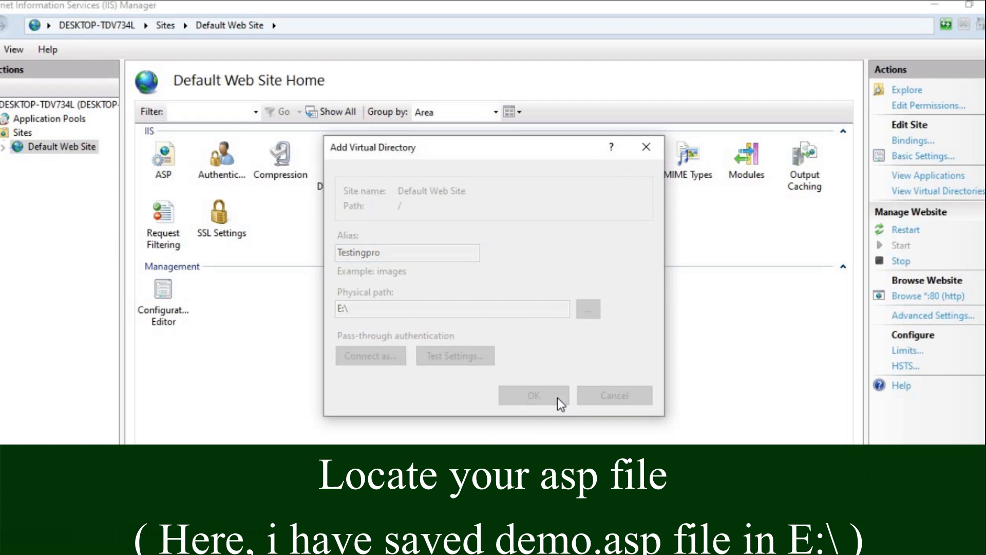
left_click(533, 395)
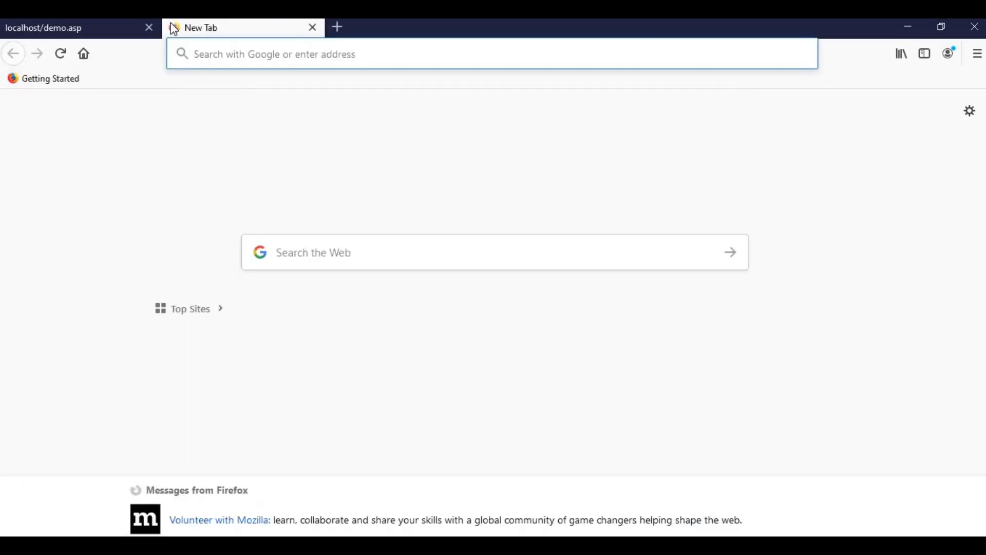
- Enter localhost/testingpro/demo.asp in the Firefox address bar
type("localhost/")
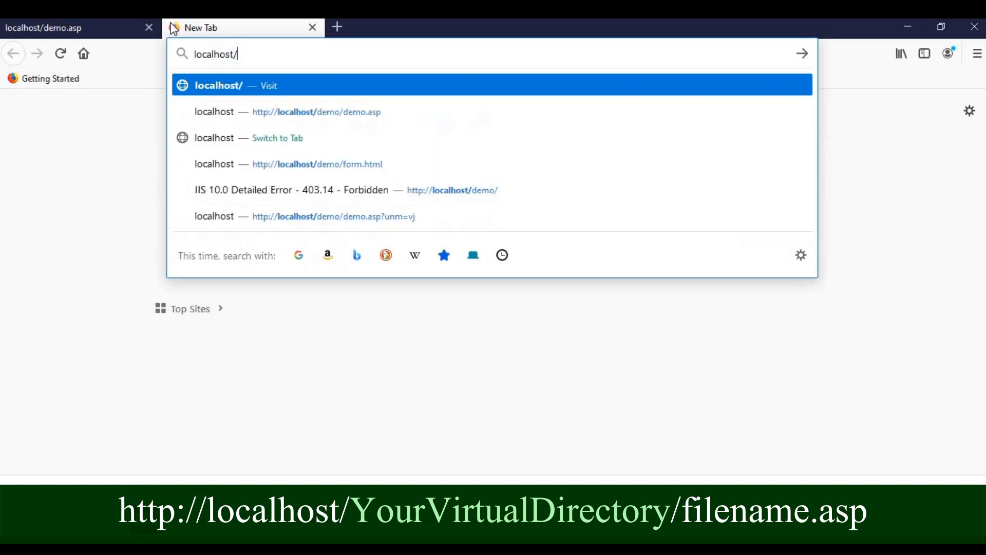
type("testing")
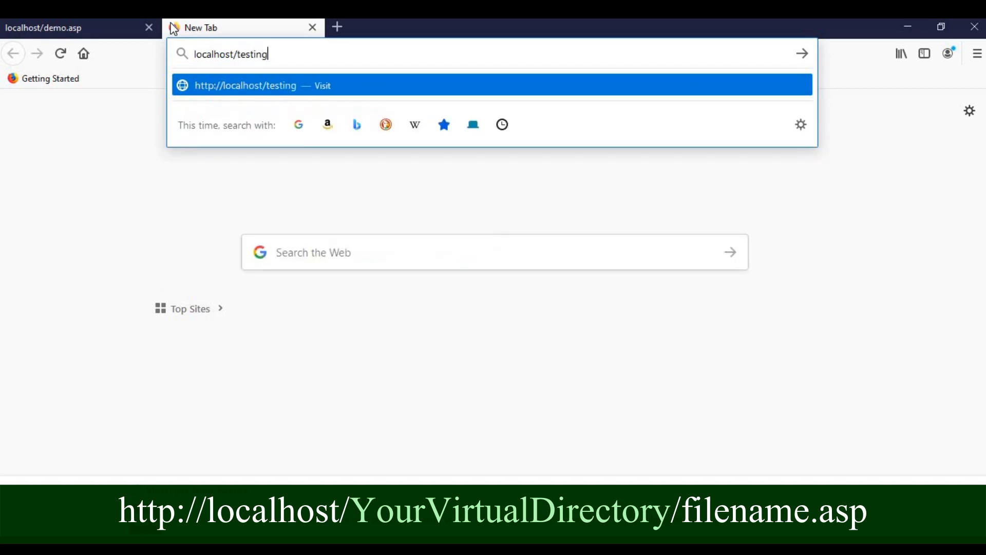
type("pro")
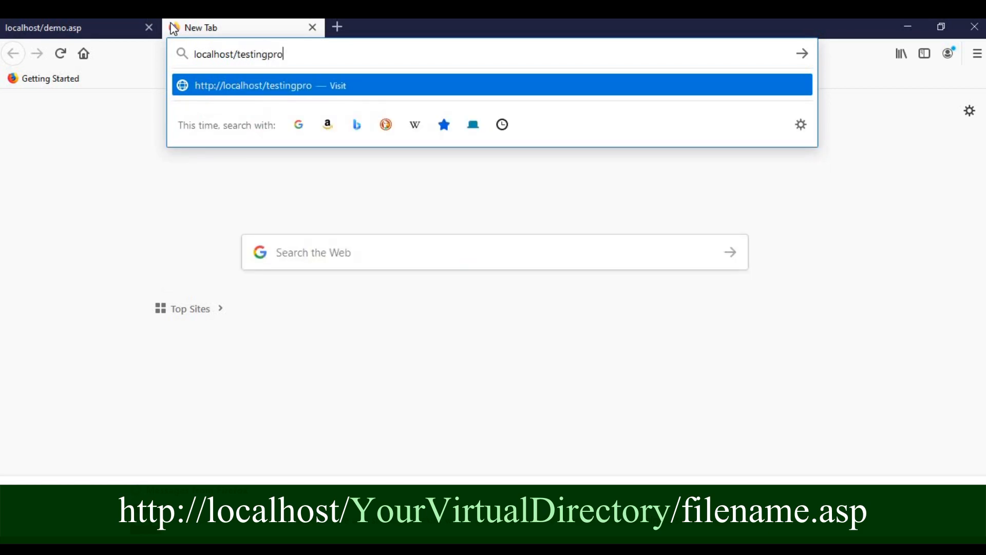
type("/demo")
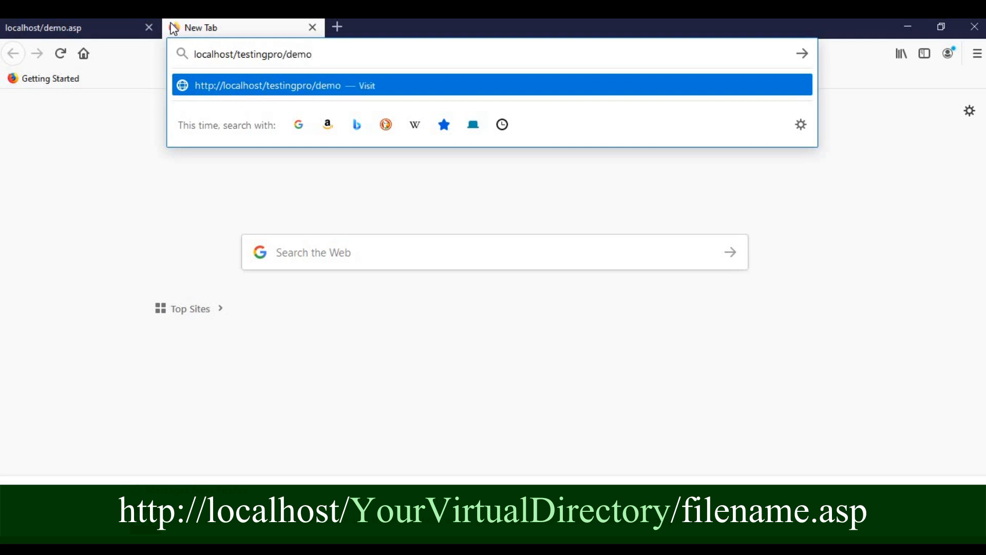
type(".asp")
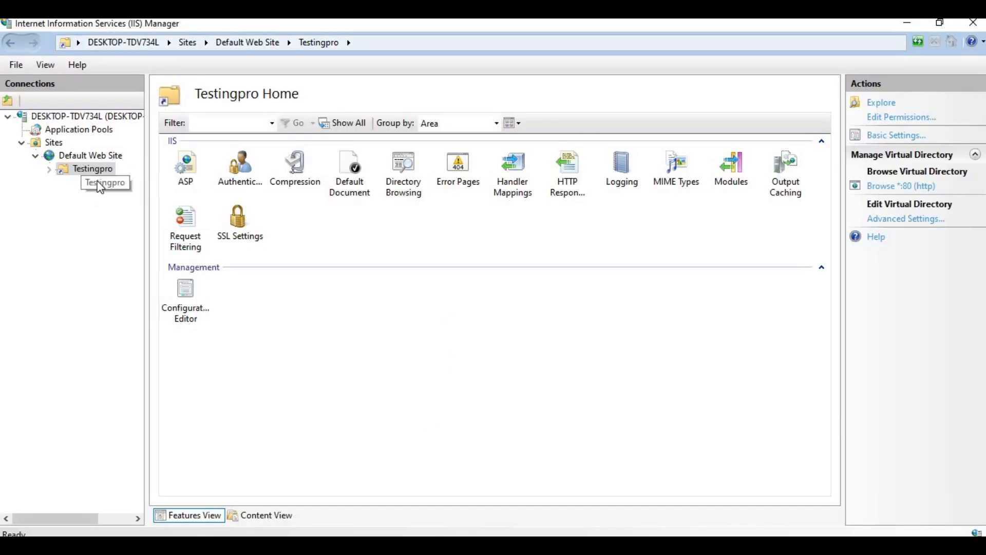
- Browse Testingpro on *:80 from IIS Manager, which returns HTTP Error 403.14
left_click(94, 168)
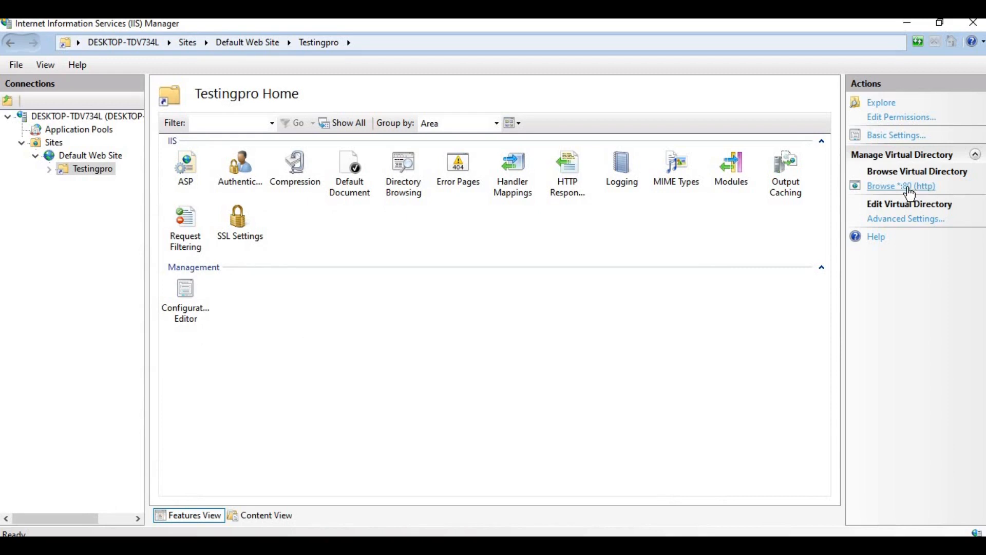
mouse_move(859, 296)
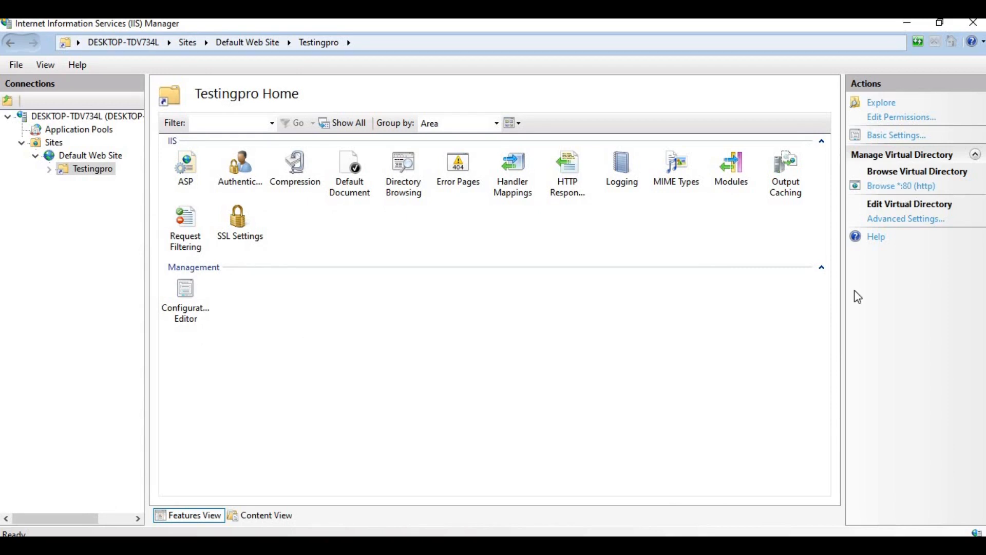
mouse_move(449, 505)
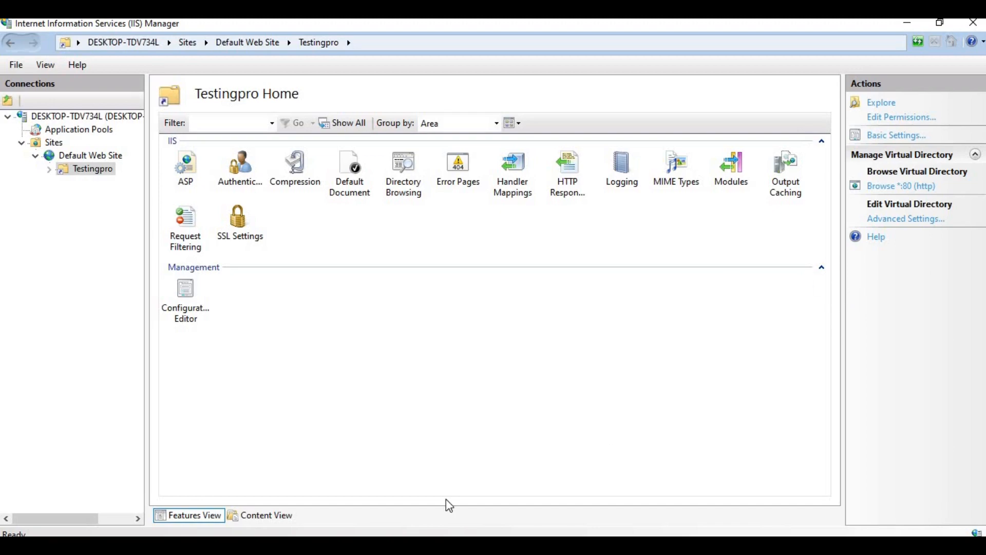
left_click(900, 186)
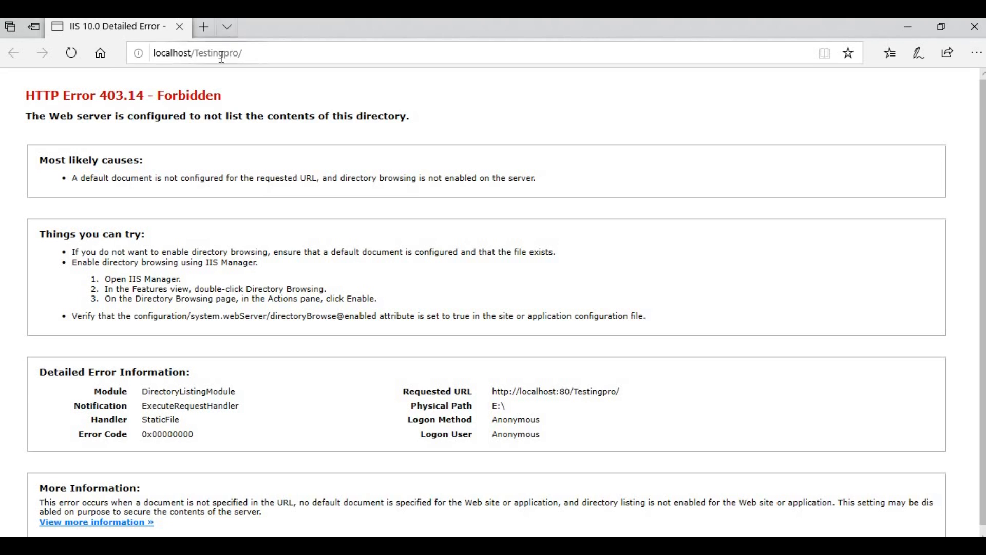
double_click(217, 52)
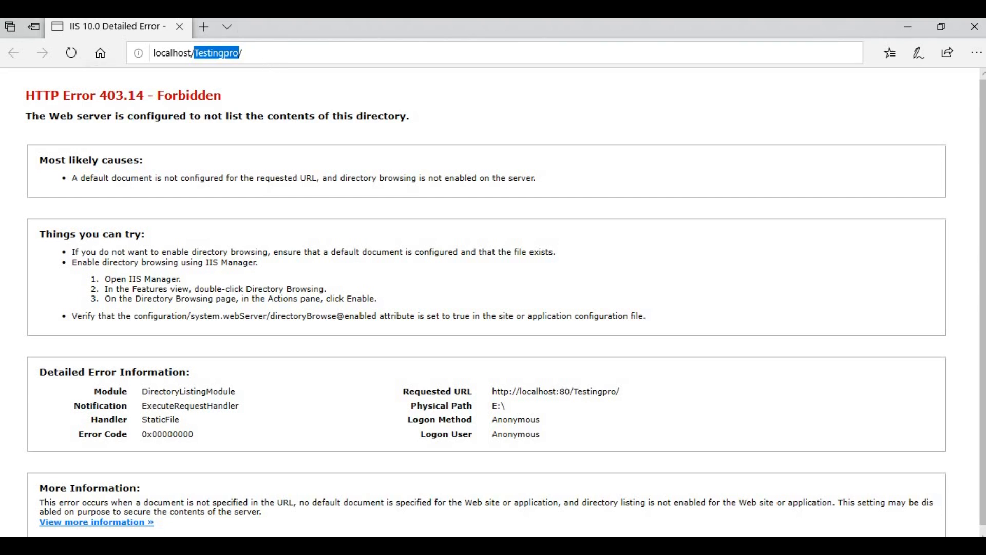
mouse_move(198, 111)
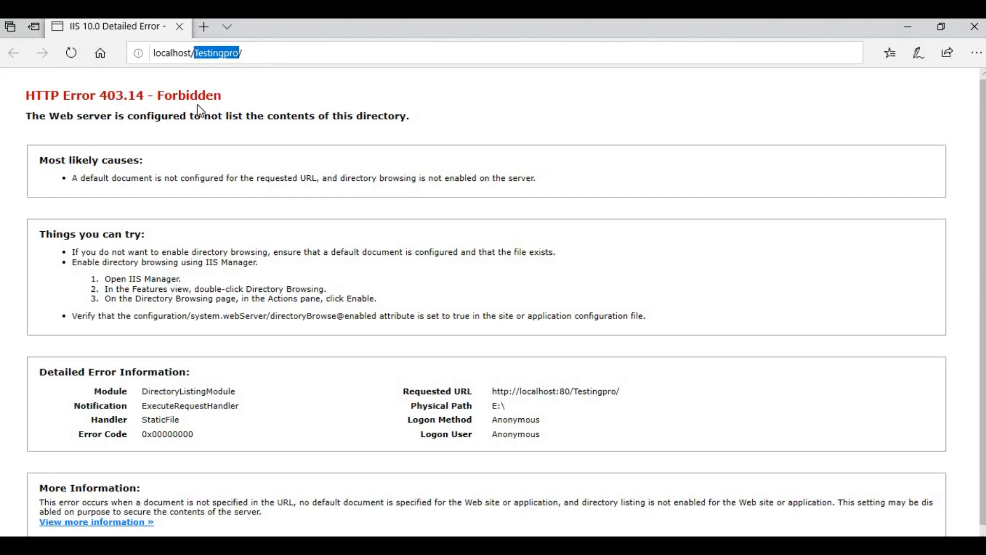
mouse_move(150, 112)
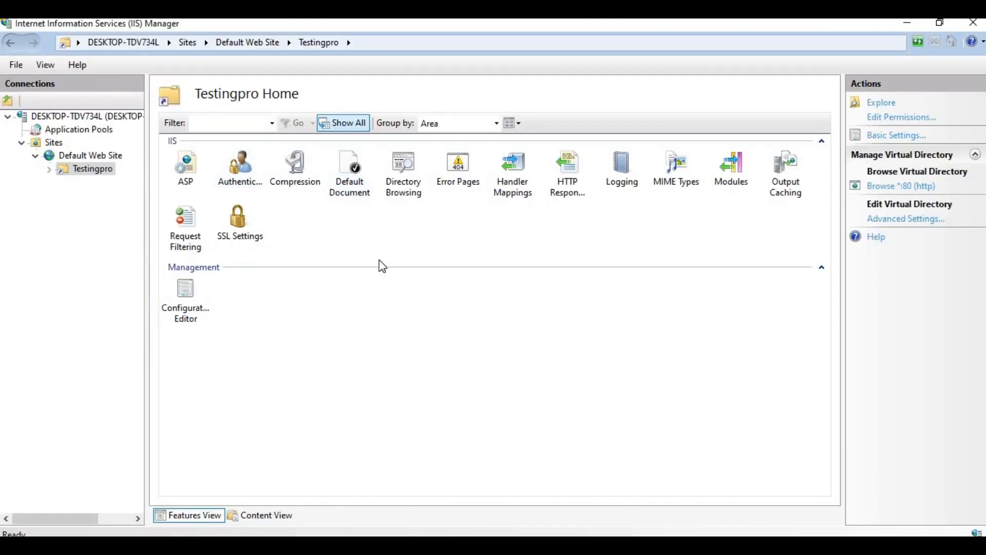
mouse_move(92, 167)
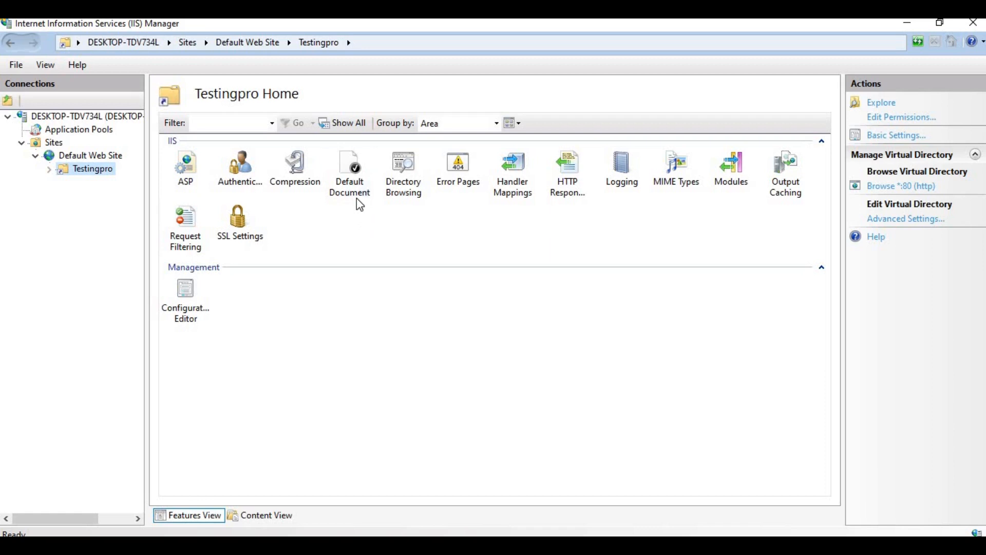
- Add demo.asp to Testingpro's Default Document list
double_click(349, 162)
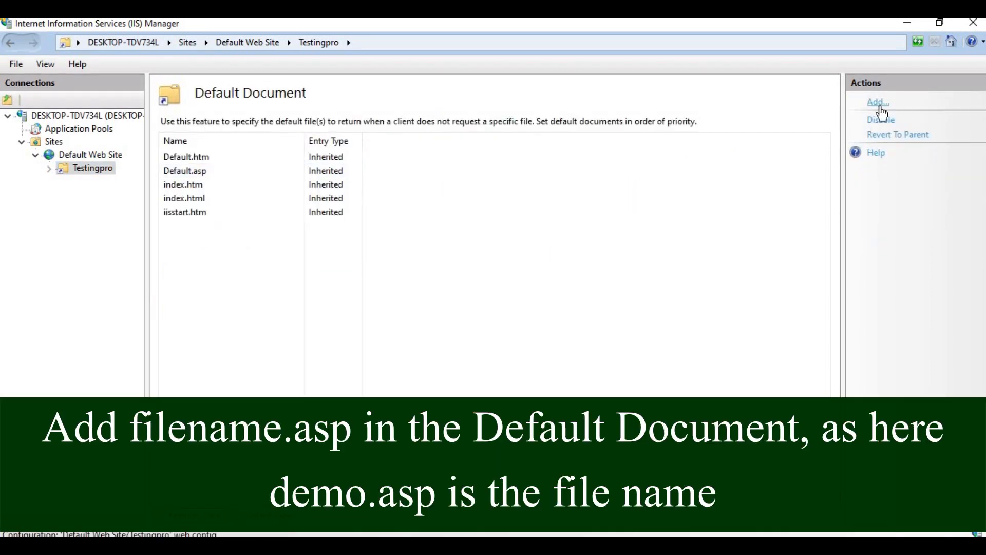
left_click(876, 102)
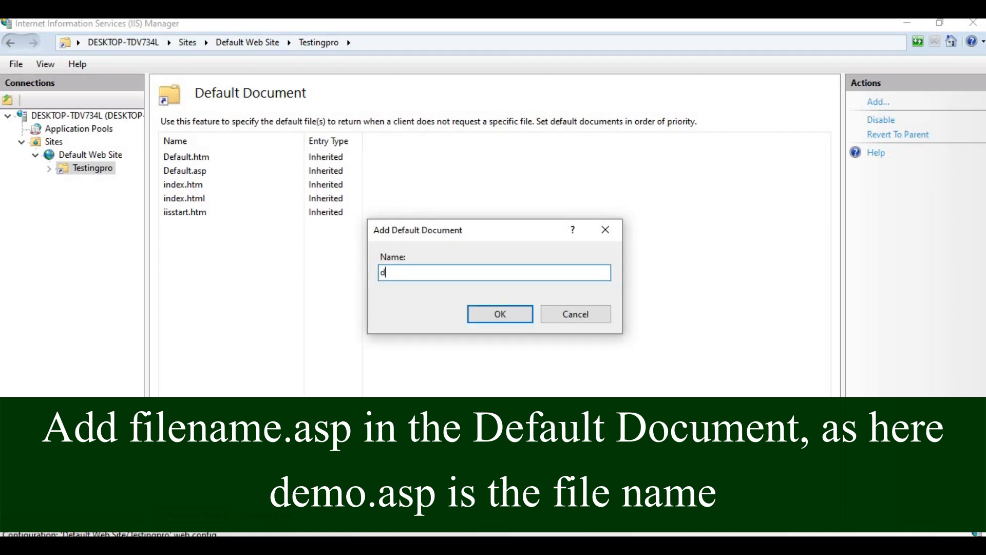
type("emo.asp")
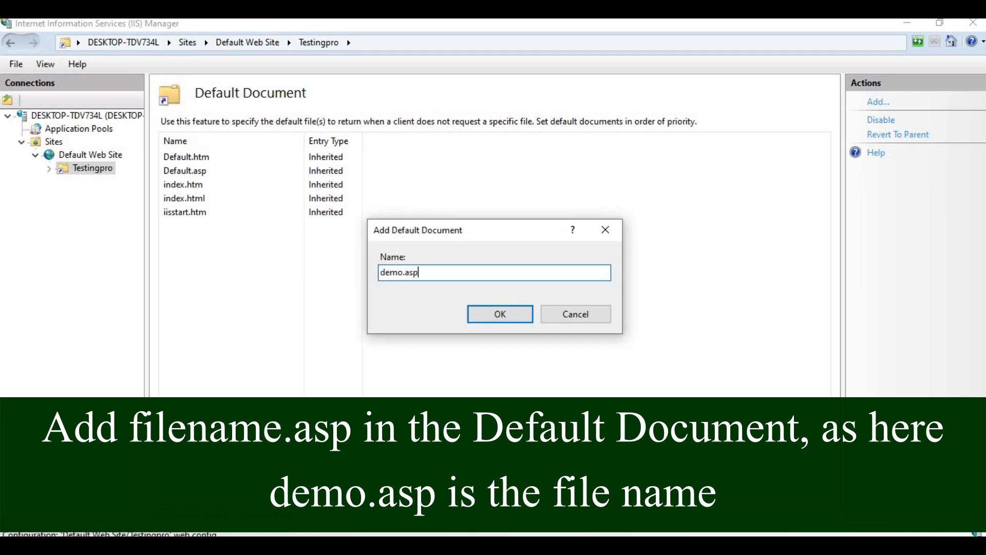
left_click(499, 314)
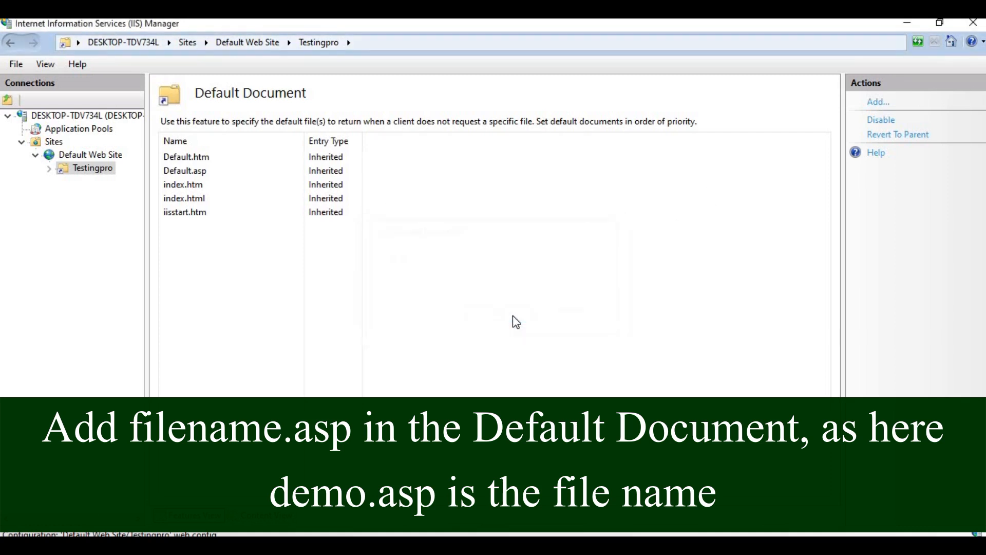
left_click(877, 102)
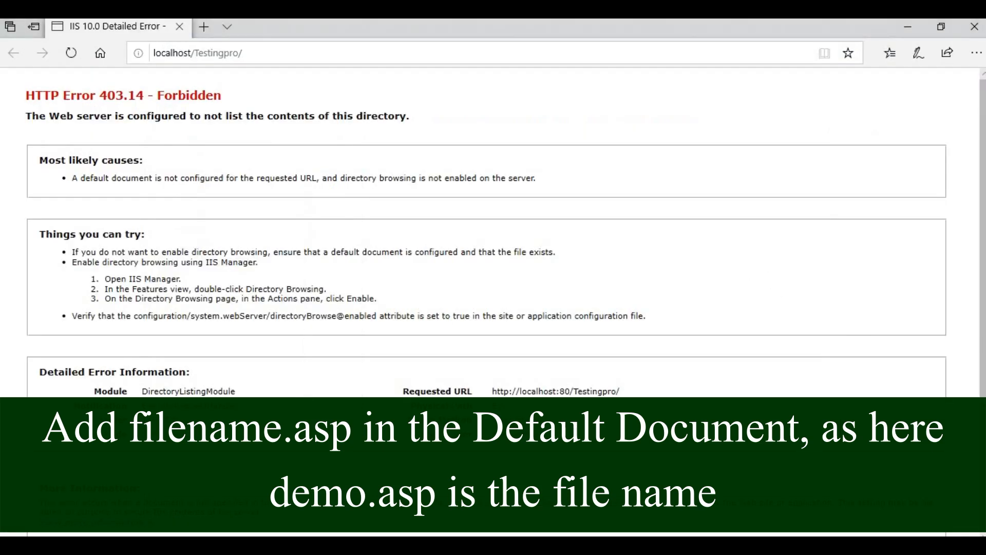
mouse_move(70, 52)
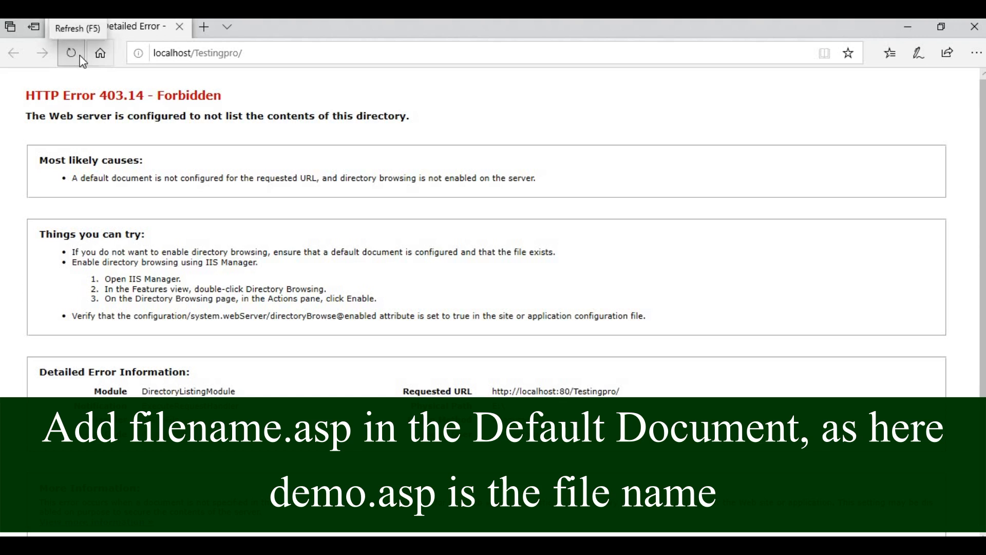
- Refresh localhost/Testingpro/ in Edge to check the new default document
left_click(71, 53)
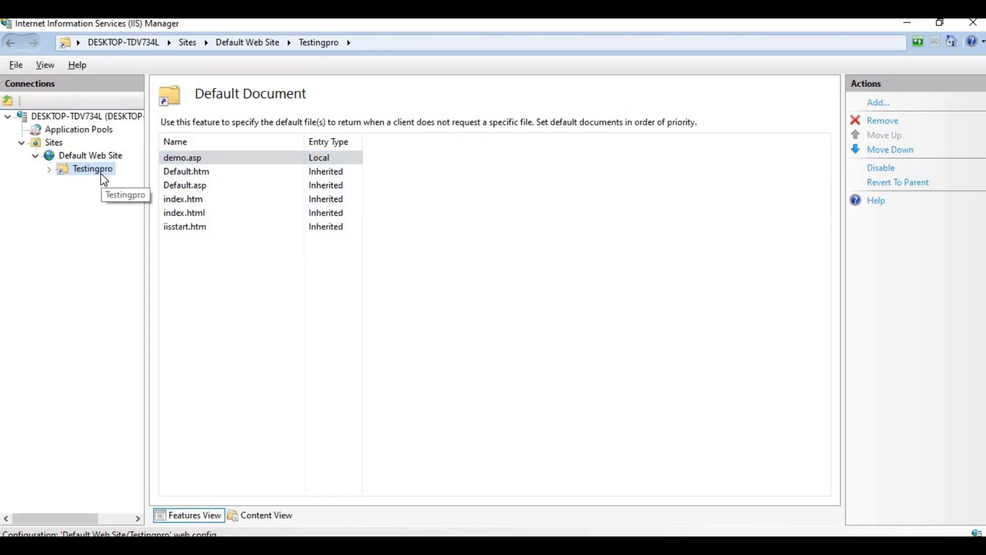
left_click(93, 167)
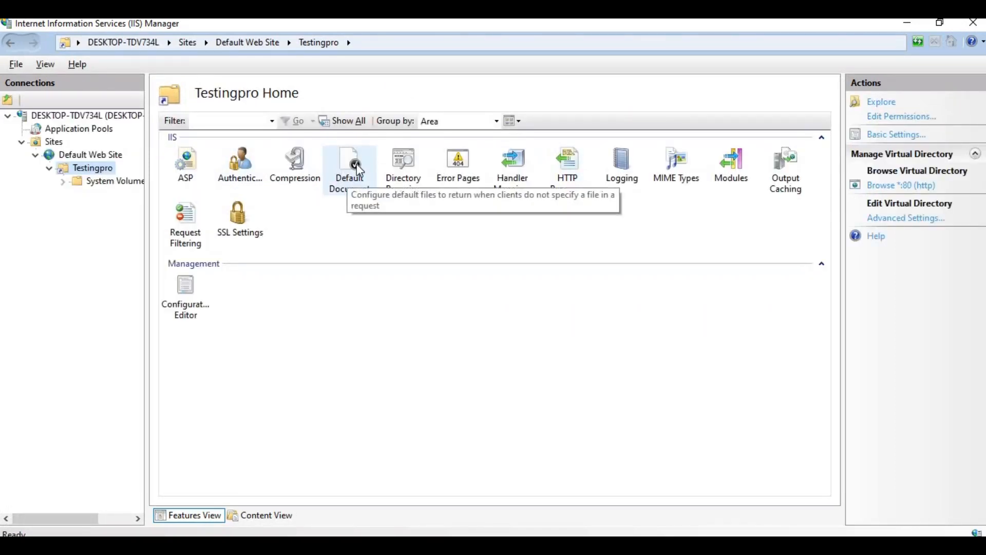
double_click(349, 161)
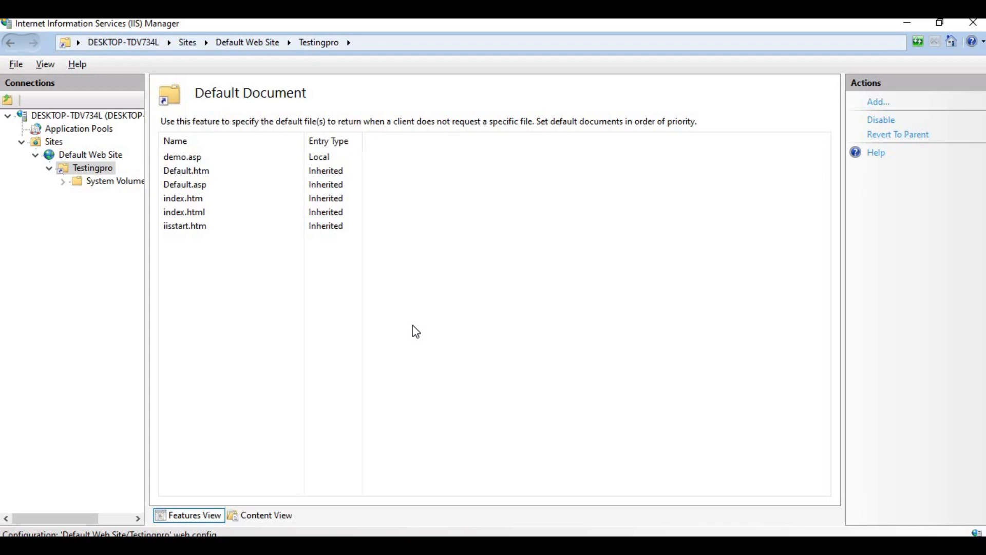
mouse_move(357, 307)
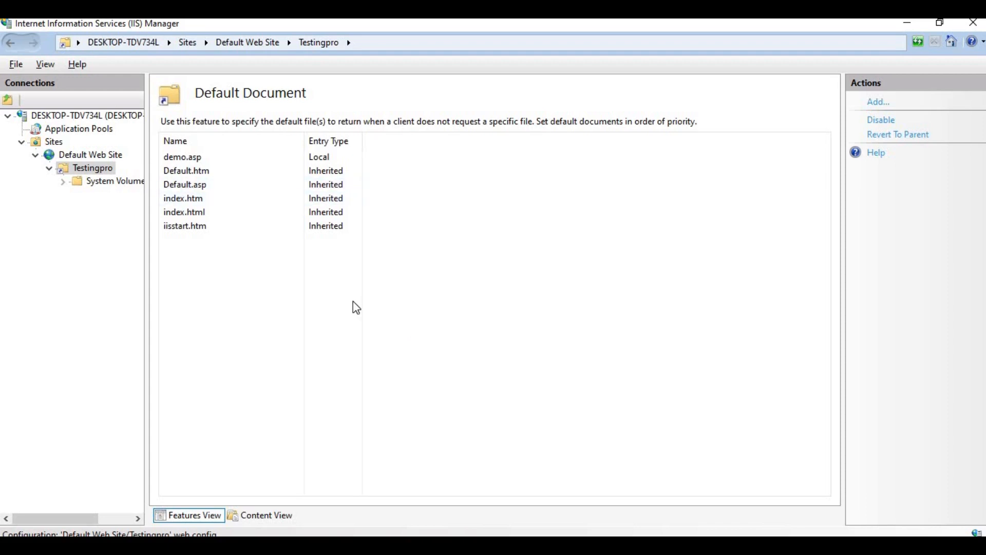
left_click(184, 184)
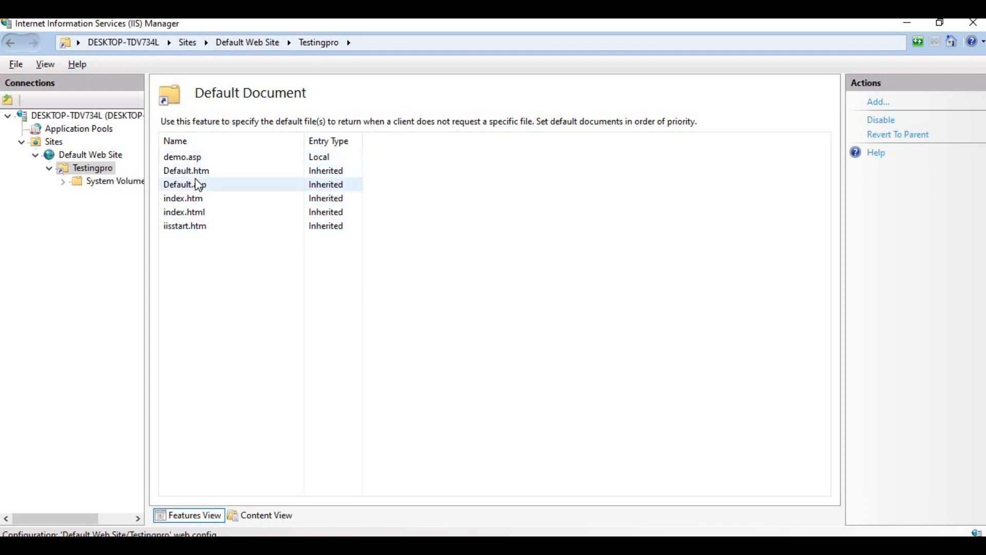
left_click(183, 156)
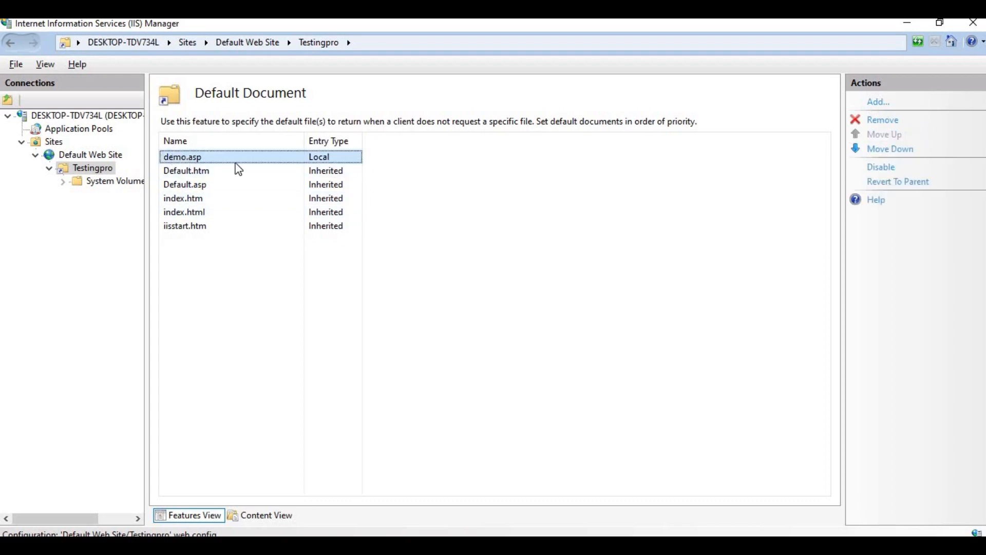